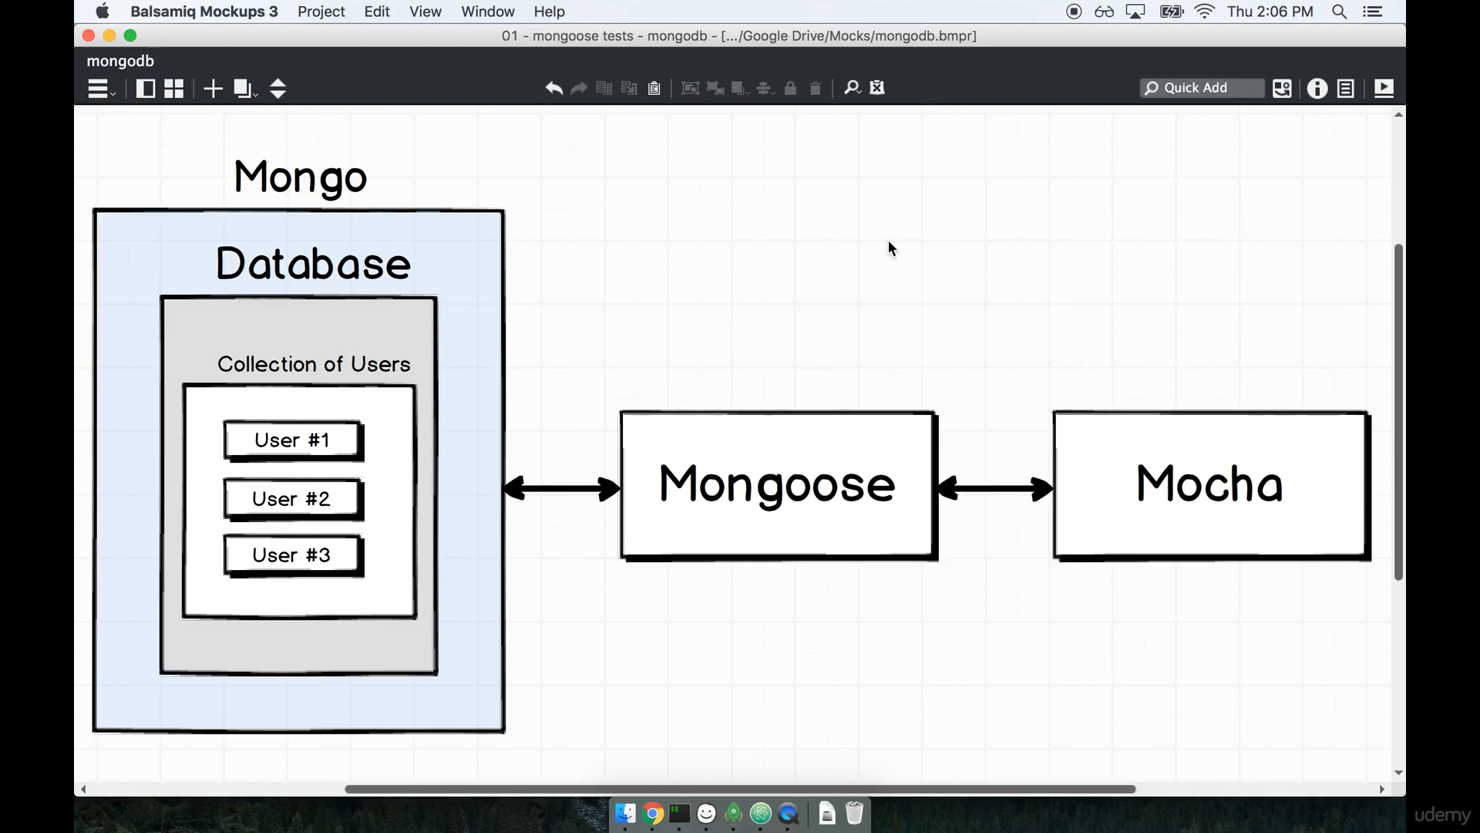
mouse_move(849, 332)
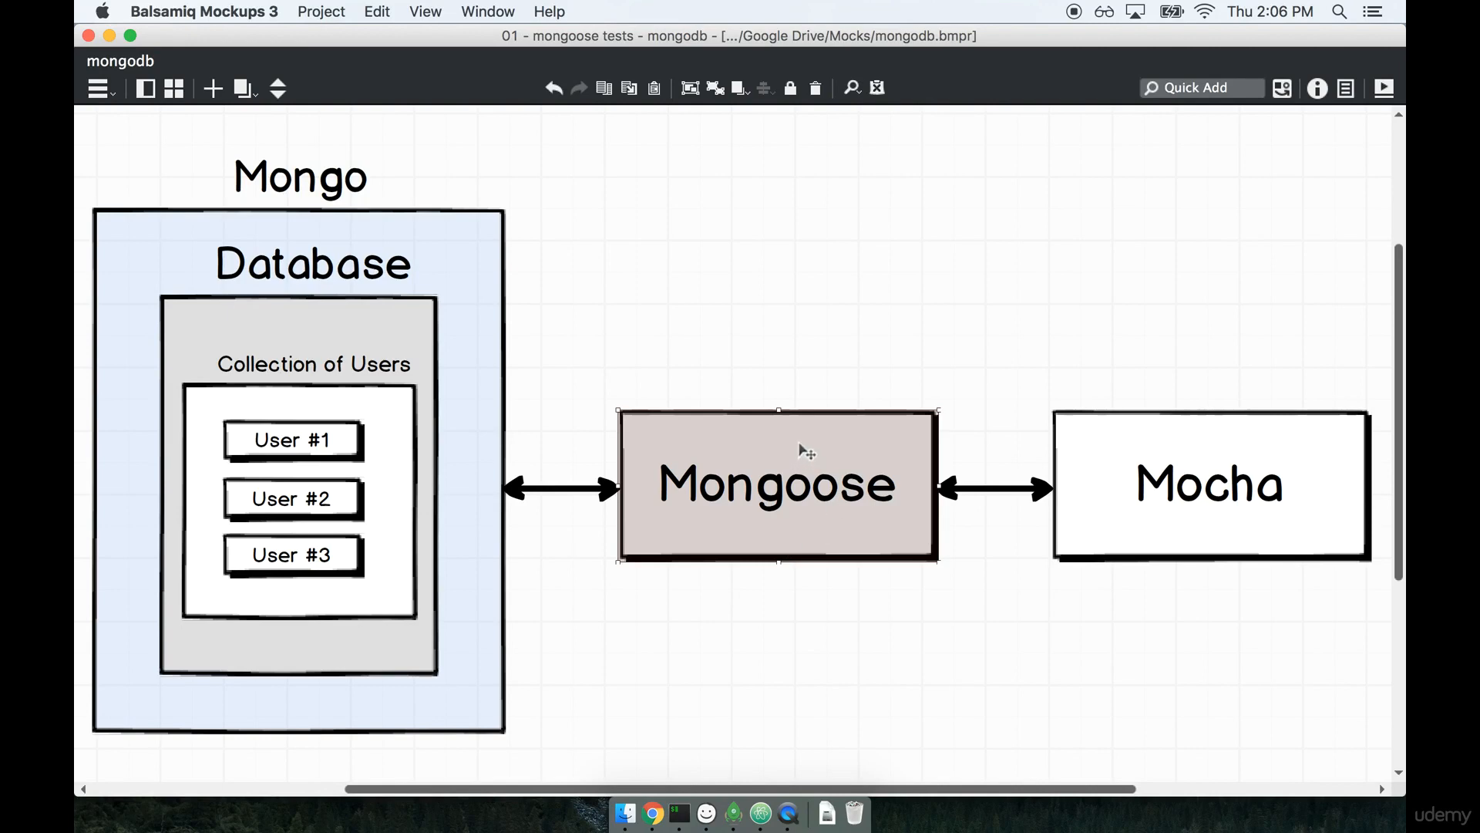
Inspect the Collection of Users label and Mocha box in the project-structure mockup.
left_click(313, 364)
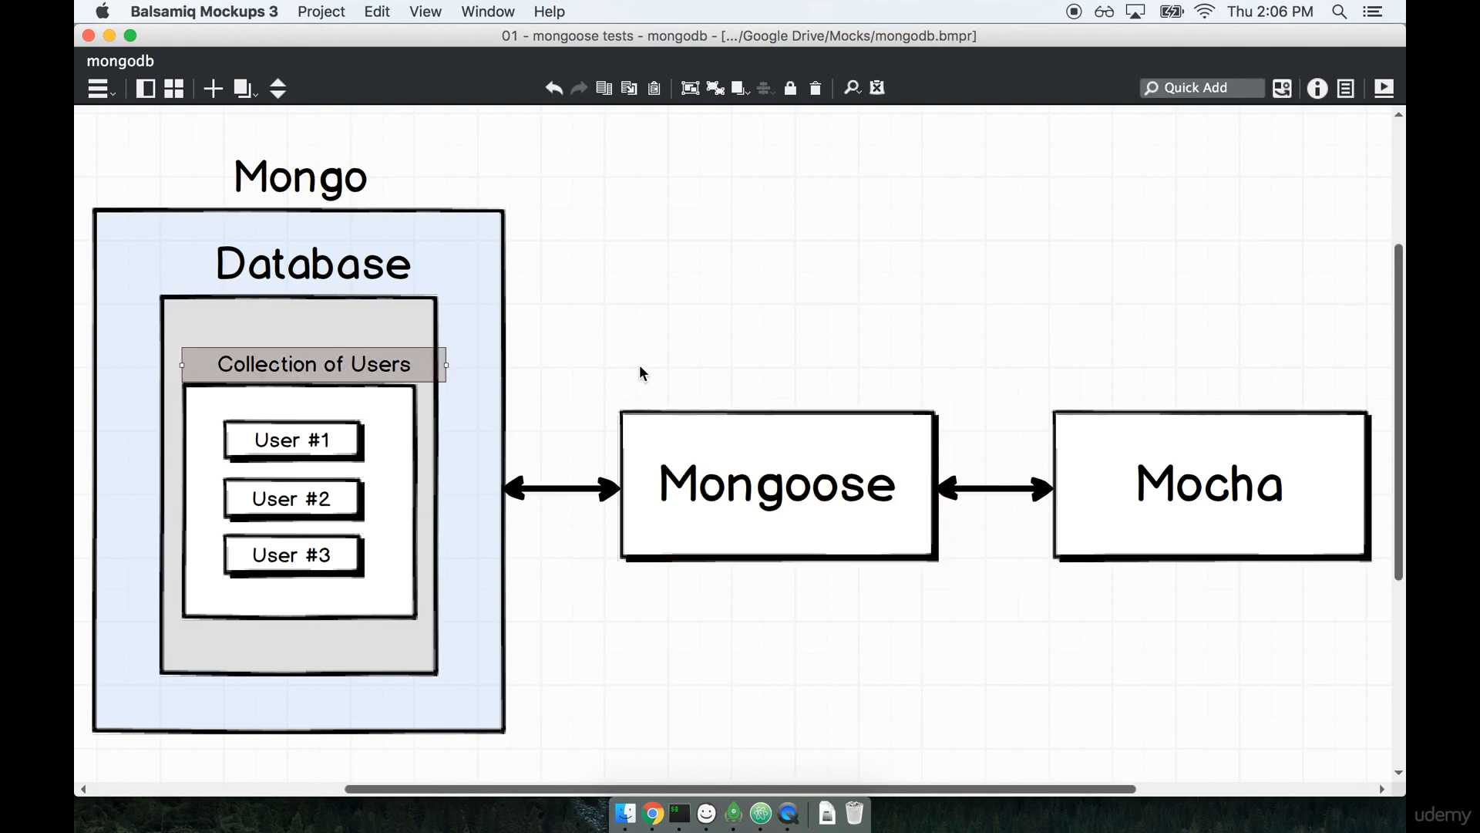
left_click(1210, 485)
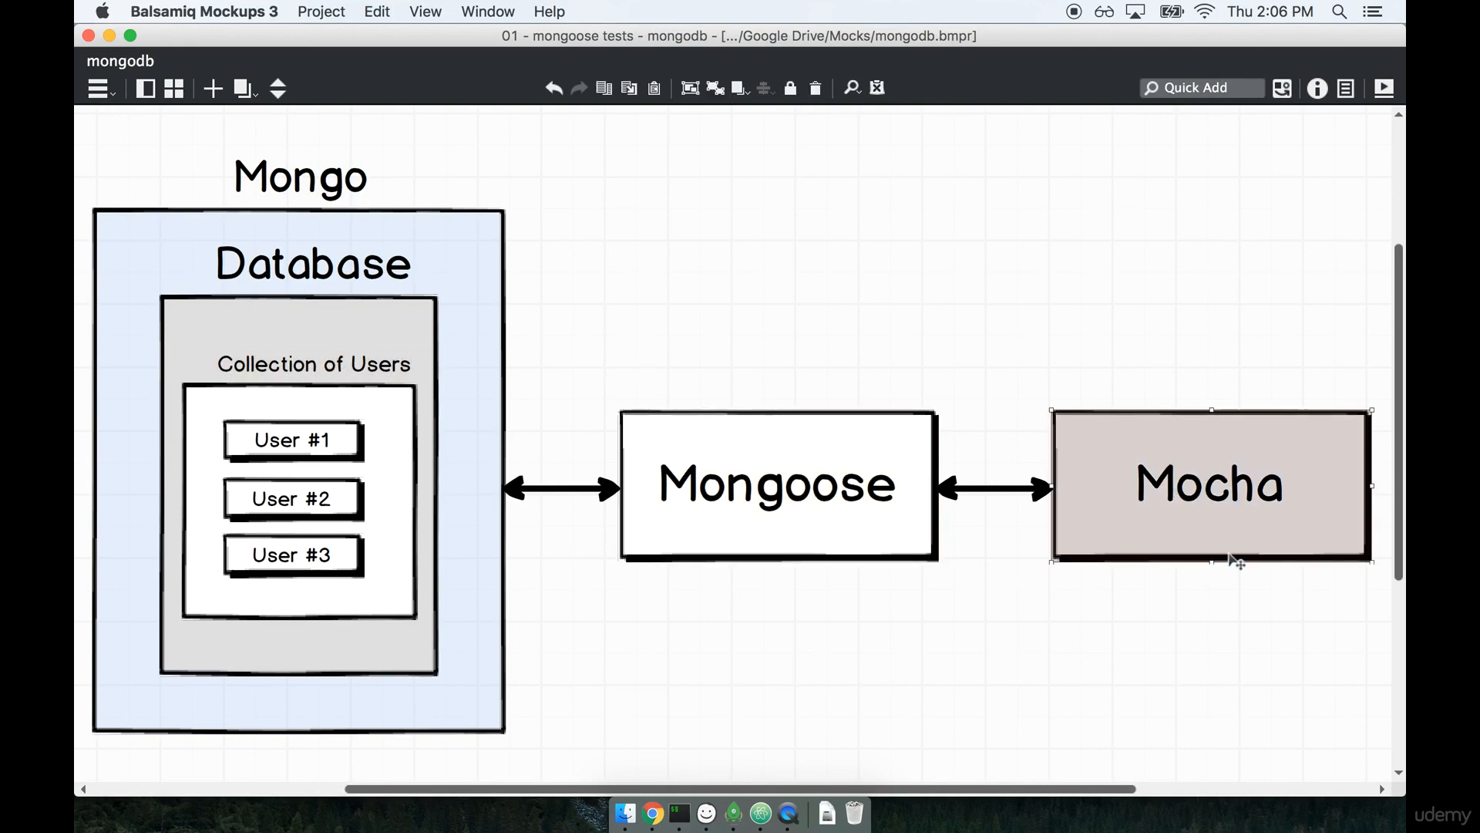
mouse_move(1150, 352)
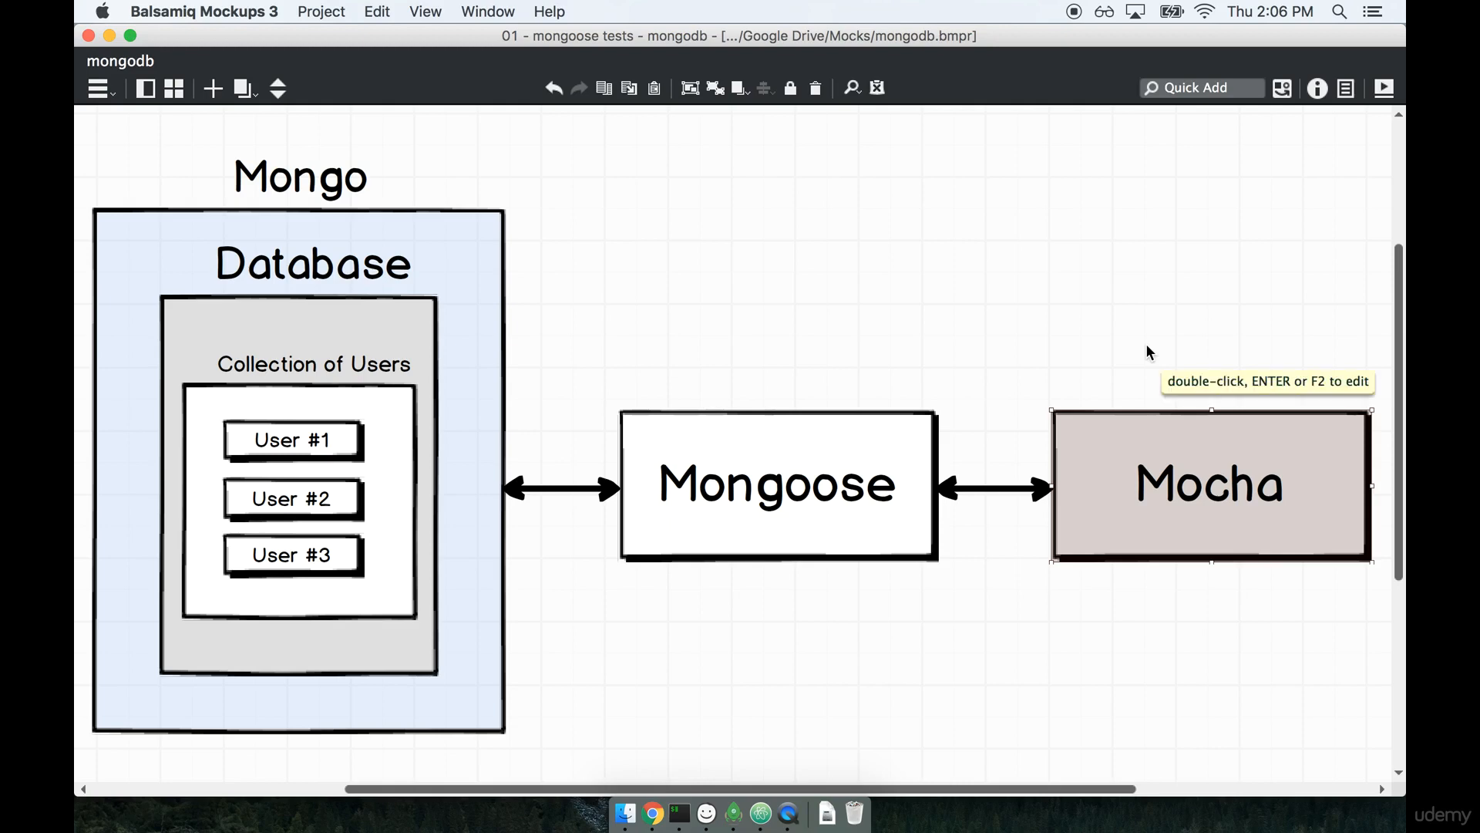
mouse_move(1152, 615)
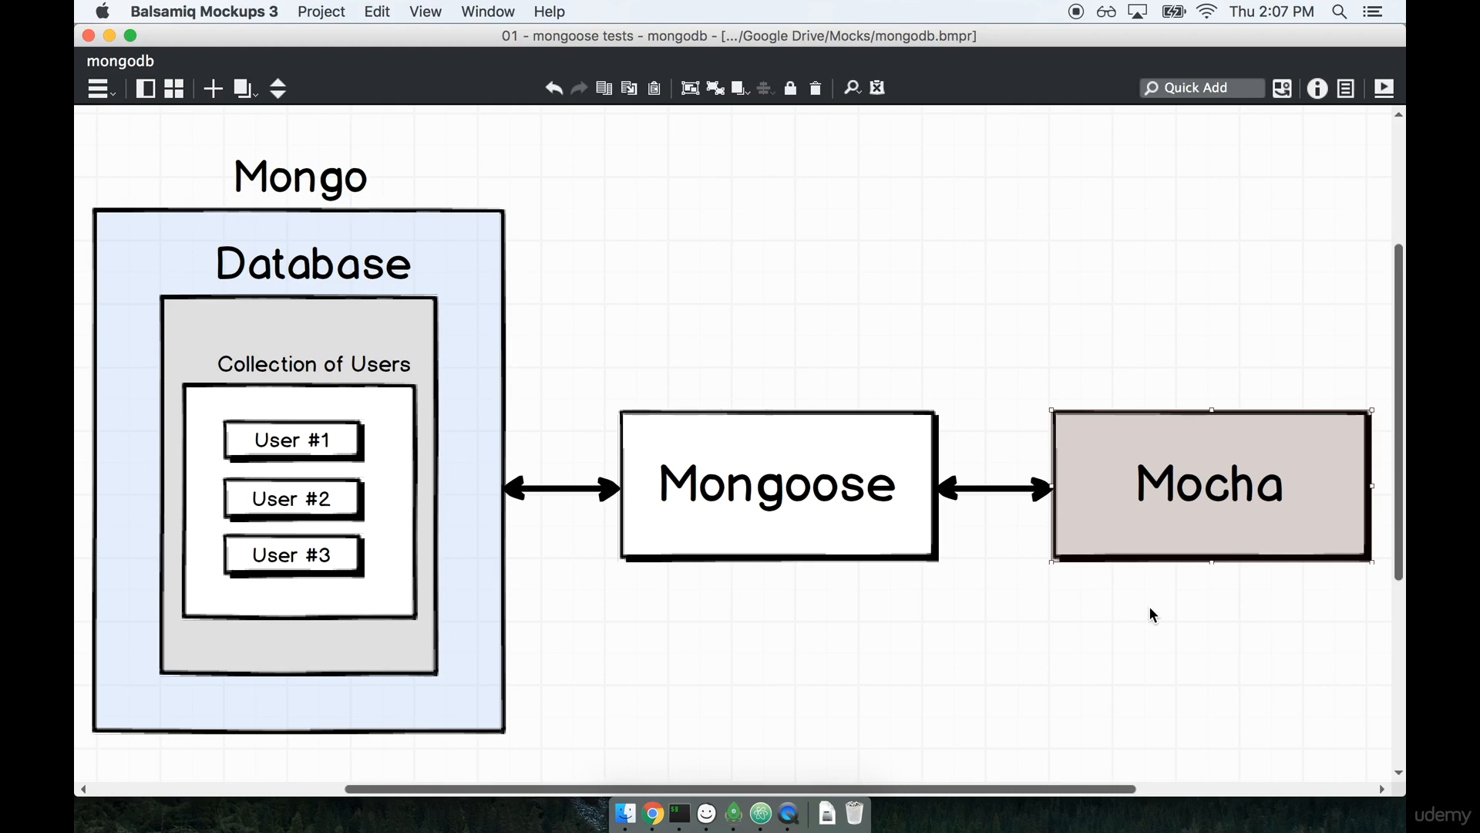
mouse_move(1165, 635)
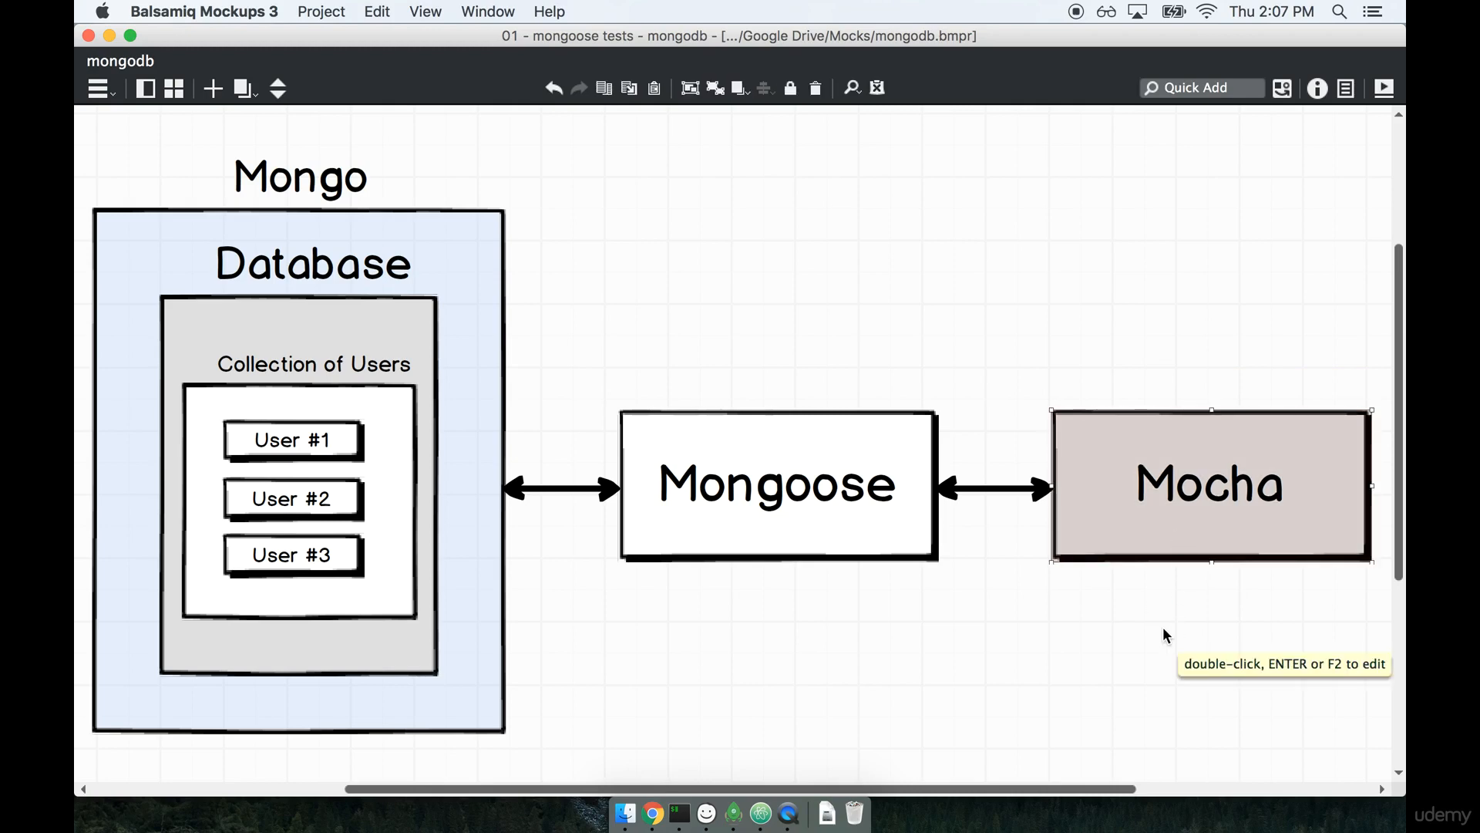
left_click(1167, 636)
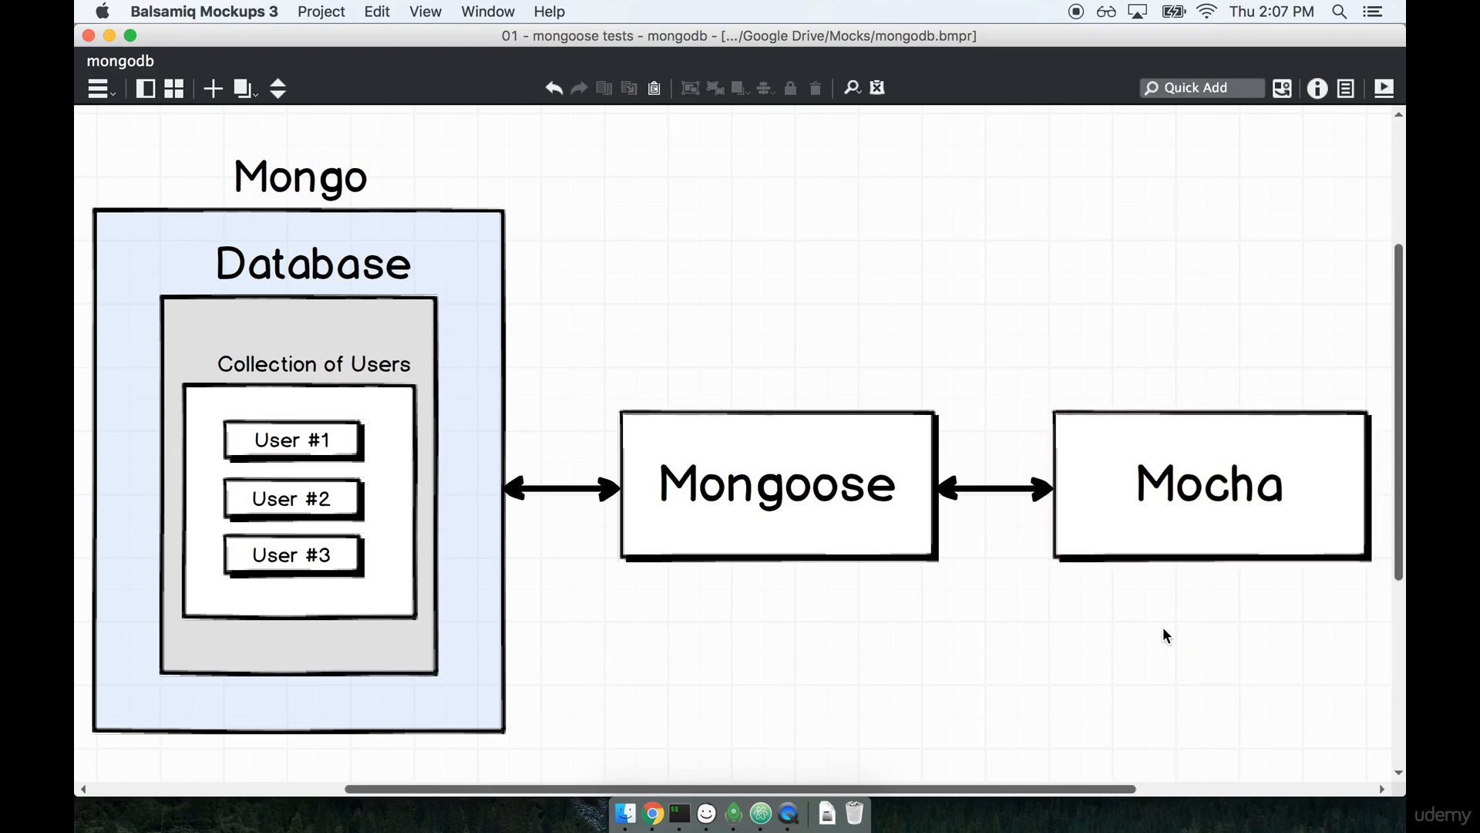
mouse_move(438, 310)
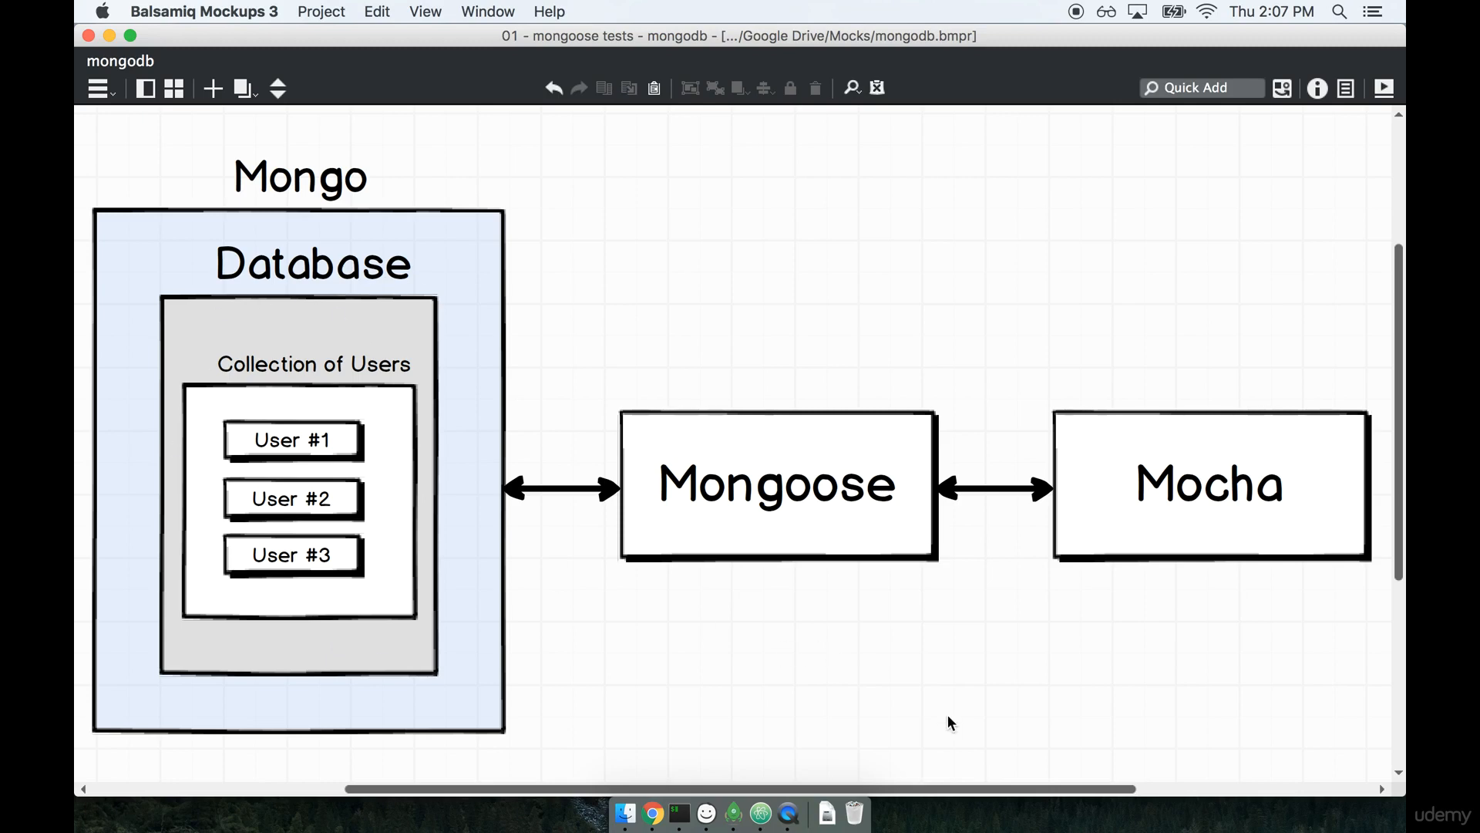
left_click(1209, 486)
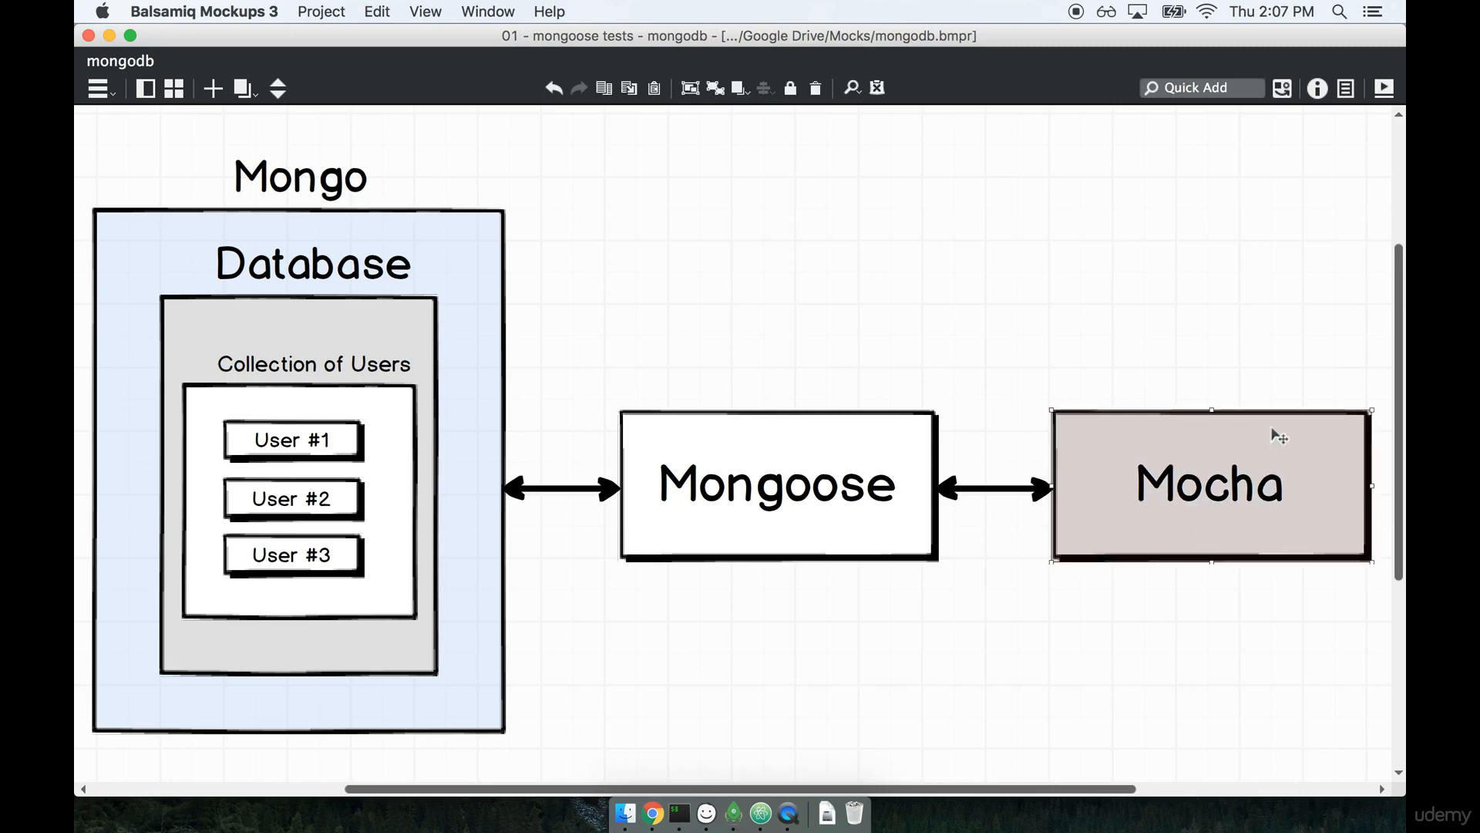
mouse_move(1139, 623)
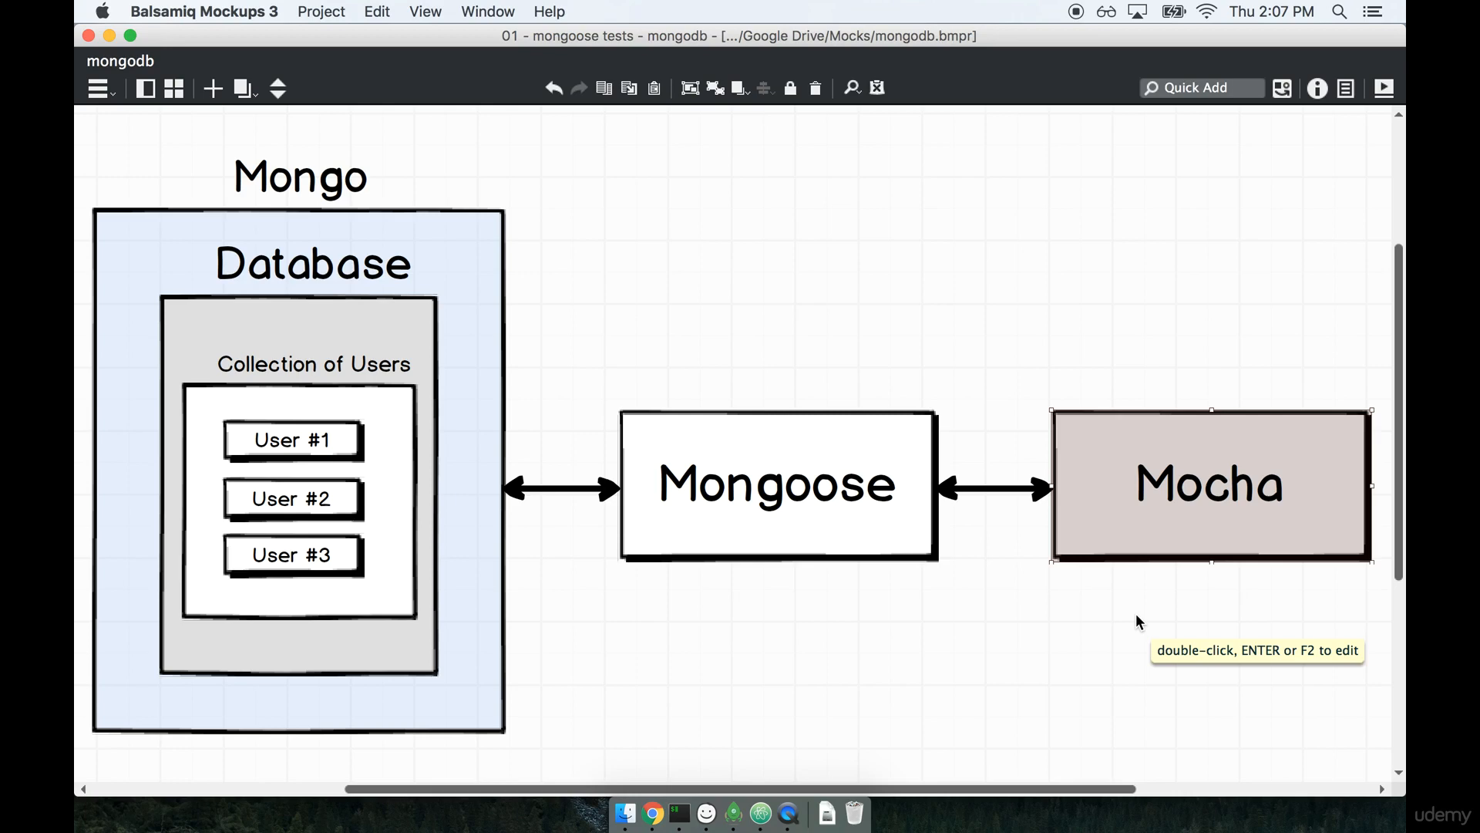
mouse_move(1191, 473)
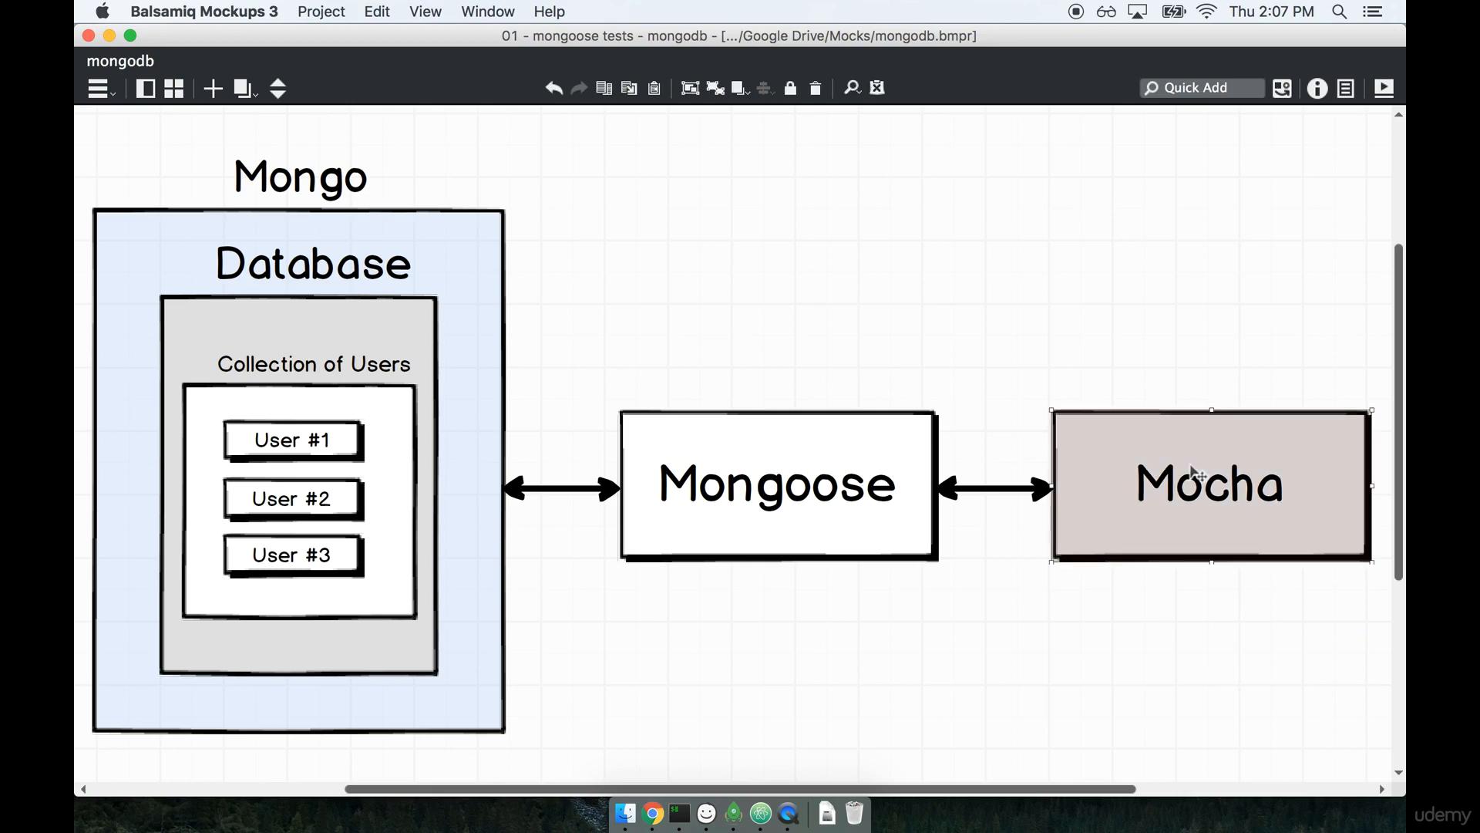
mouse_move(1021, 626)
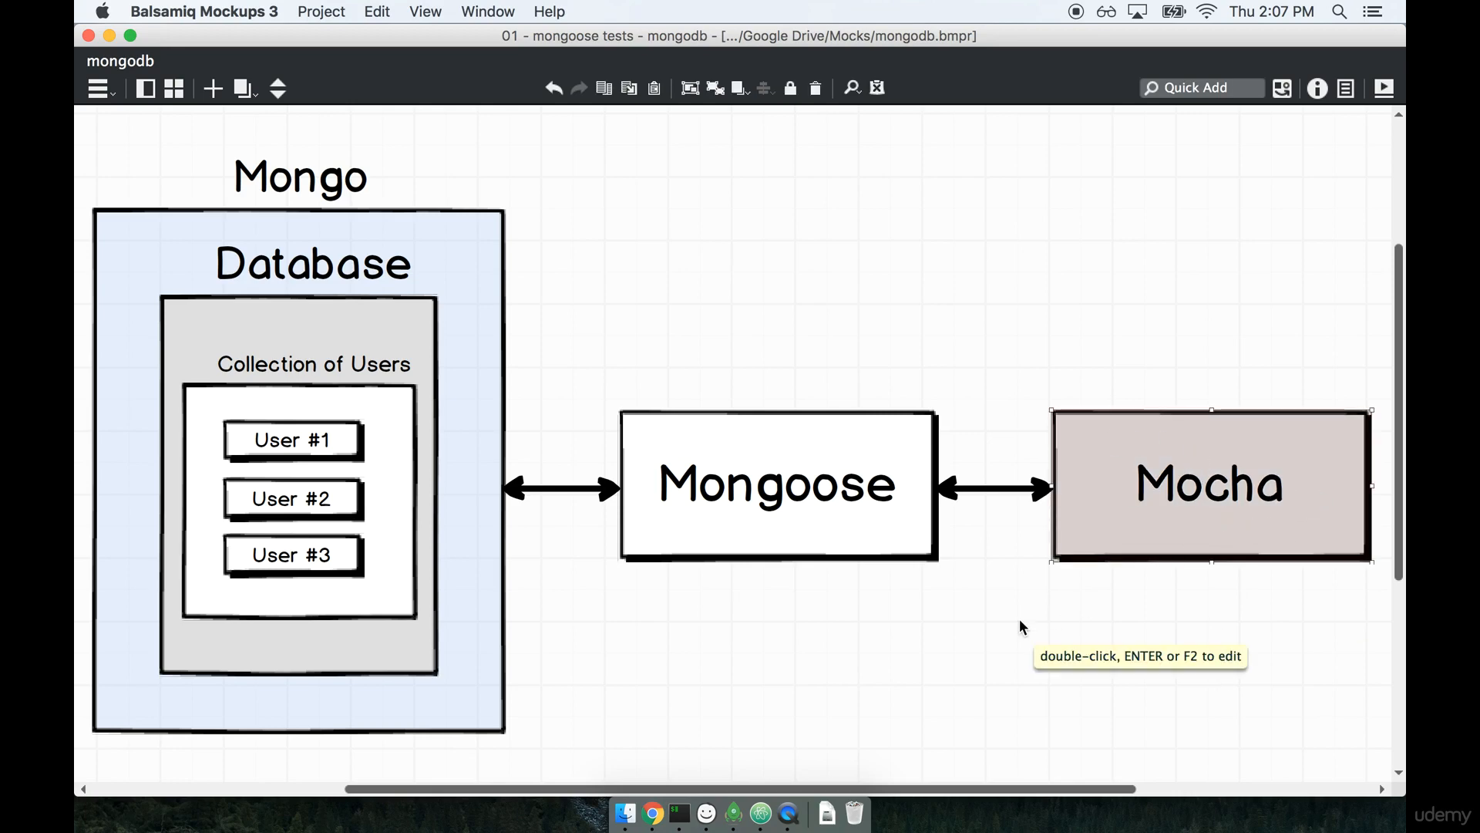
mouse_move(1054, 701)
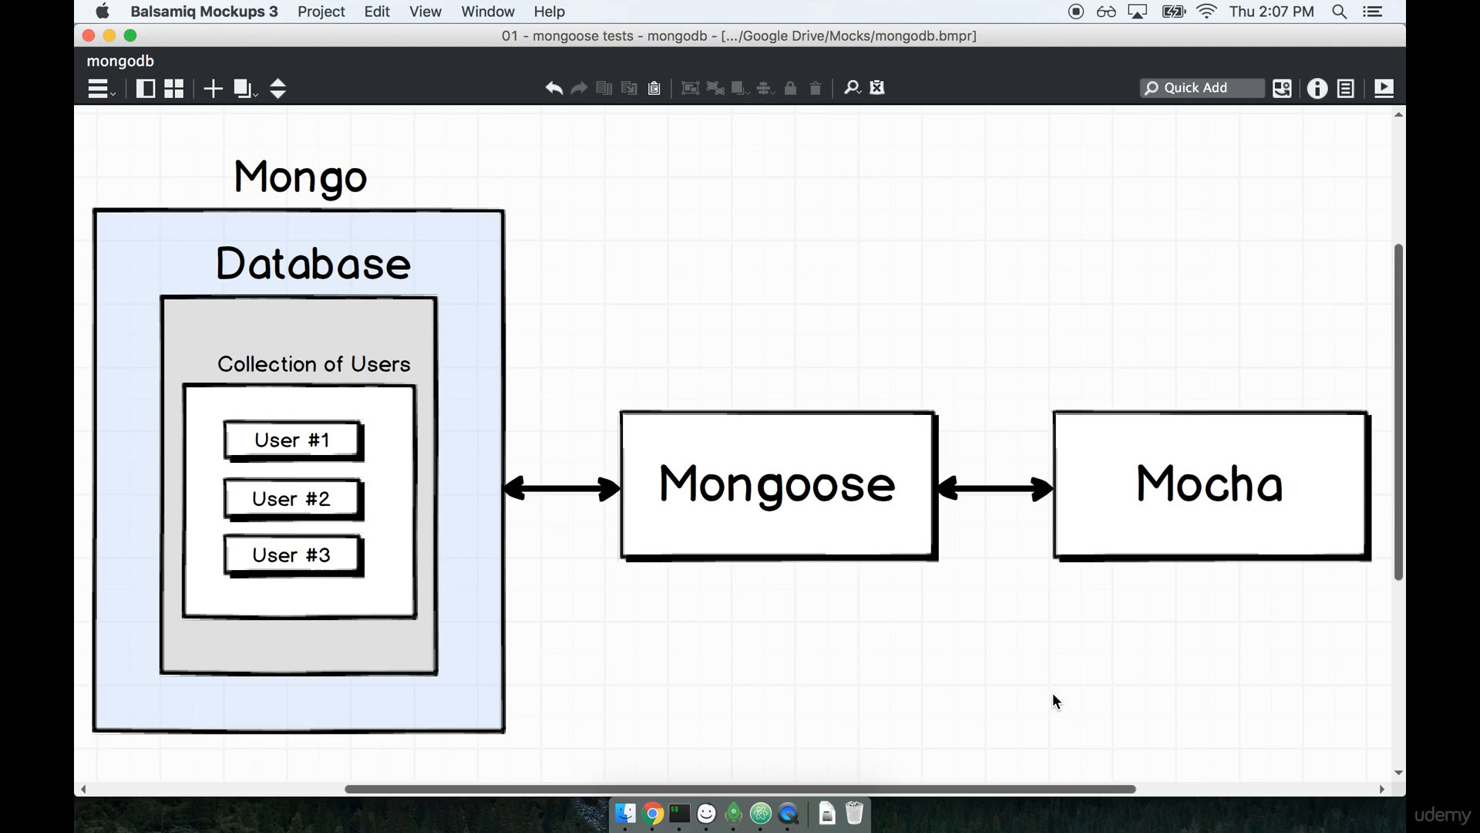
mouse_move(1128, 518)
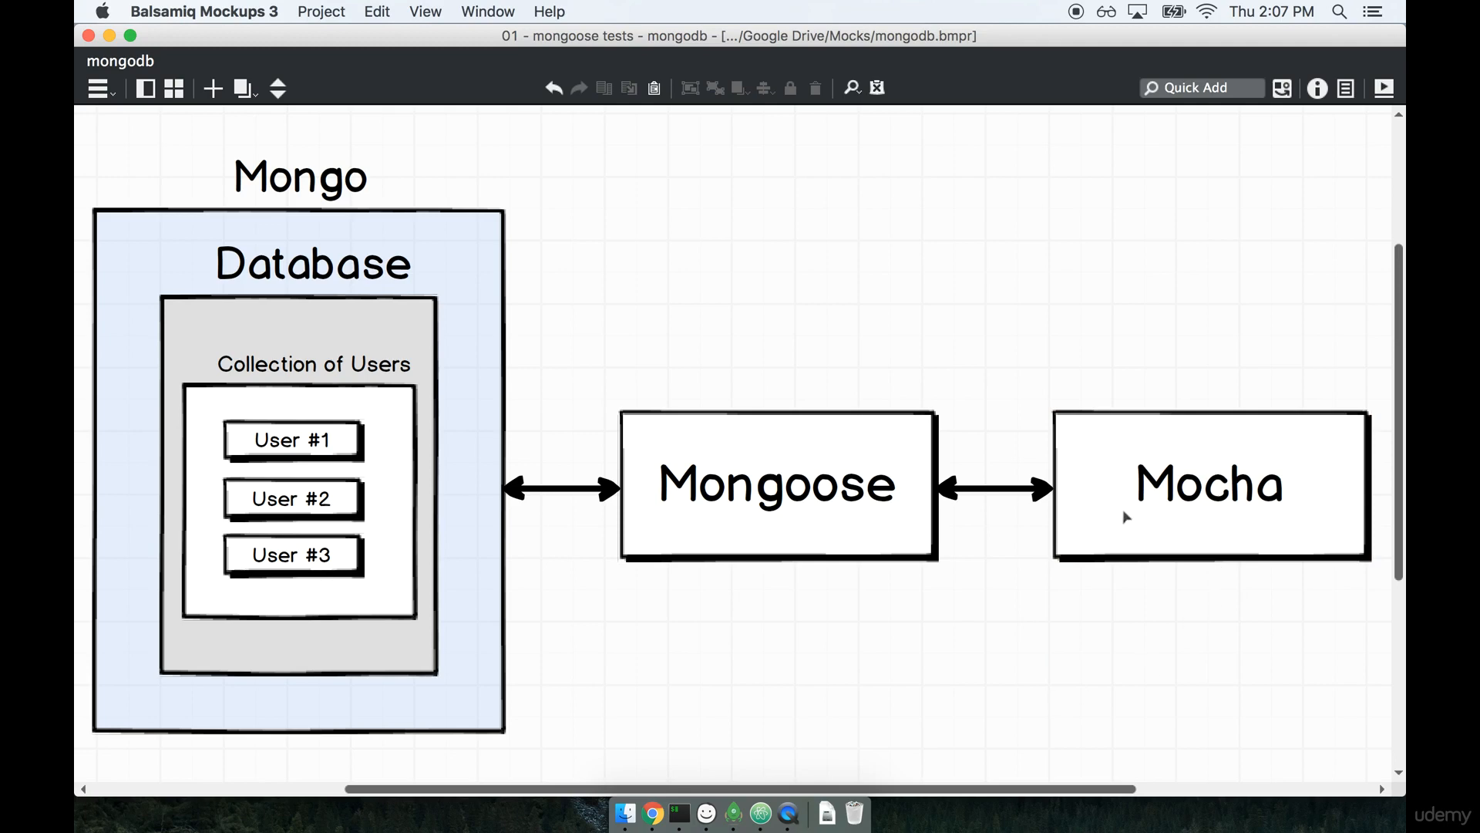
mouse_move(803, 671)
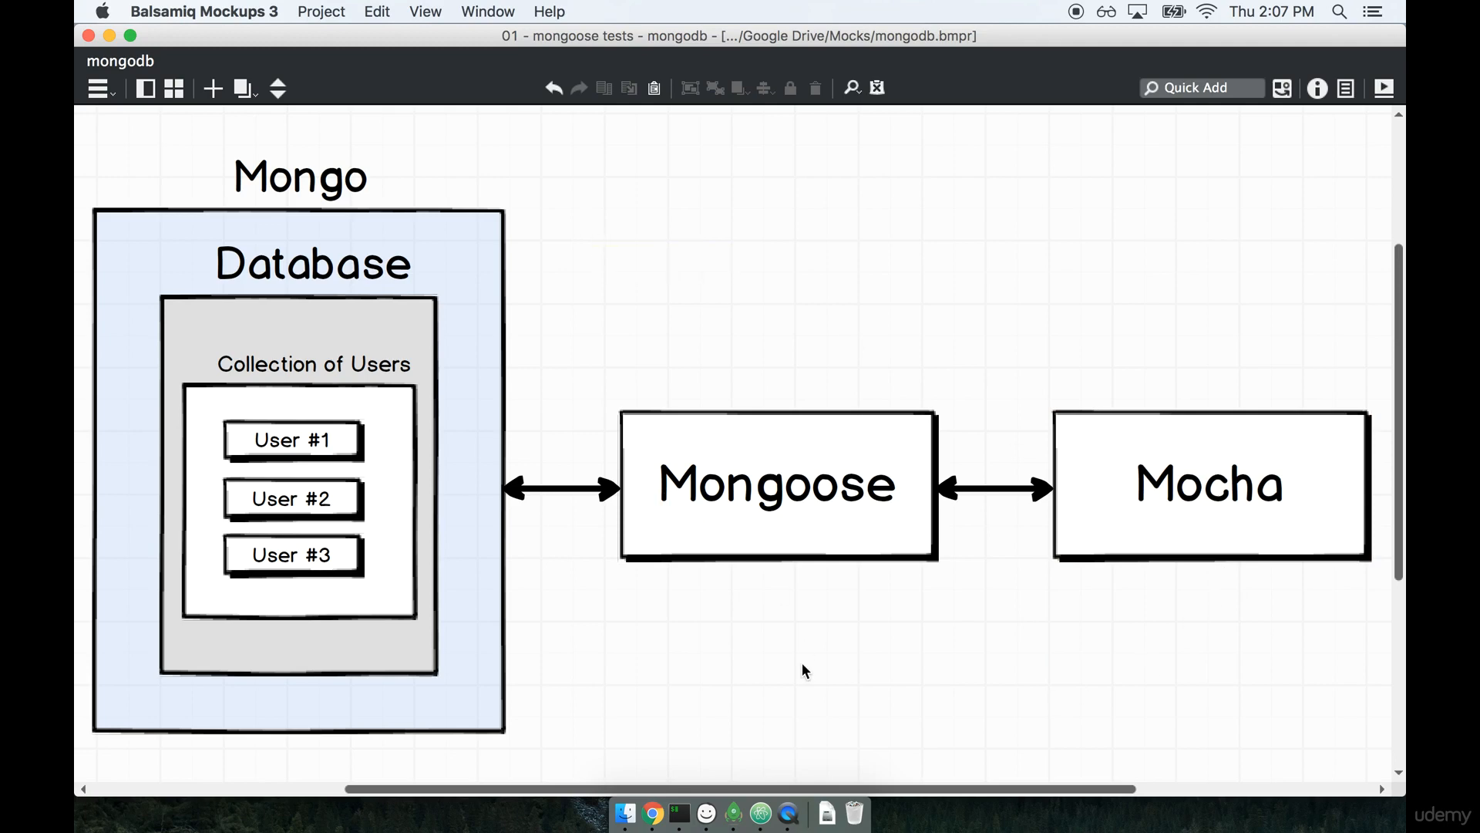
mouse_move(278, 91)
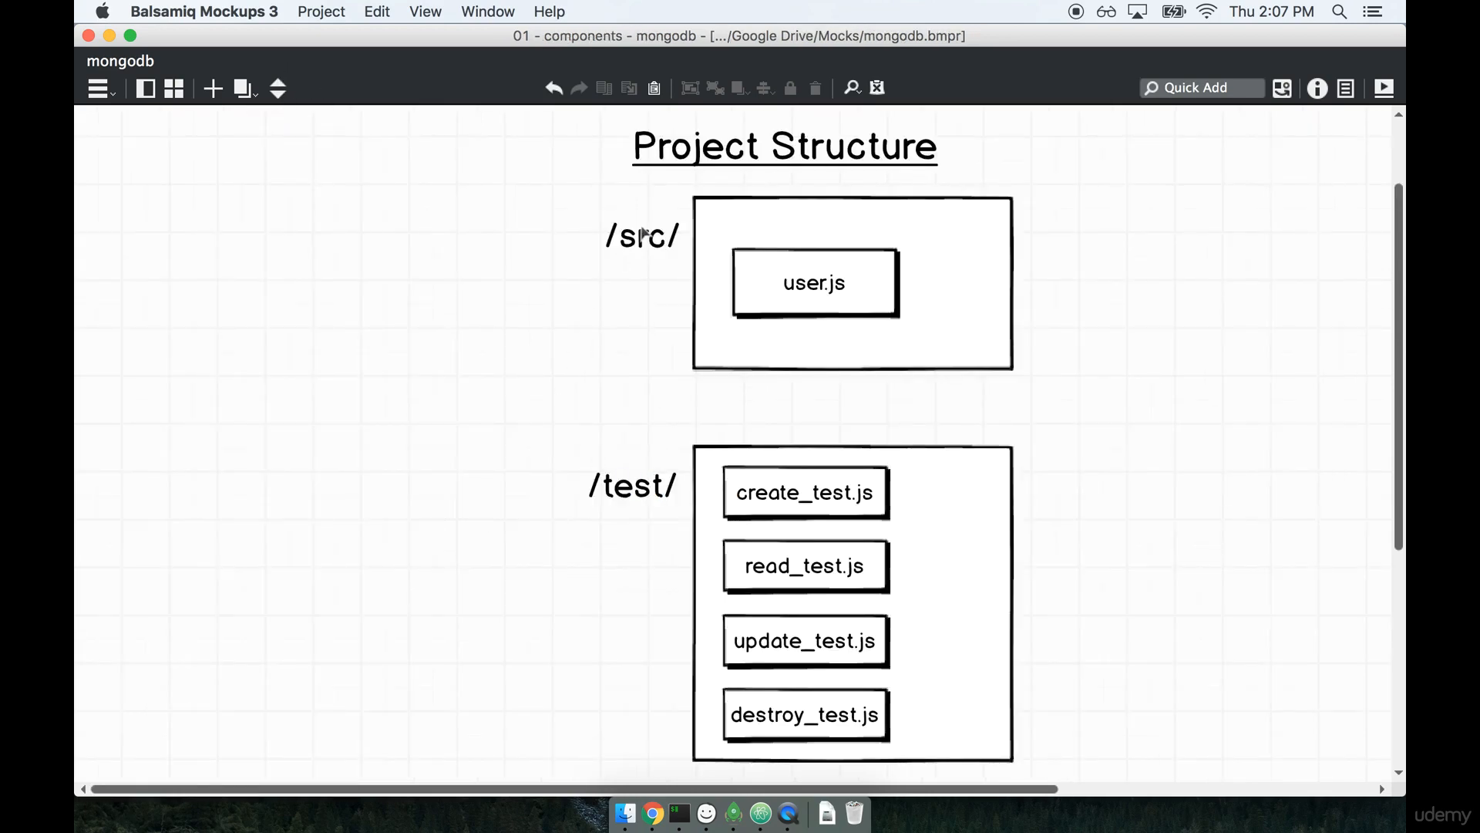
mouse_move(663, 278)
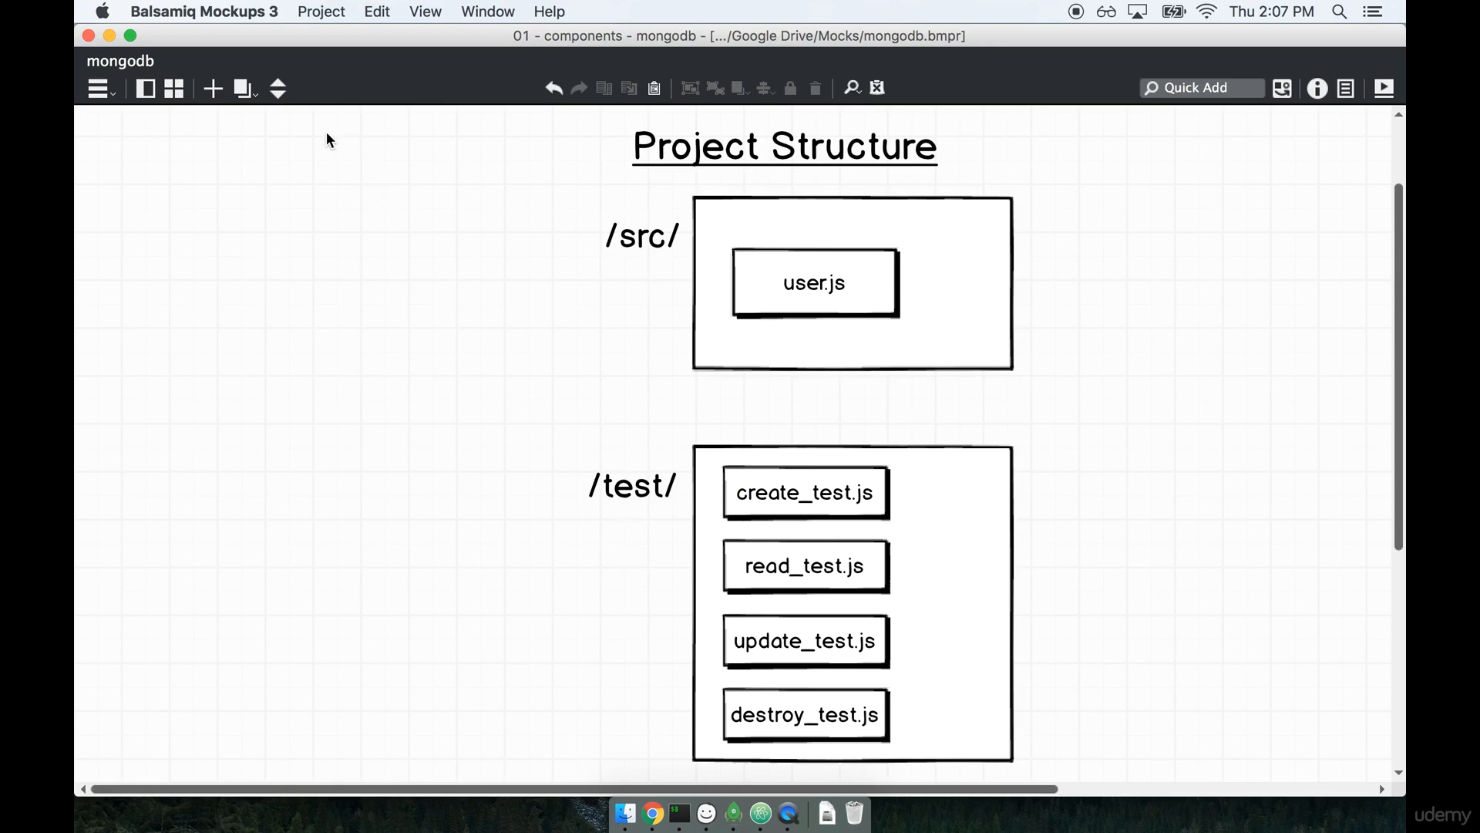
mouse_move(752, 290)
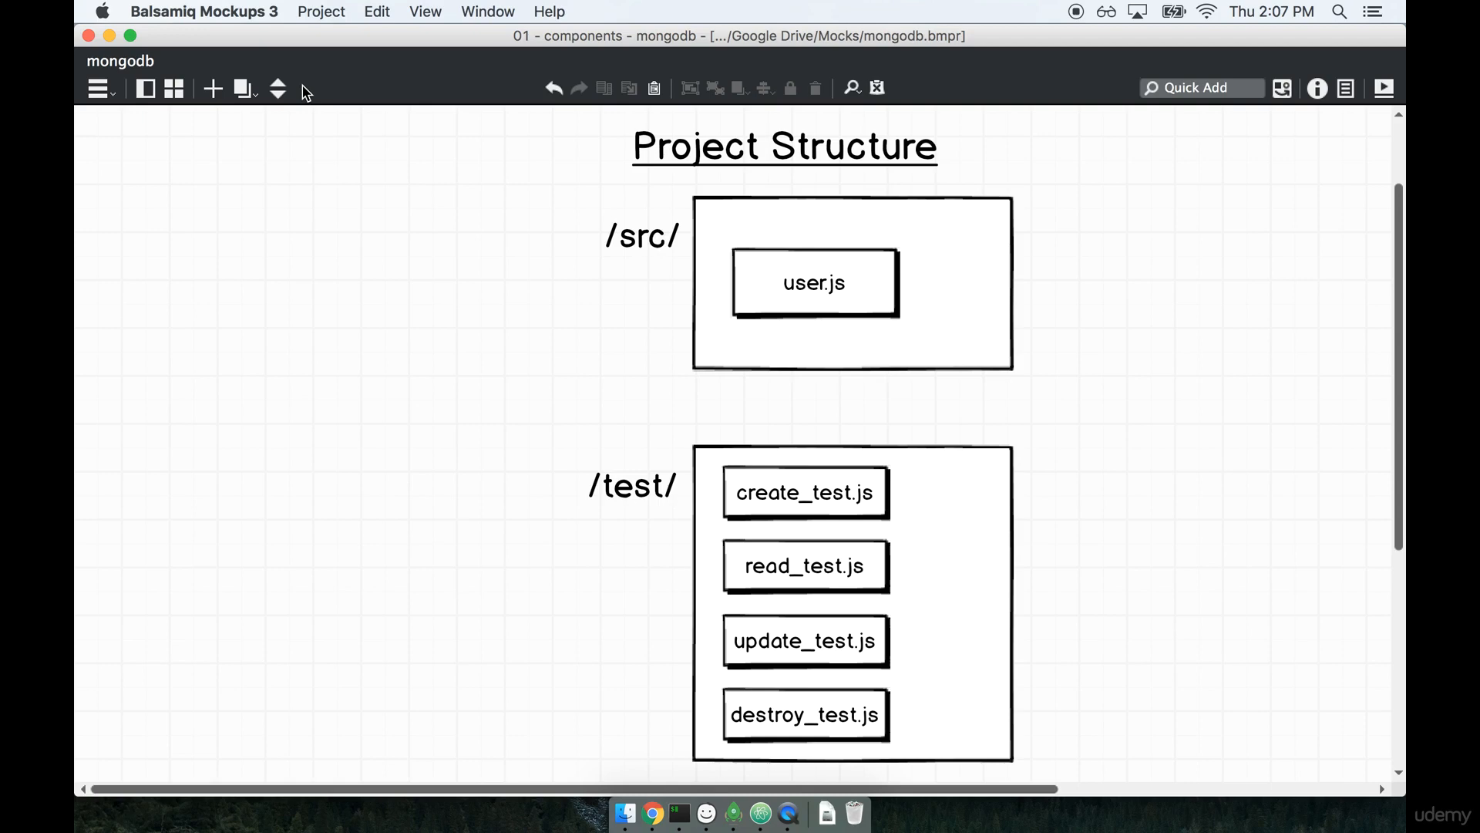
mouse_move(676, 814)
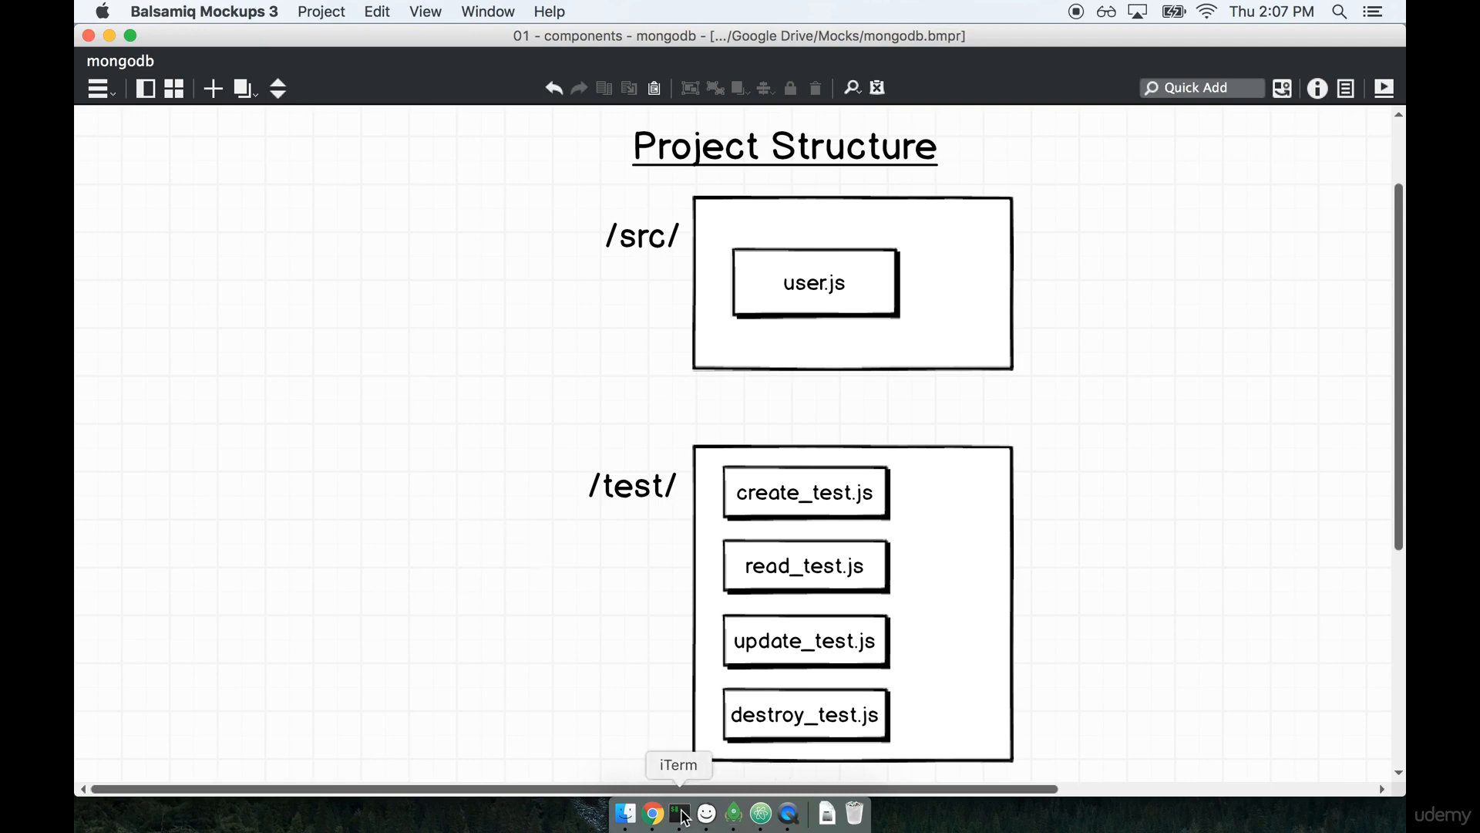
Run 'atom .' in iTerm2 to open the users project in Atom.
left_click(678, 810)
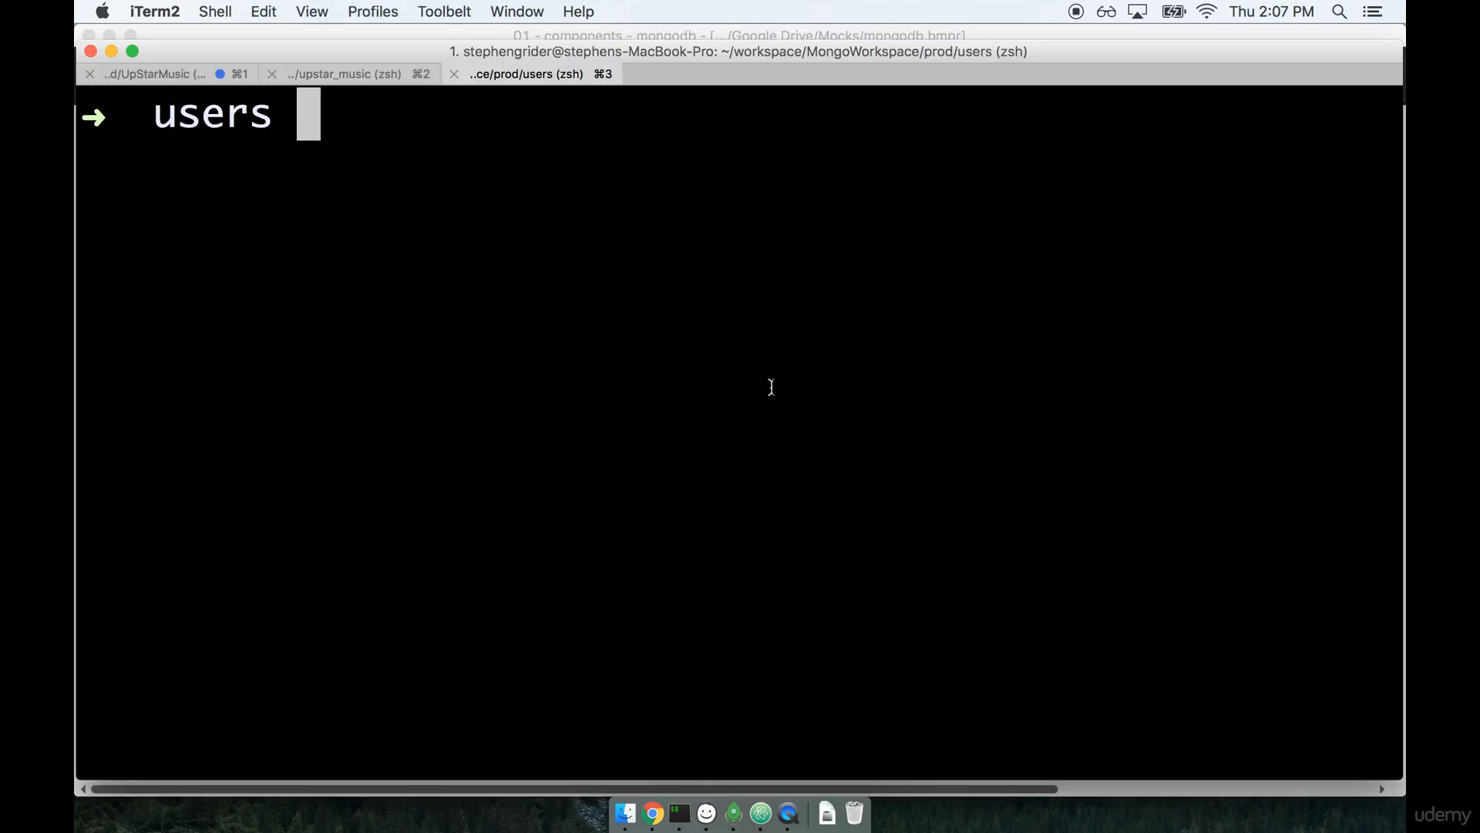
type("atom .")
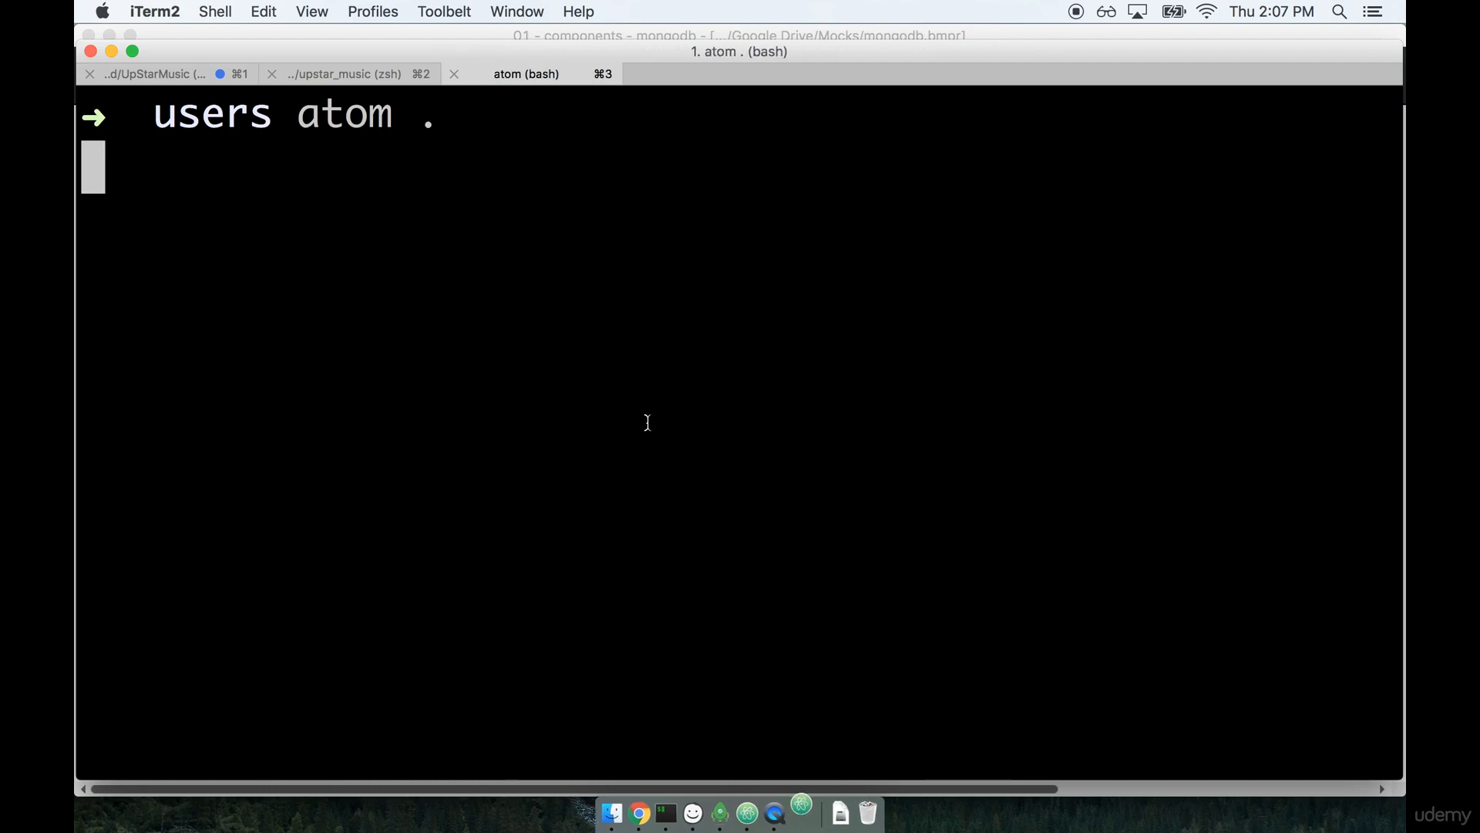
key("Enter")
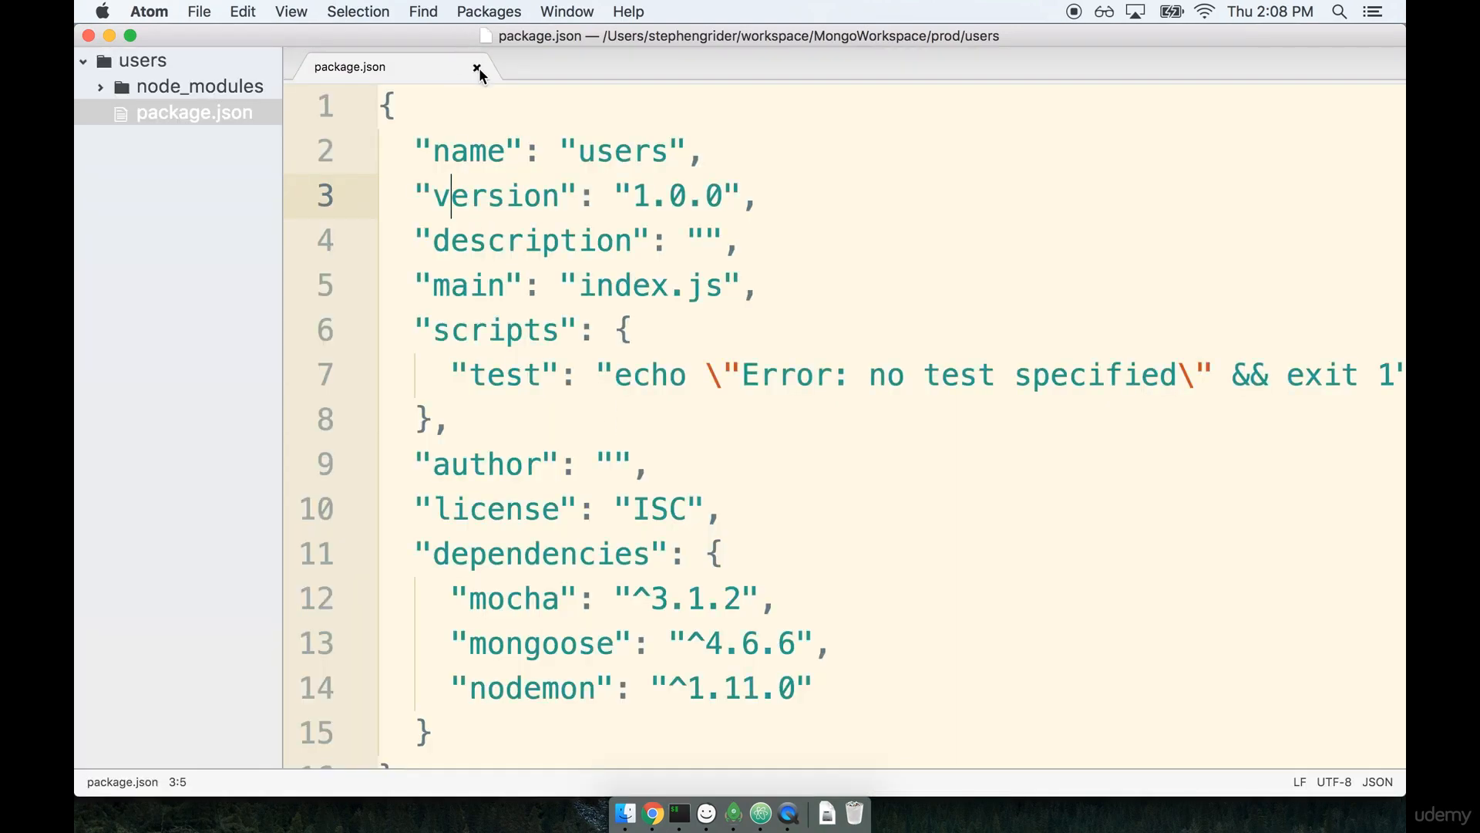
Reopen package.json, check the nodemon, mocha and mongoose dependencies, and close it.
left_click(473, 68)
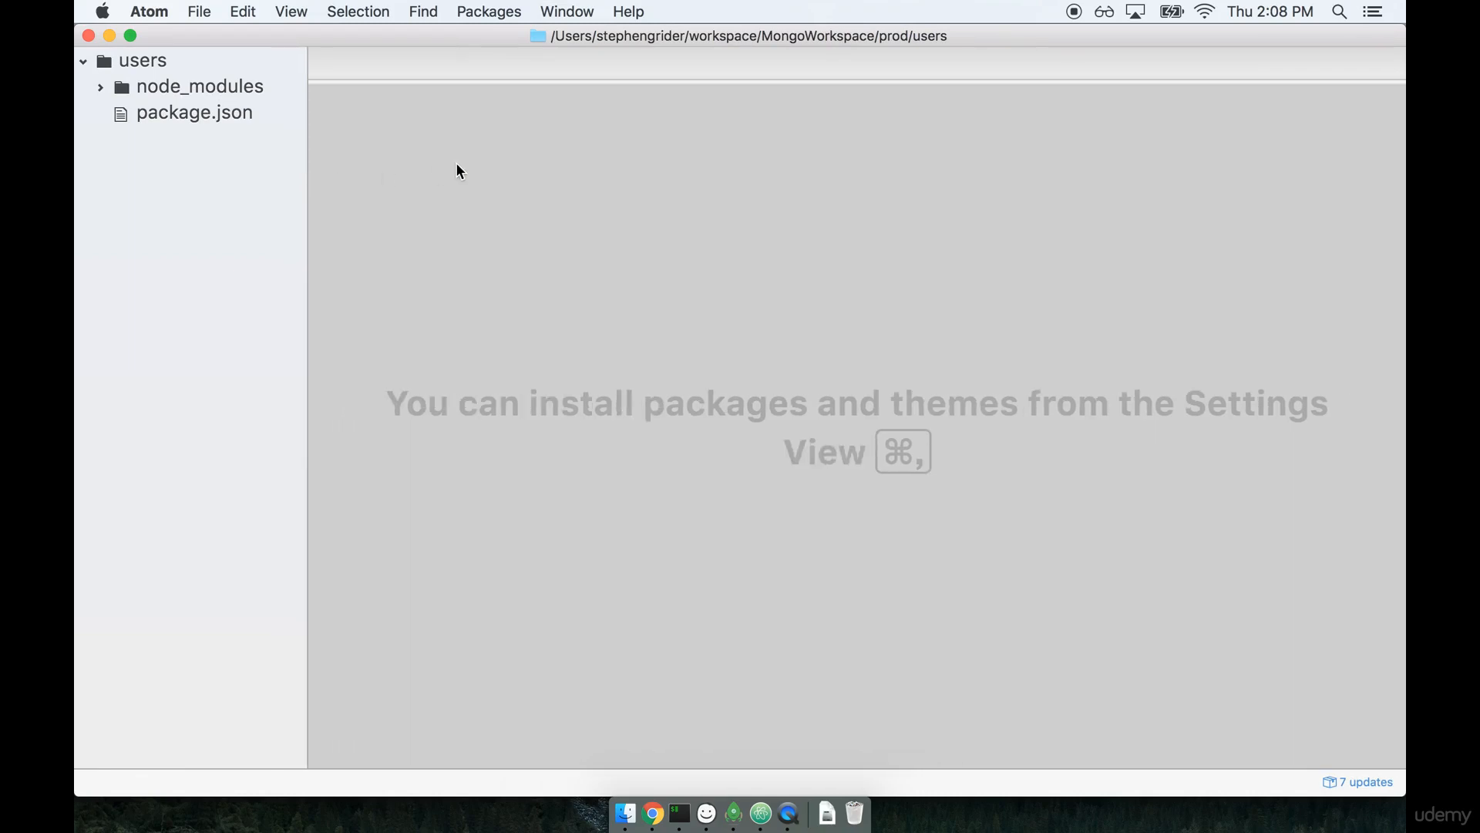
mouse_move(140, 91)
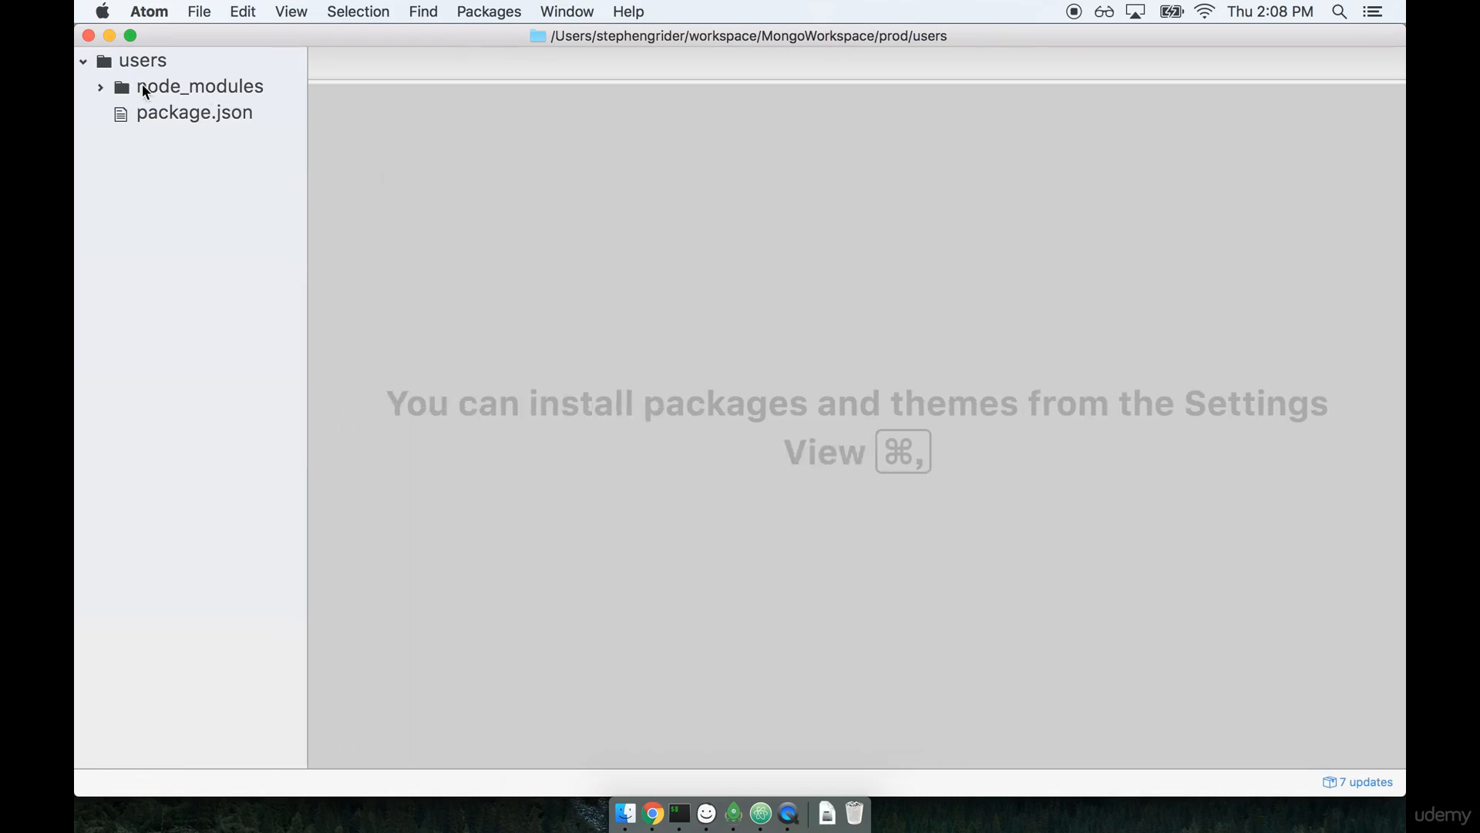
mouse_move(224, 97)
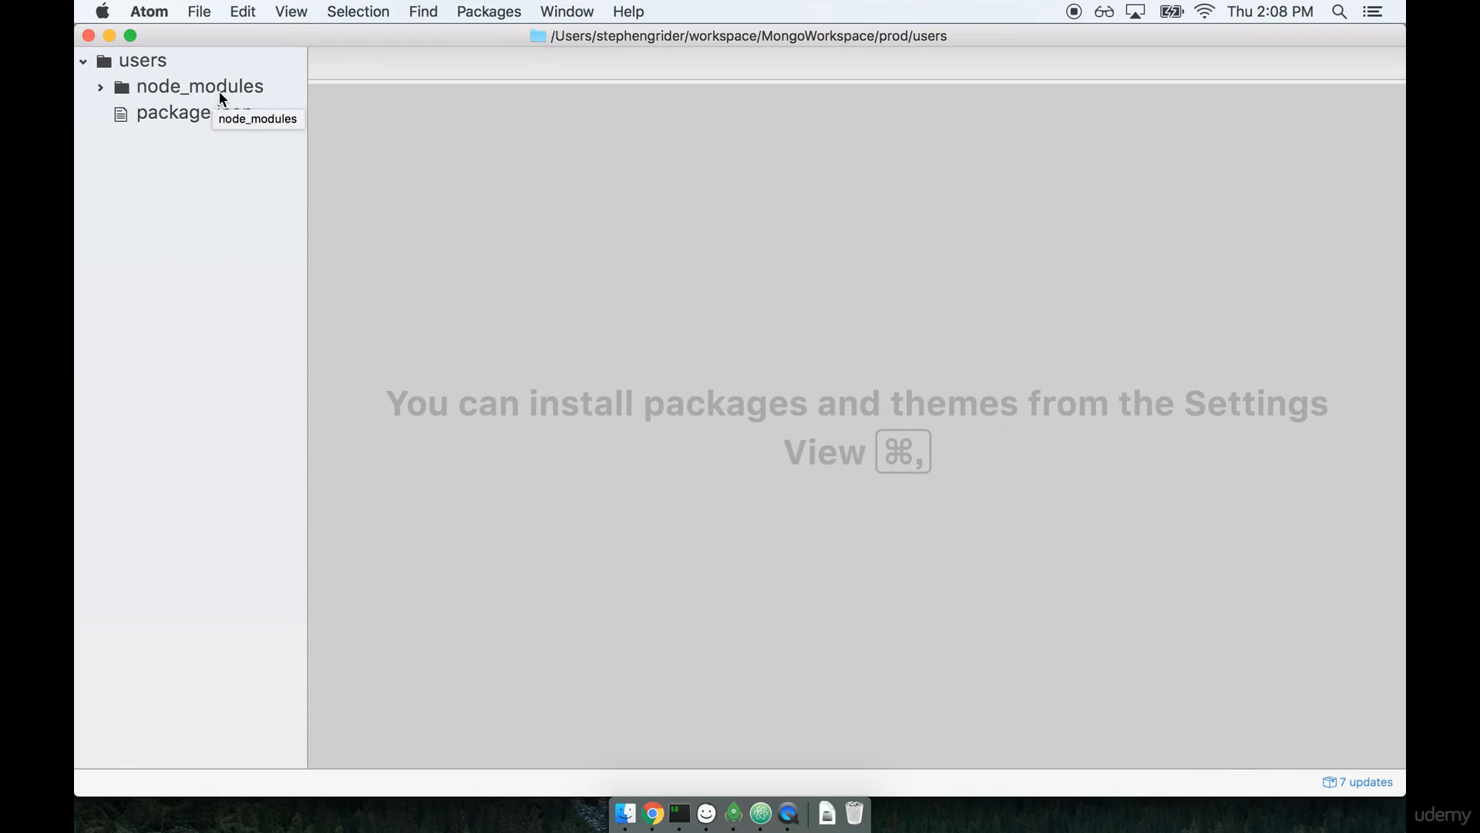
mouse_move(185, 91)
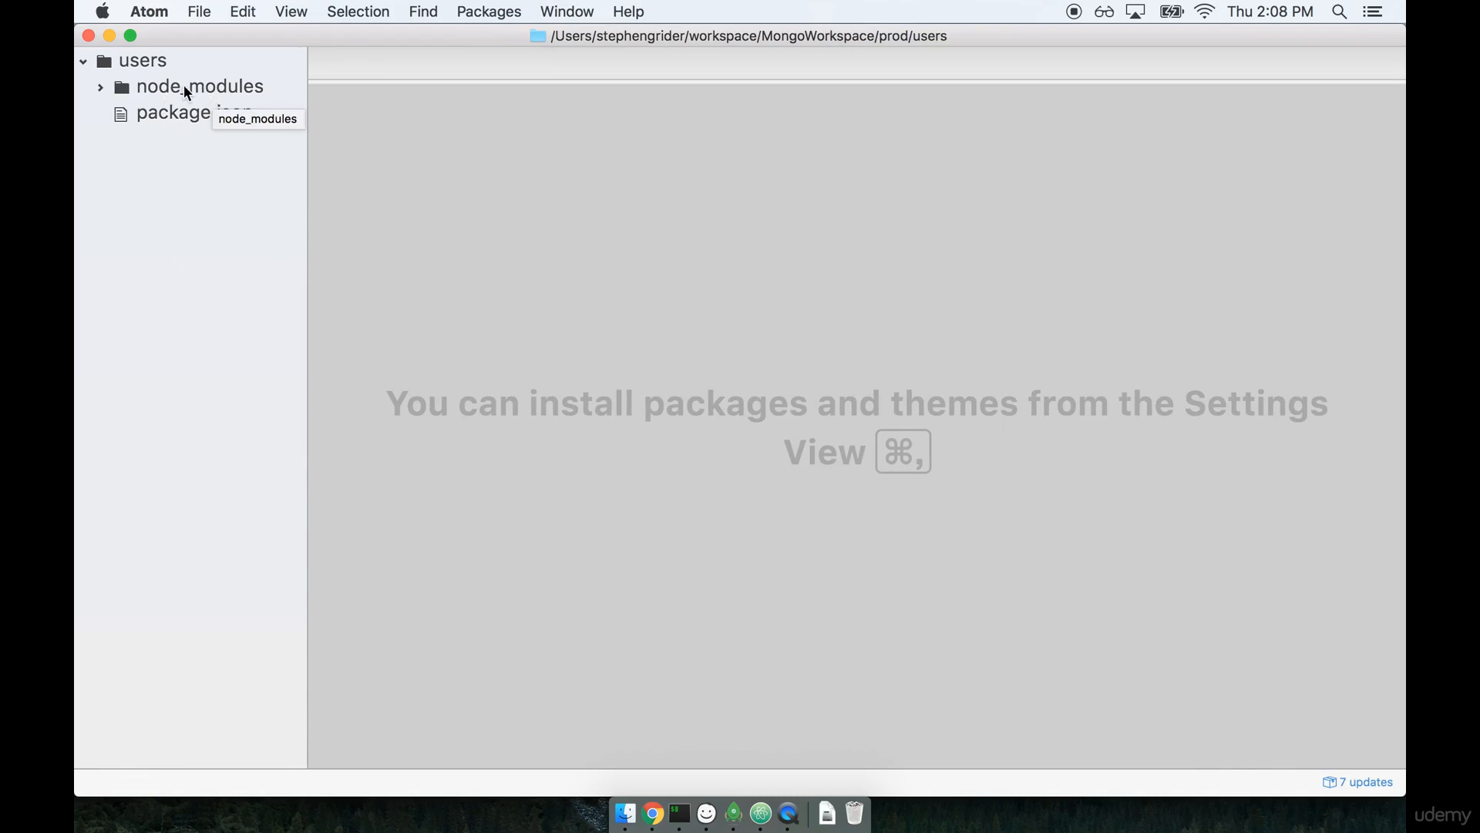
left_click(194, 113)
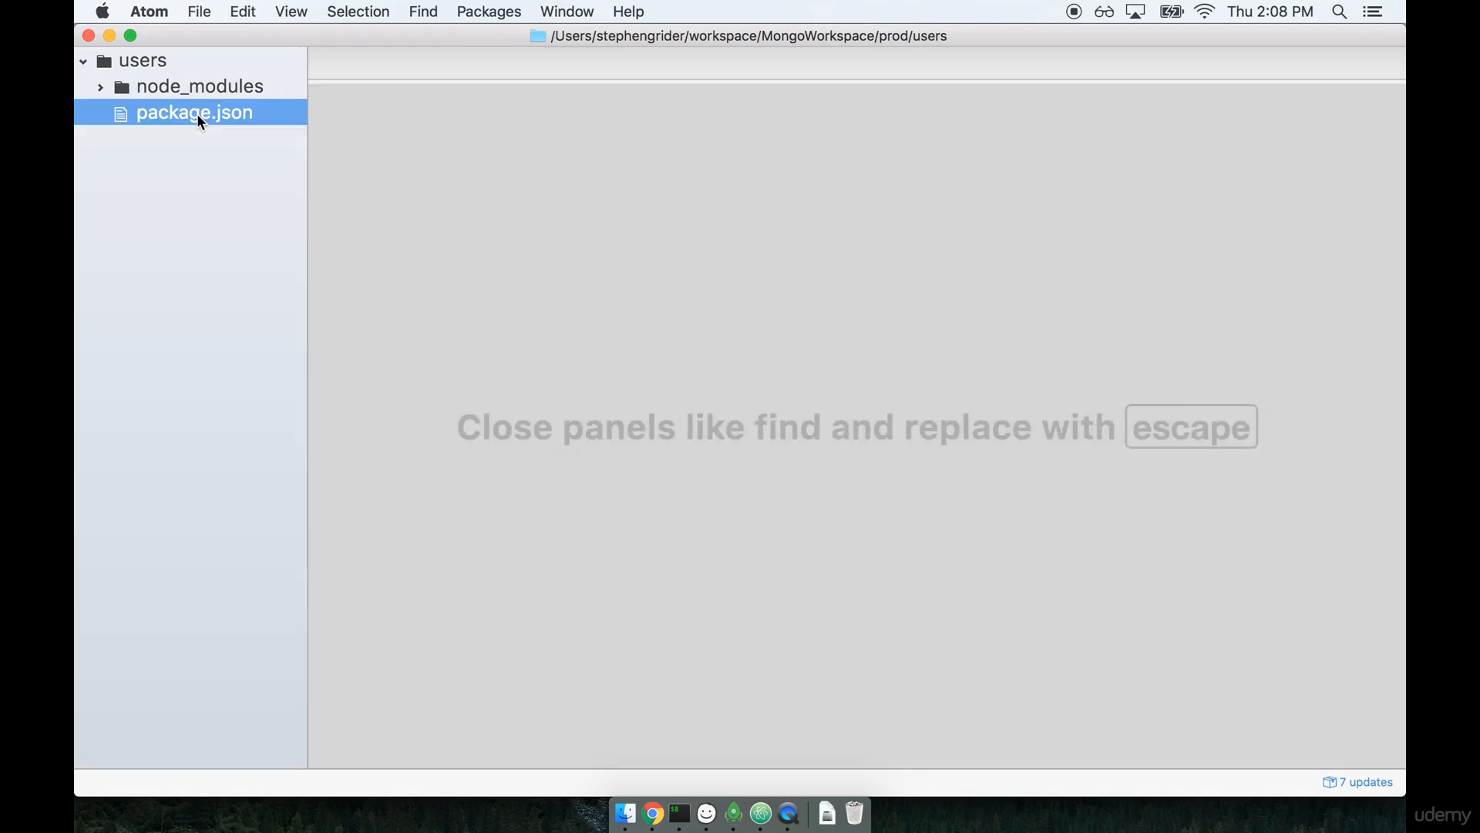
double_click(194, 113)
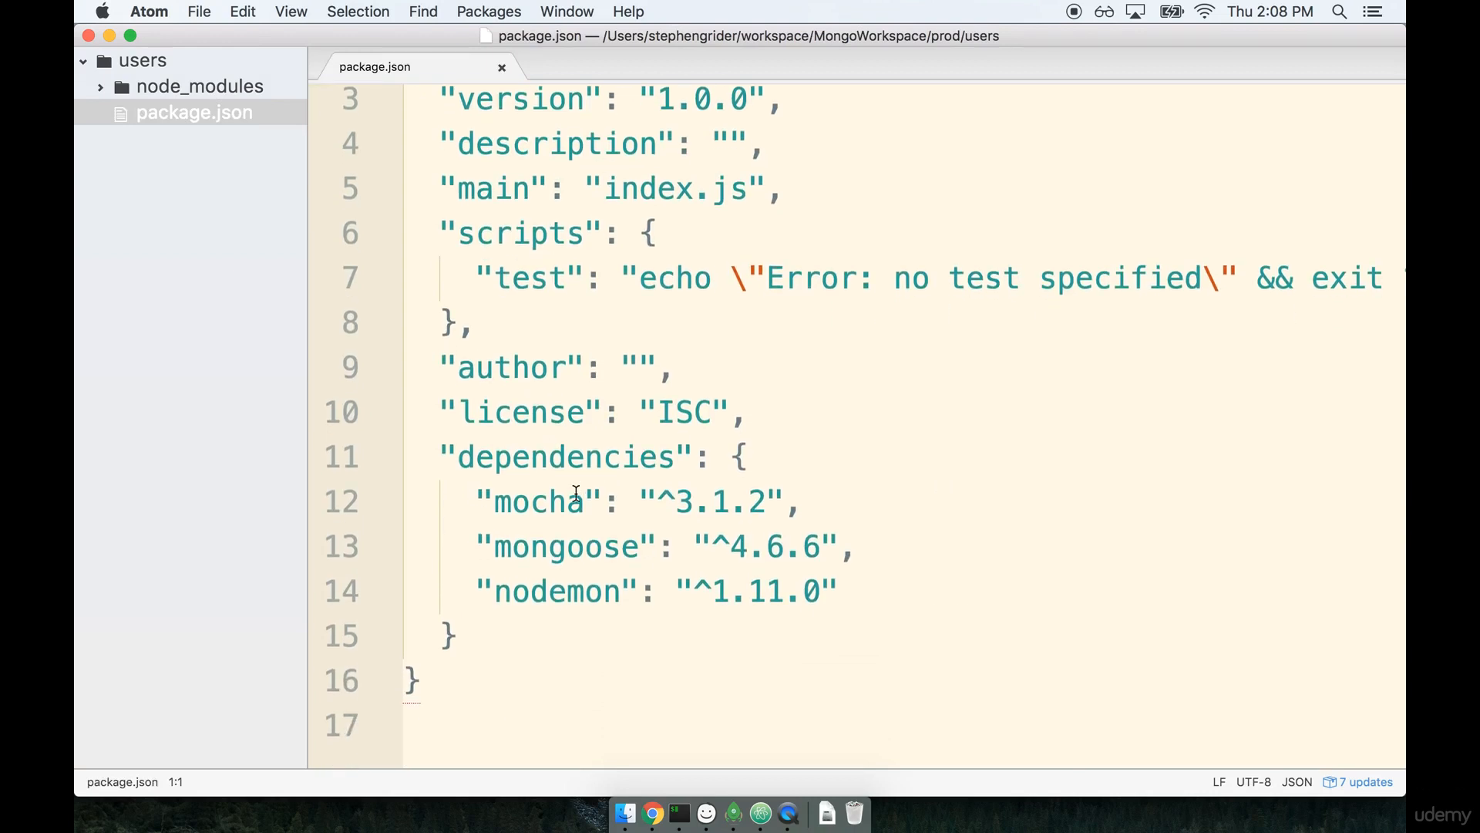
left_click(568, 591)
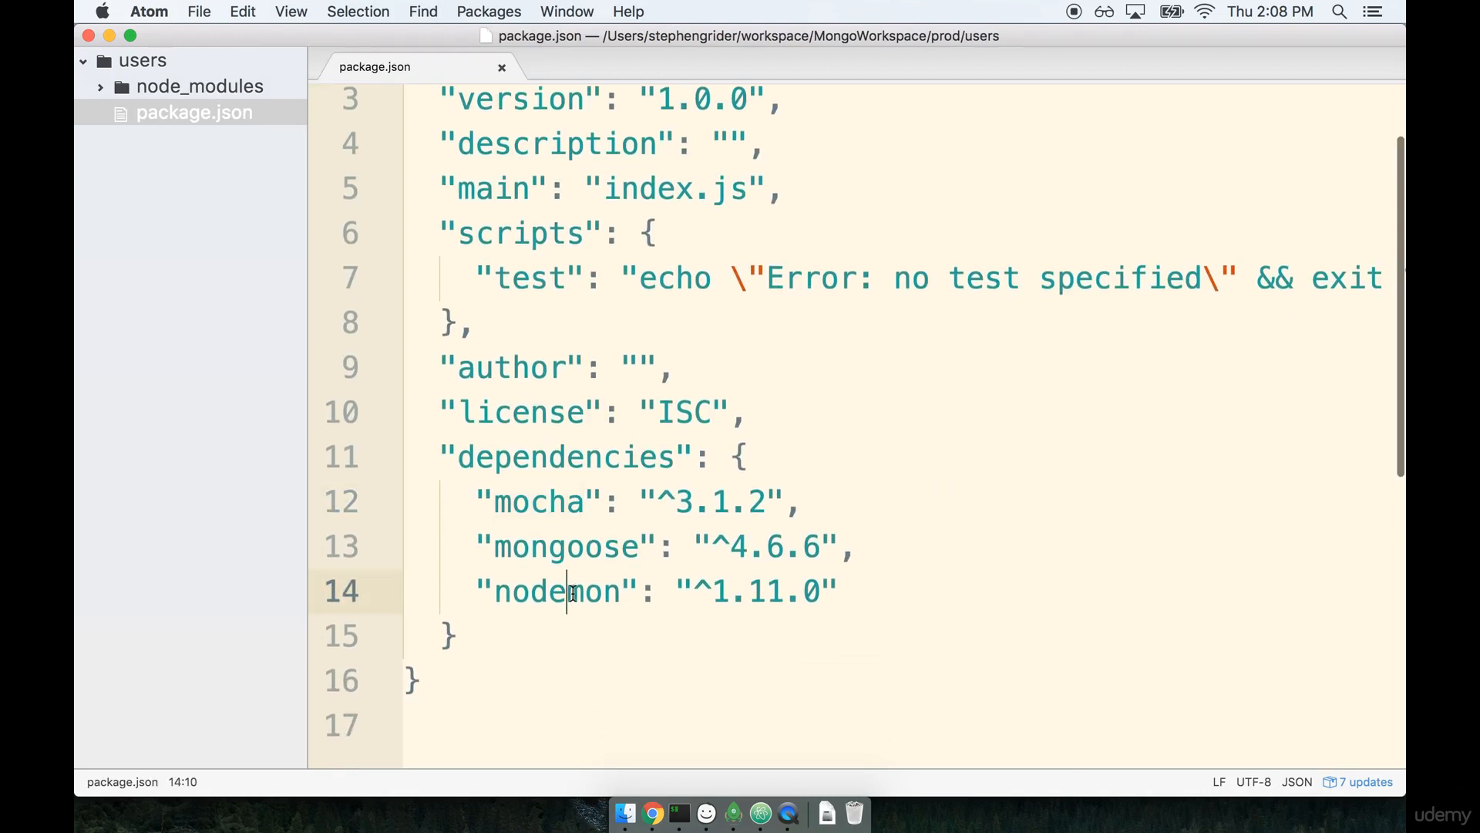
double_click(555, 590)
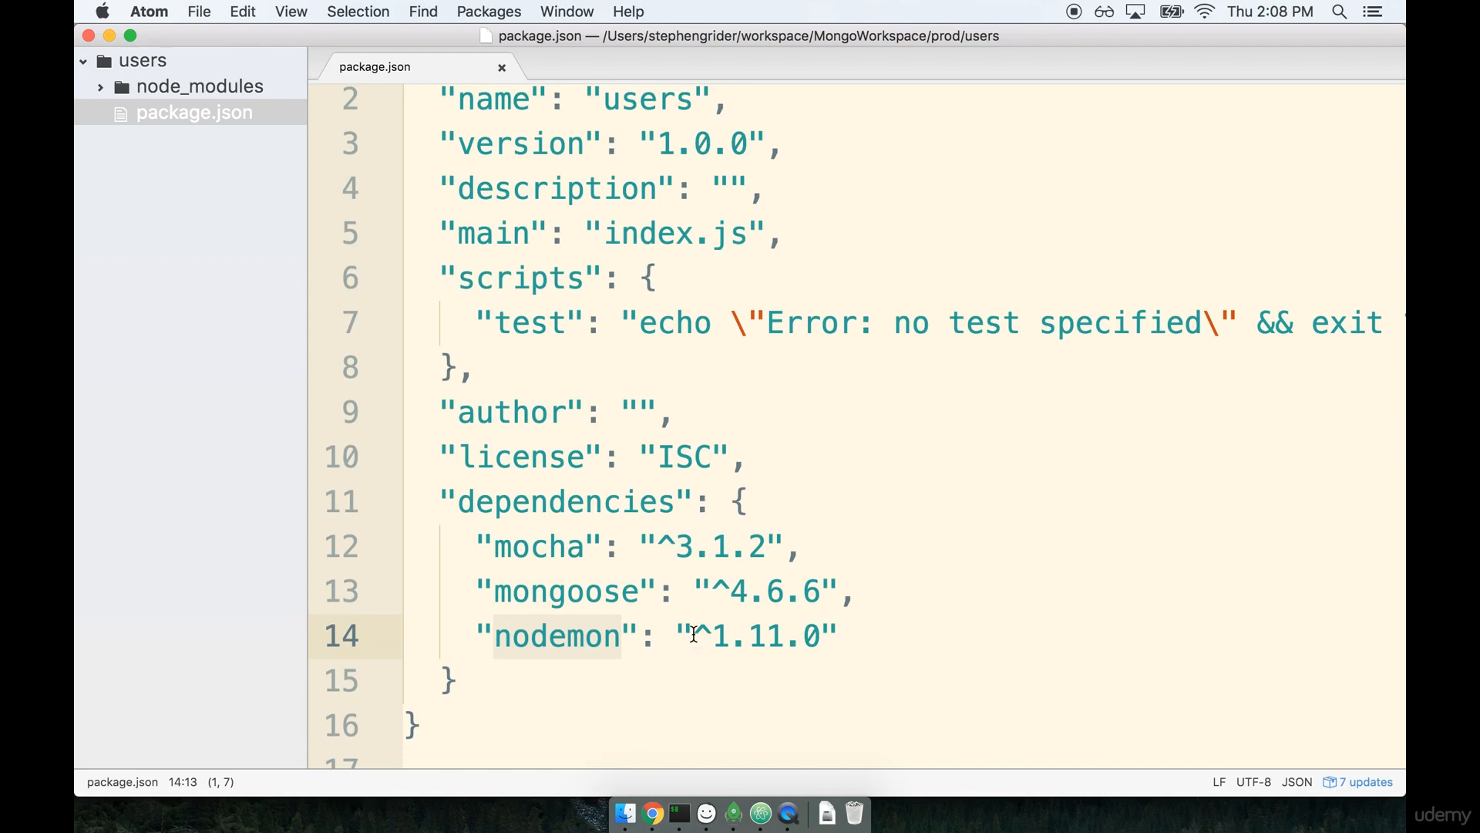
mouse_move(642, 614)
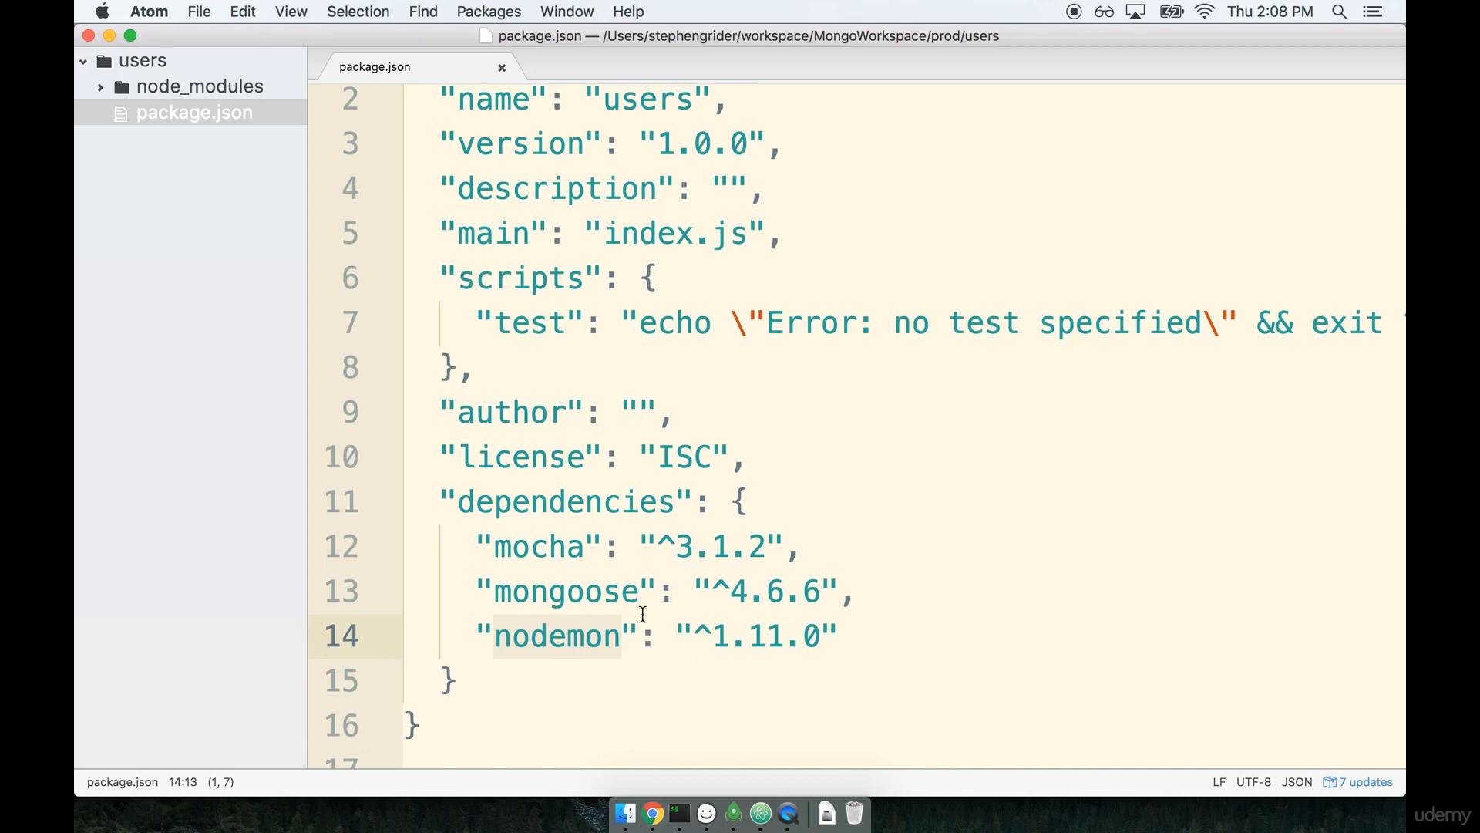
left_click(502, 66)
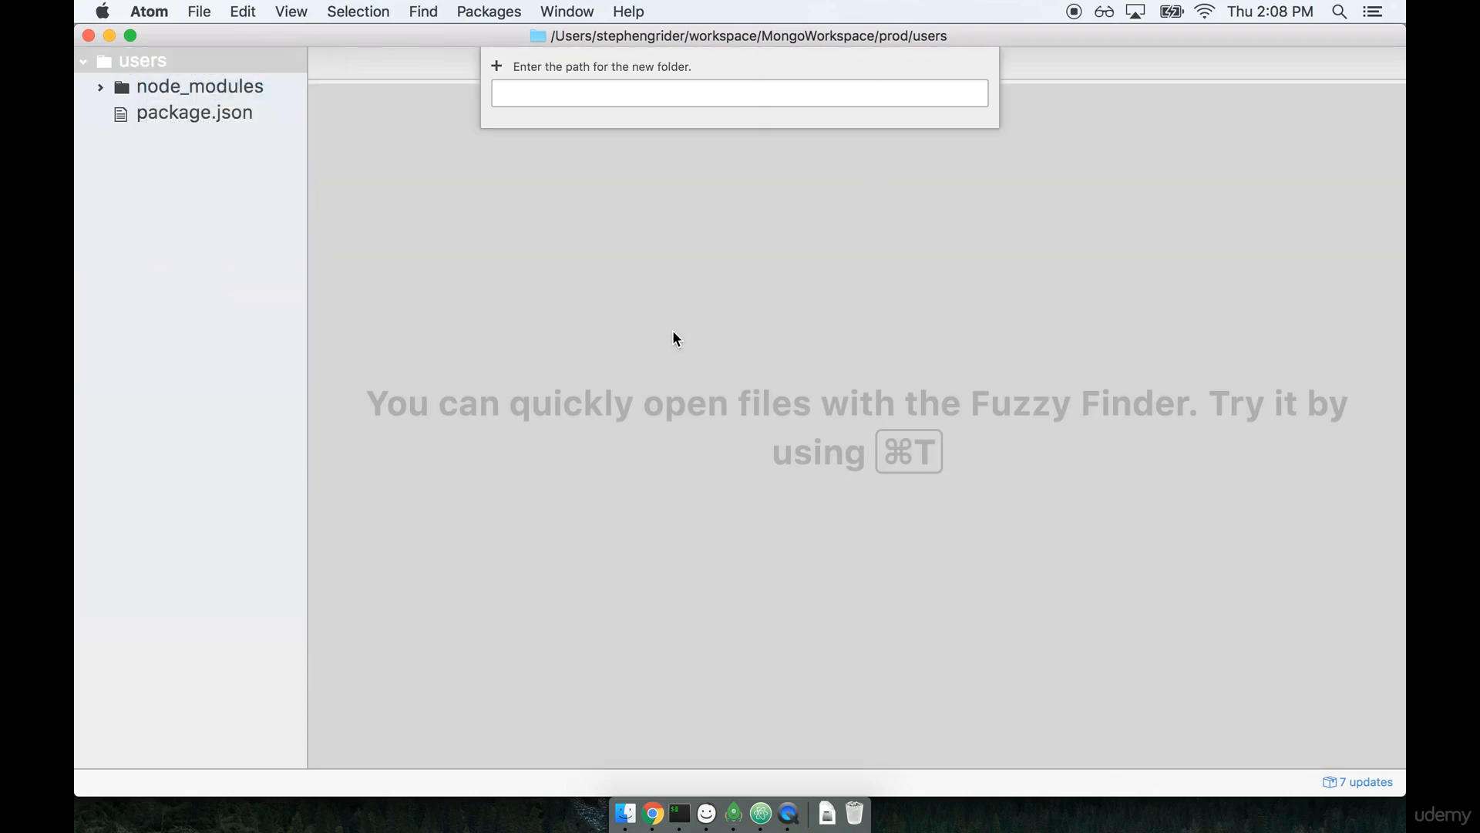
Name the new project folder 'src'.
type("src")
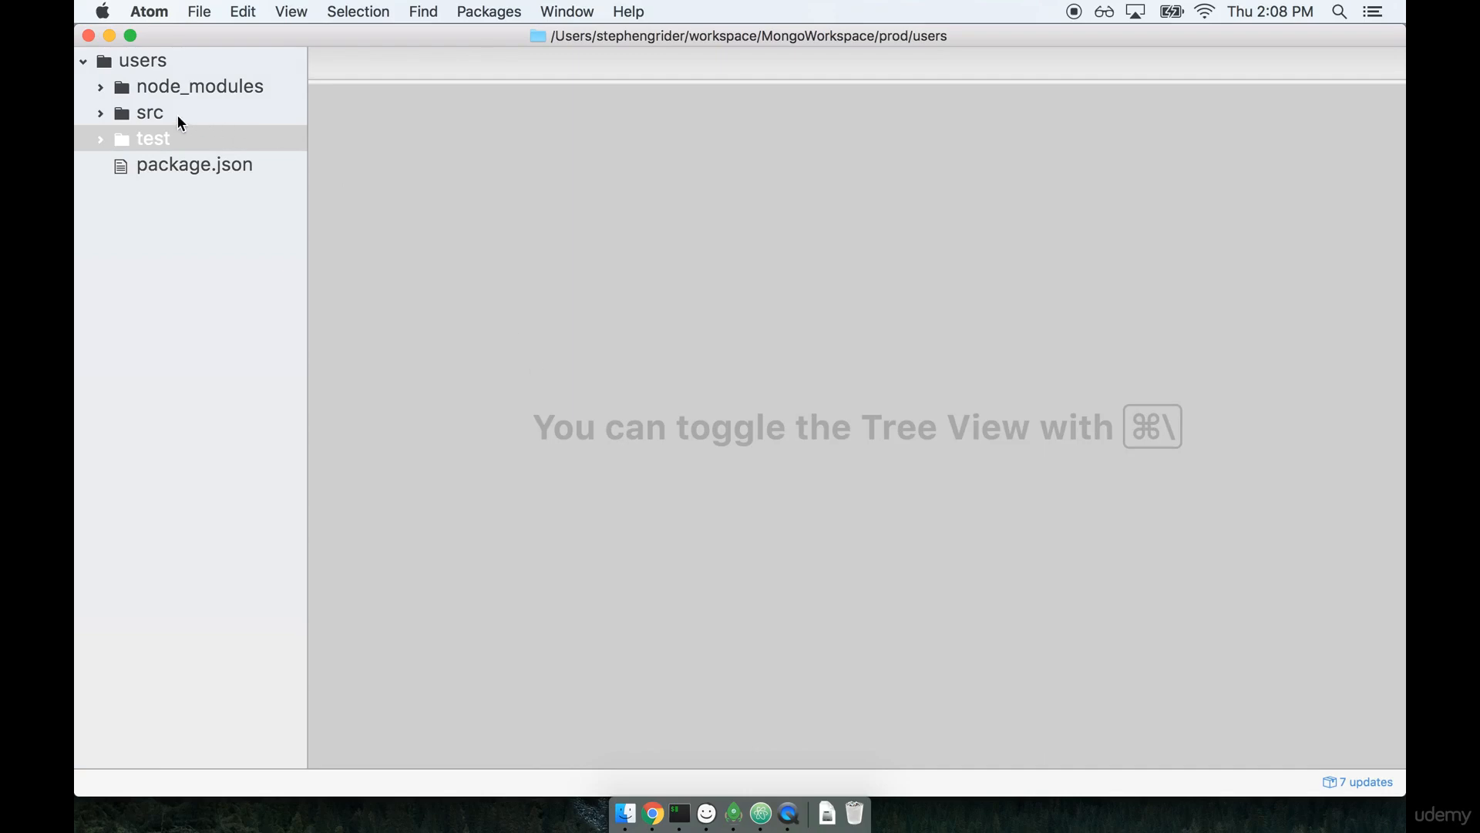
mouse_move(197, 143)
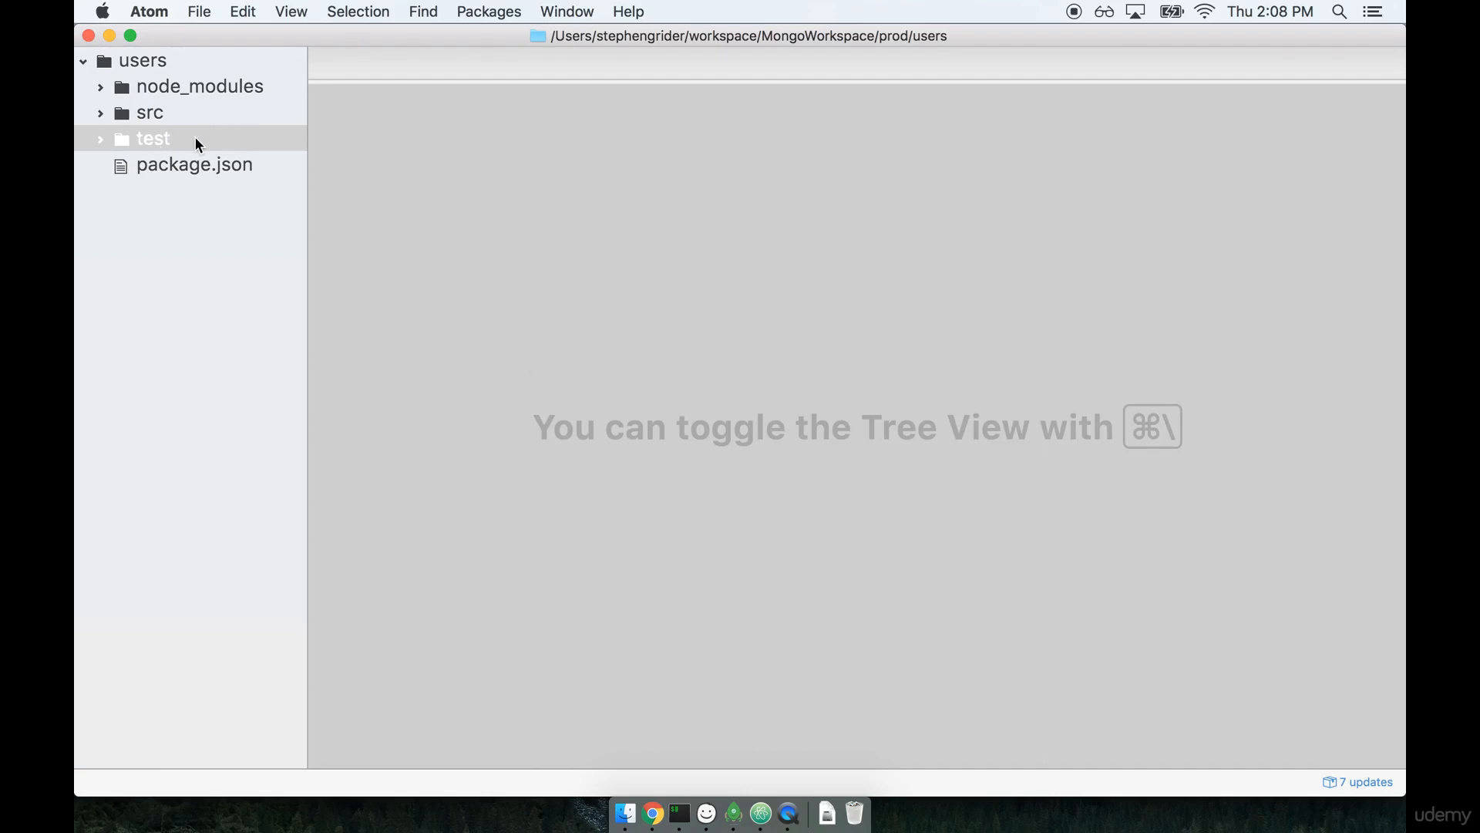
Create test_helper.js inside the test folder and focus its empty editor.
right_click(153, 139)
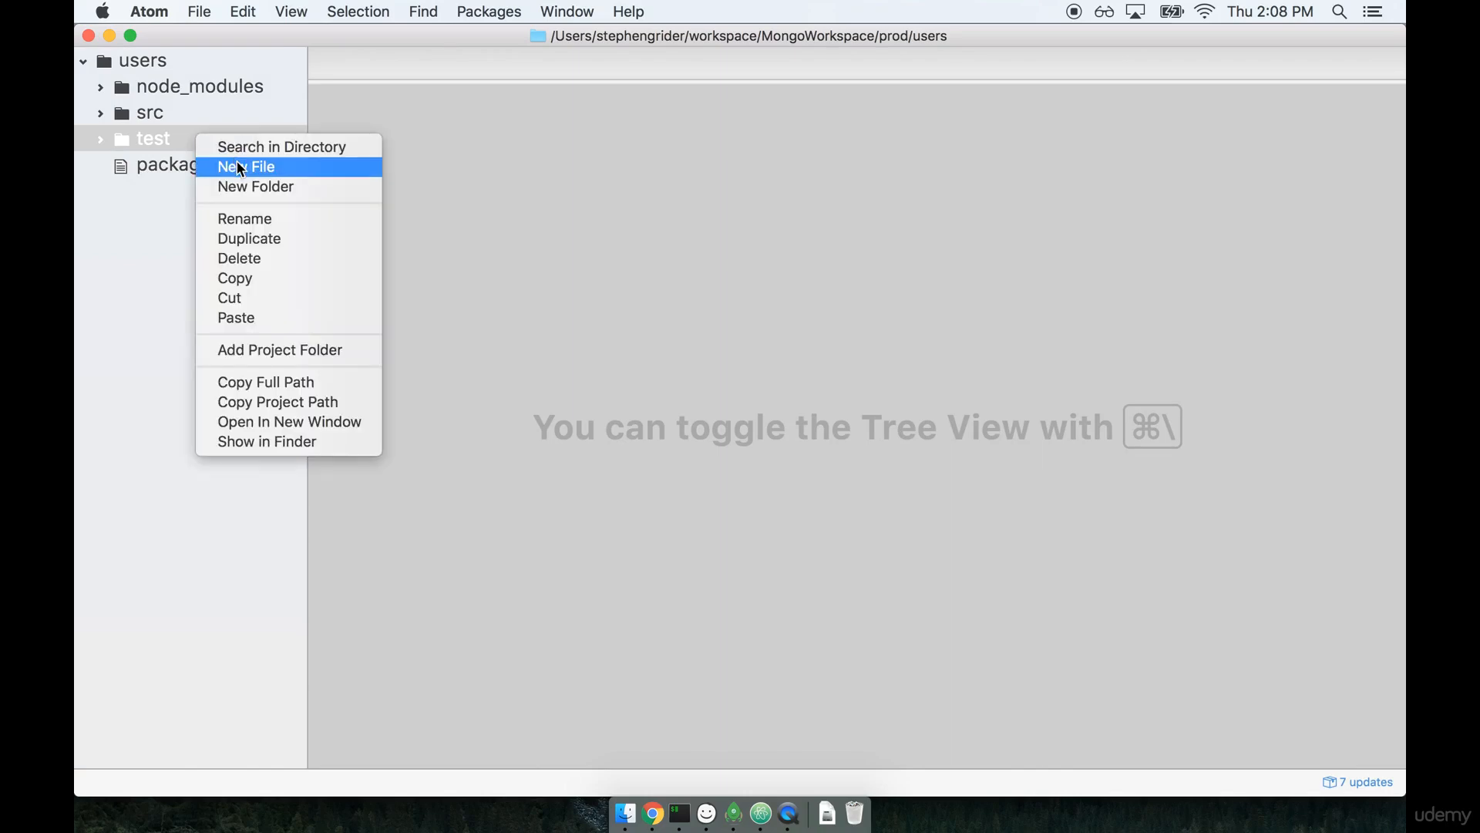
left_click(246, 166)
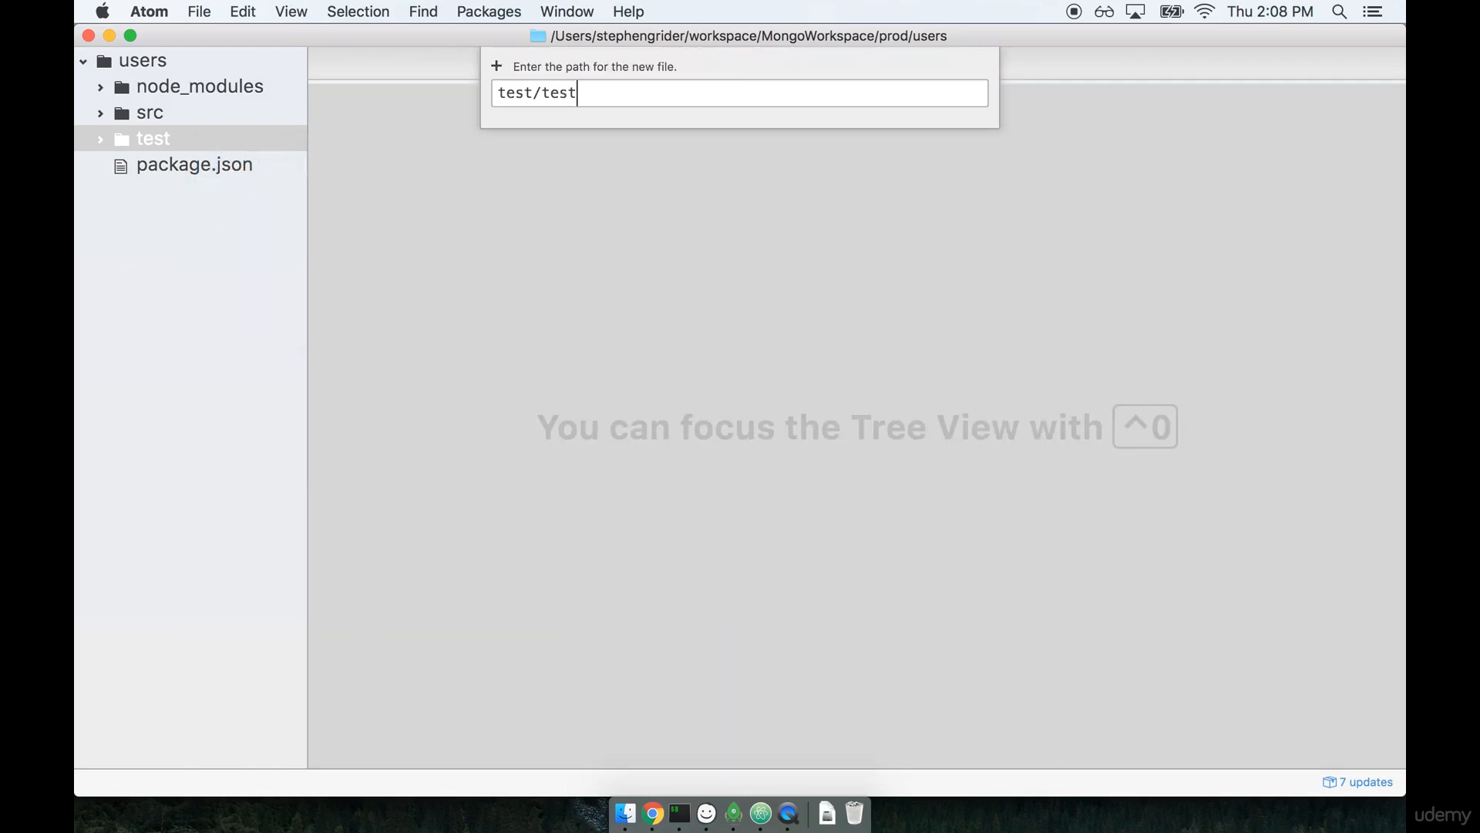
key("Enter")
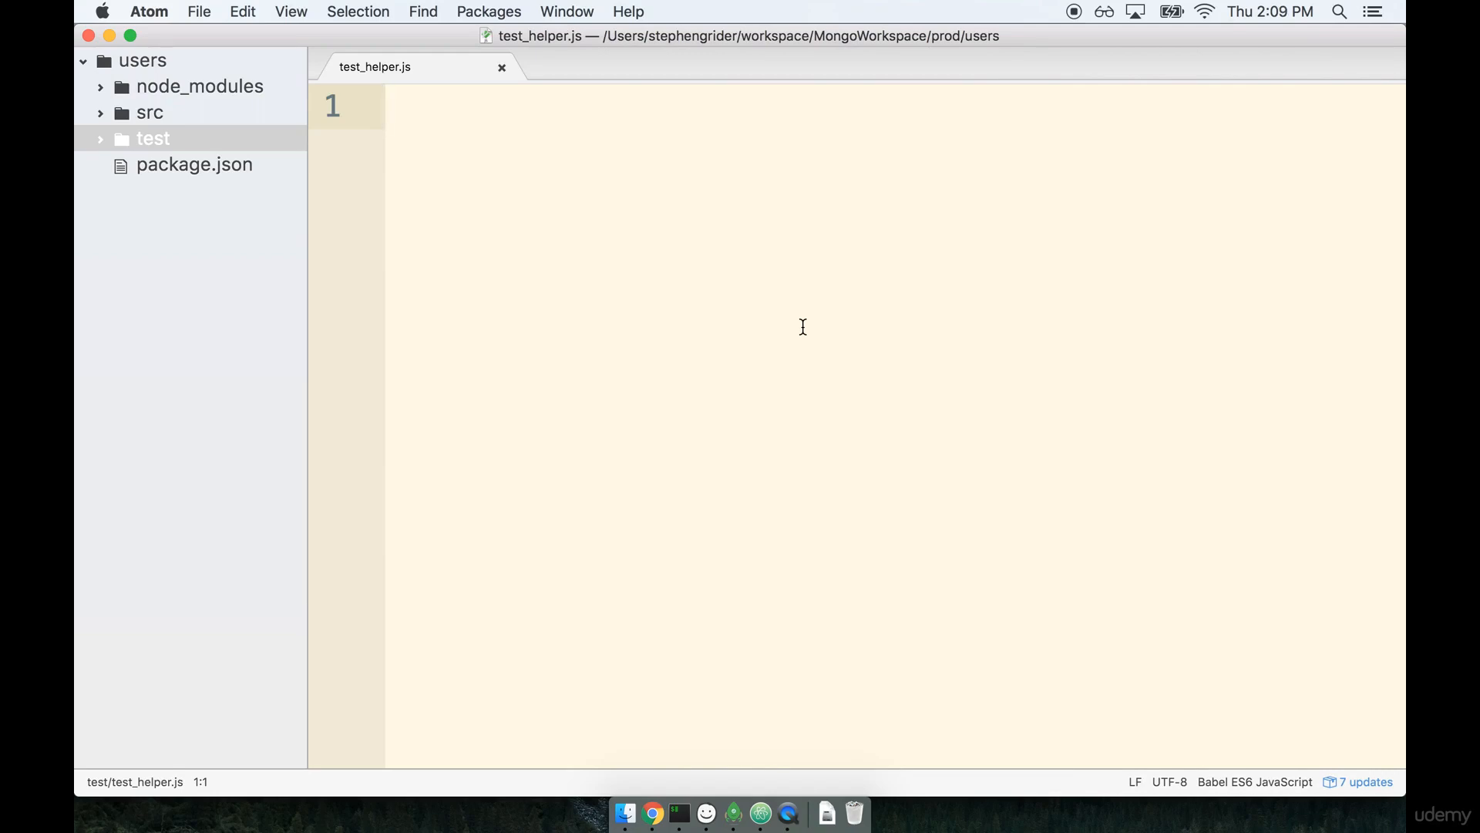
left_click(423, 98)
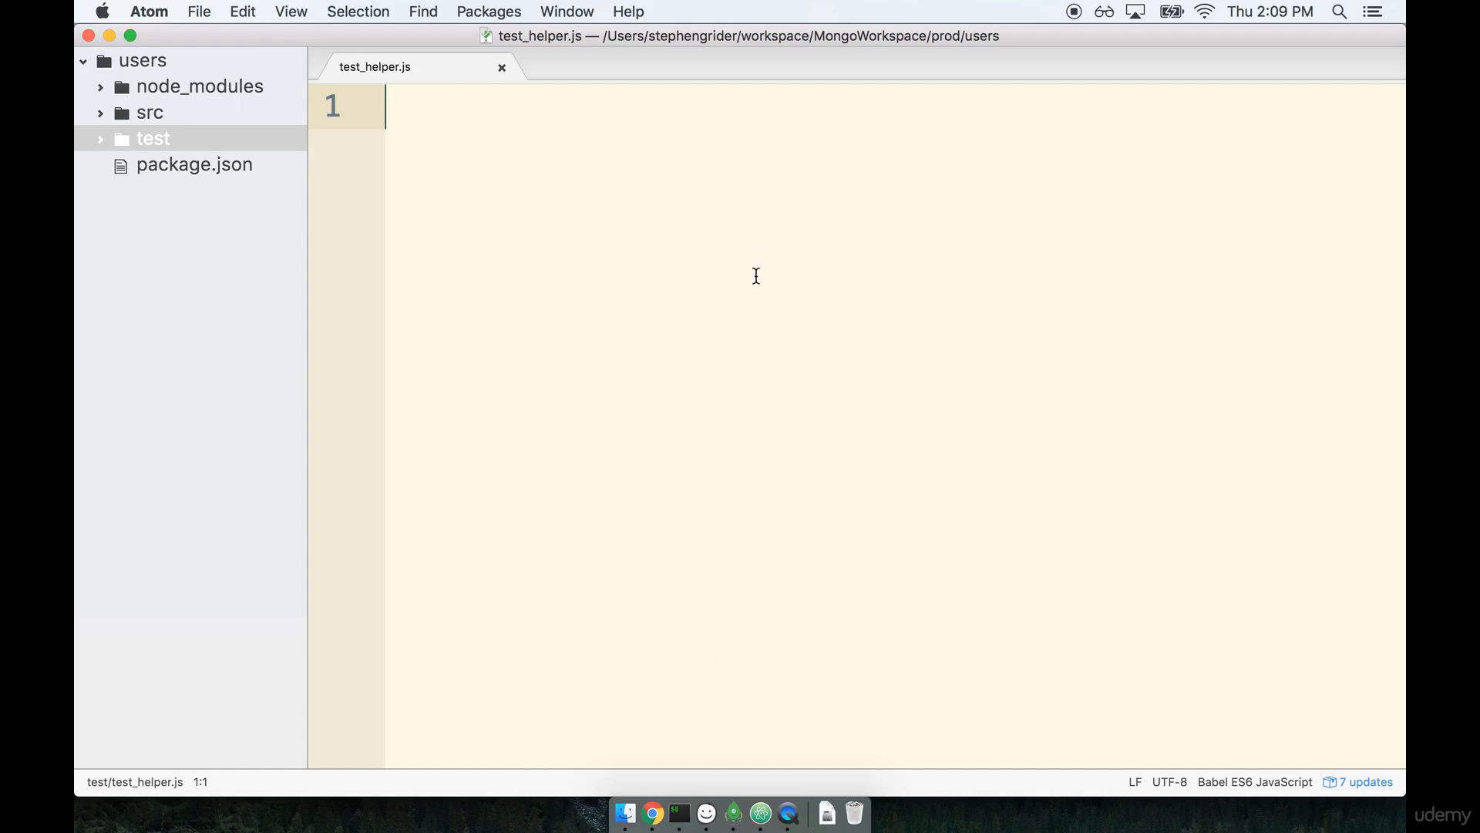
mouse_move(830, 334)
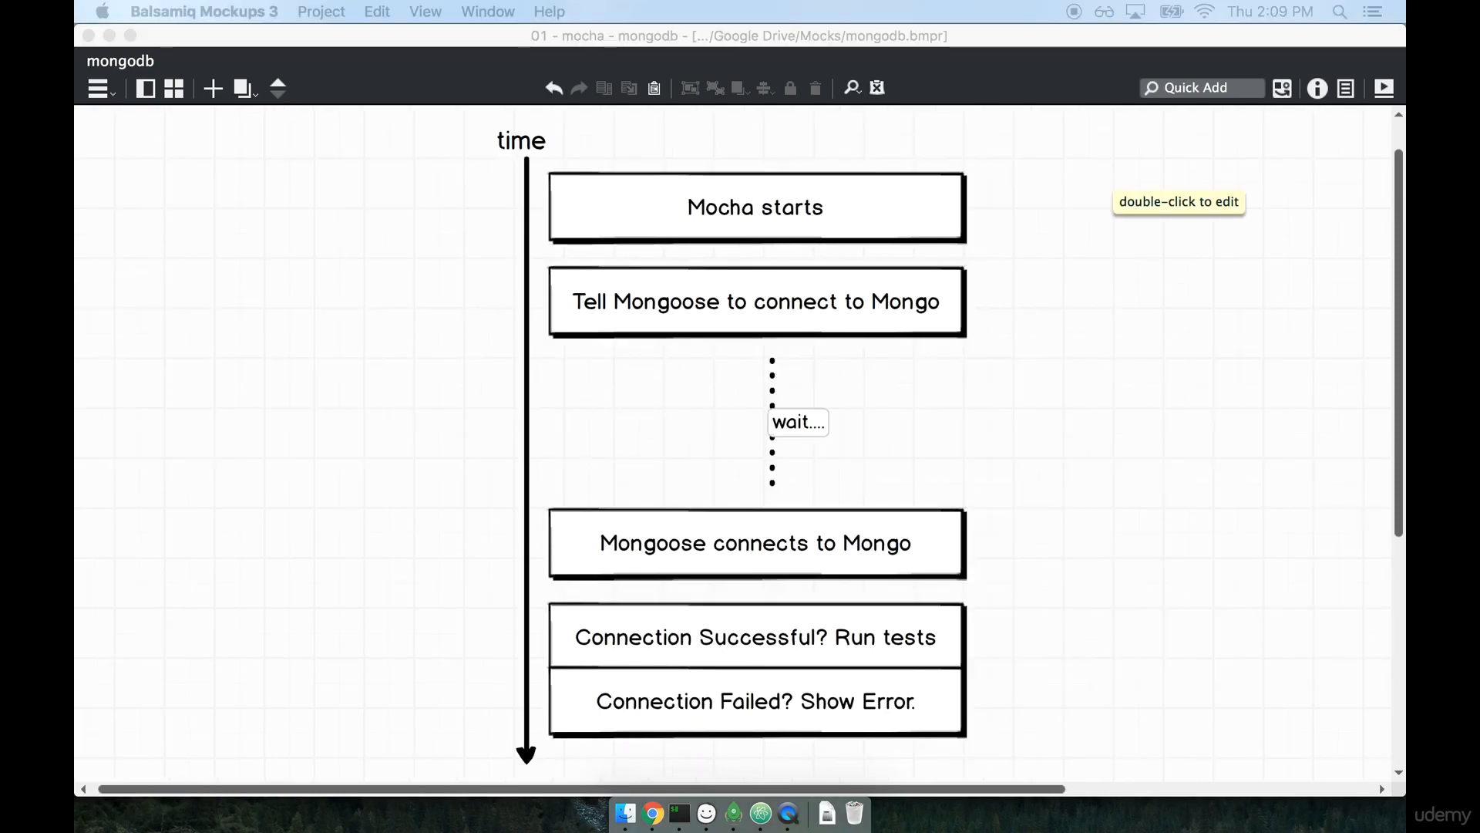
mouse_move(1346, 337)
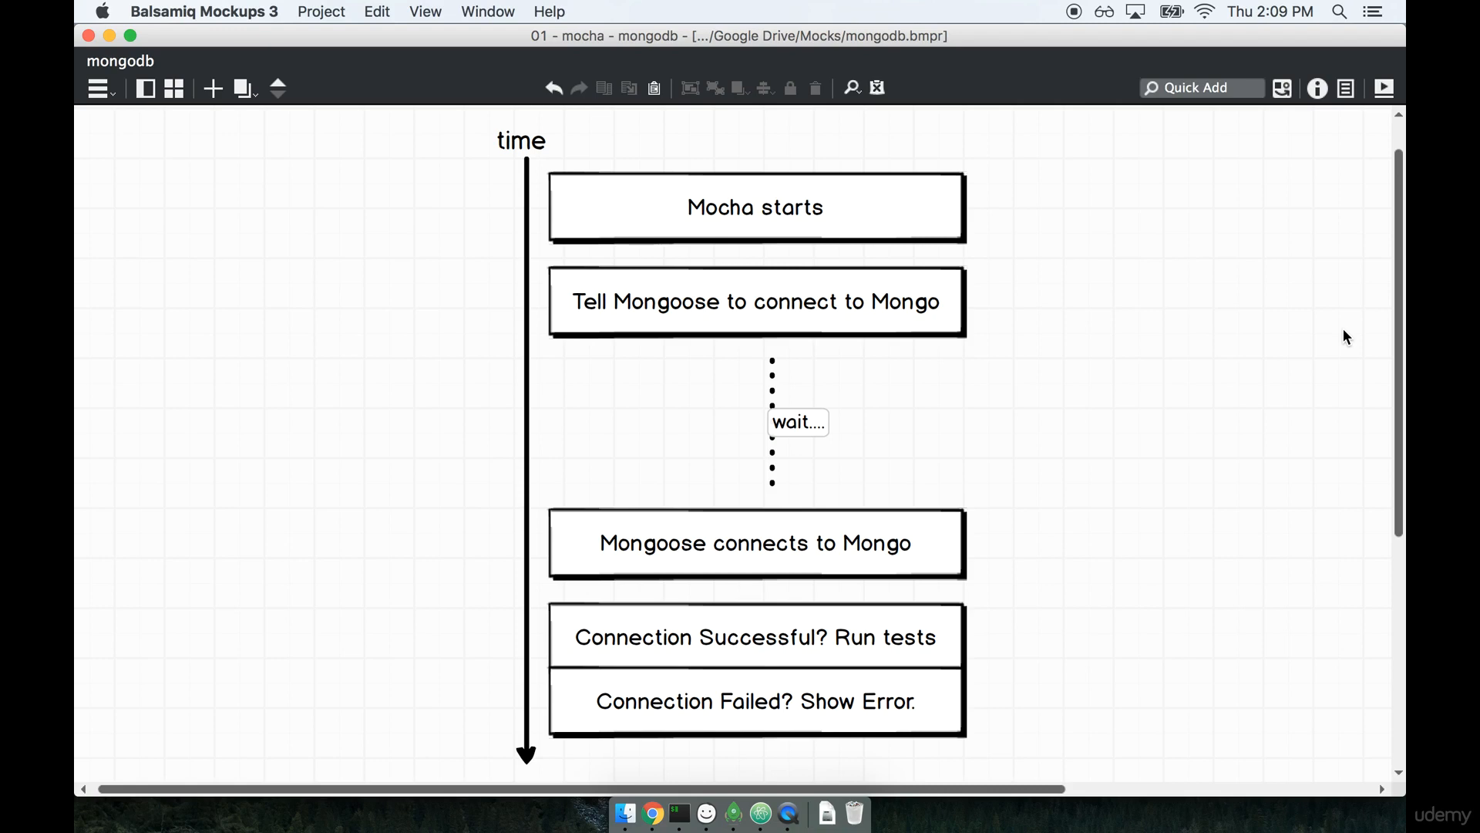
mouse_move(937, 223)
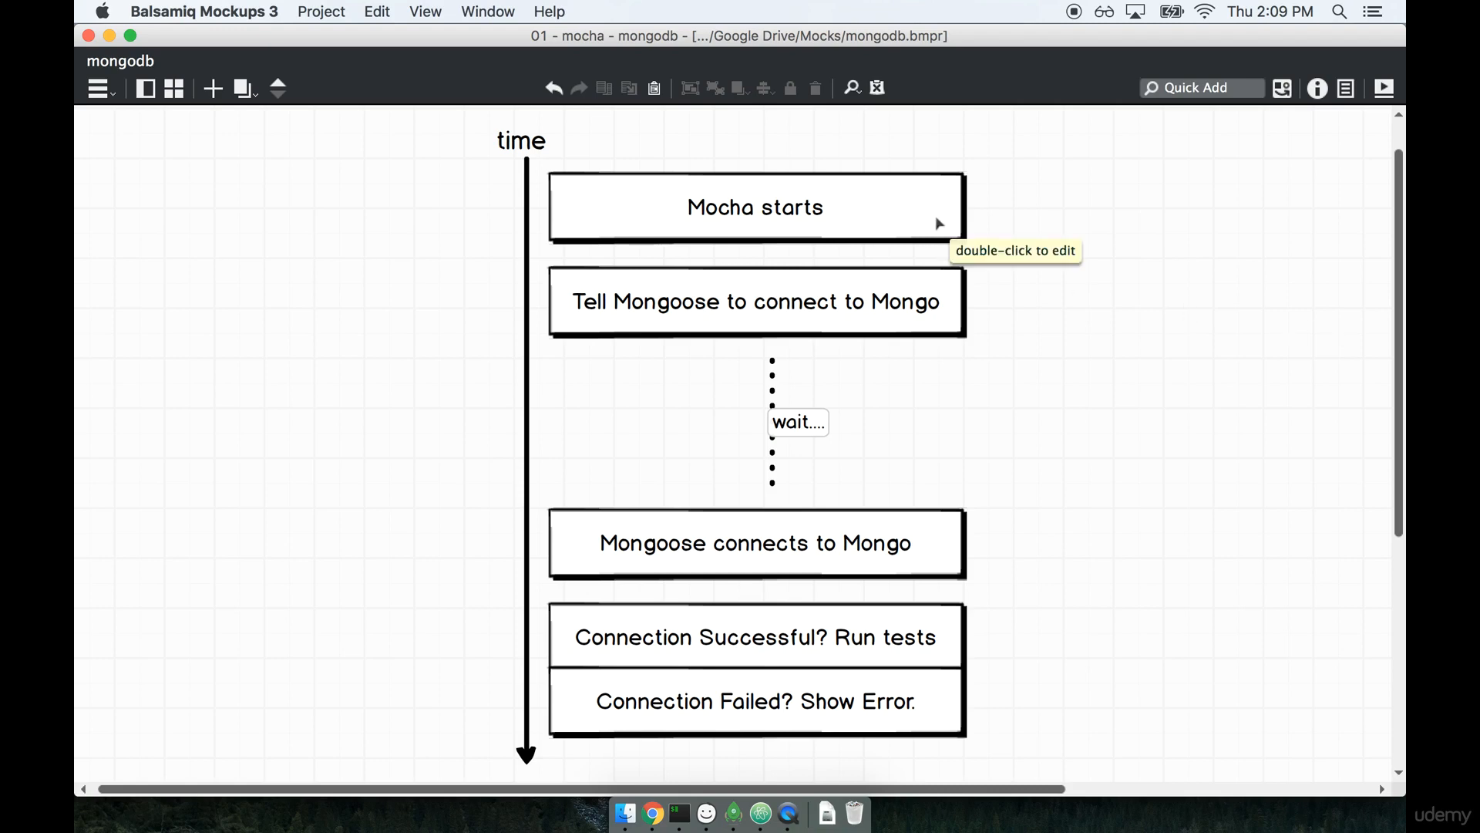
left_click(754, 207)
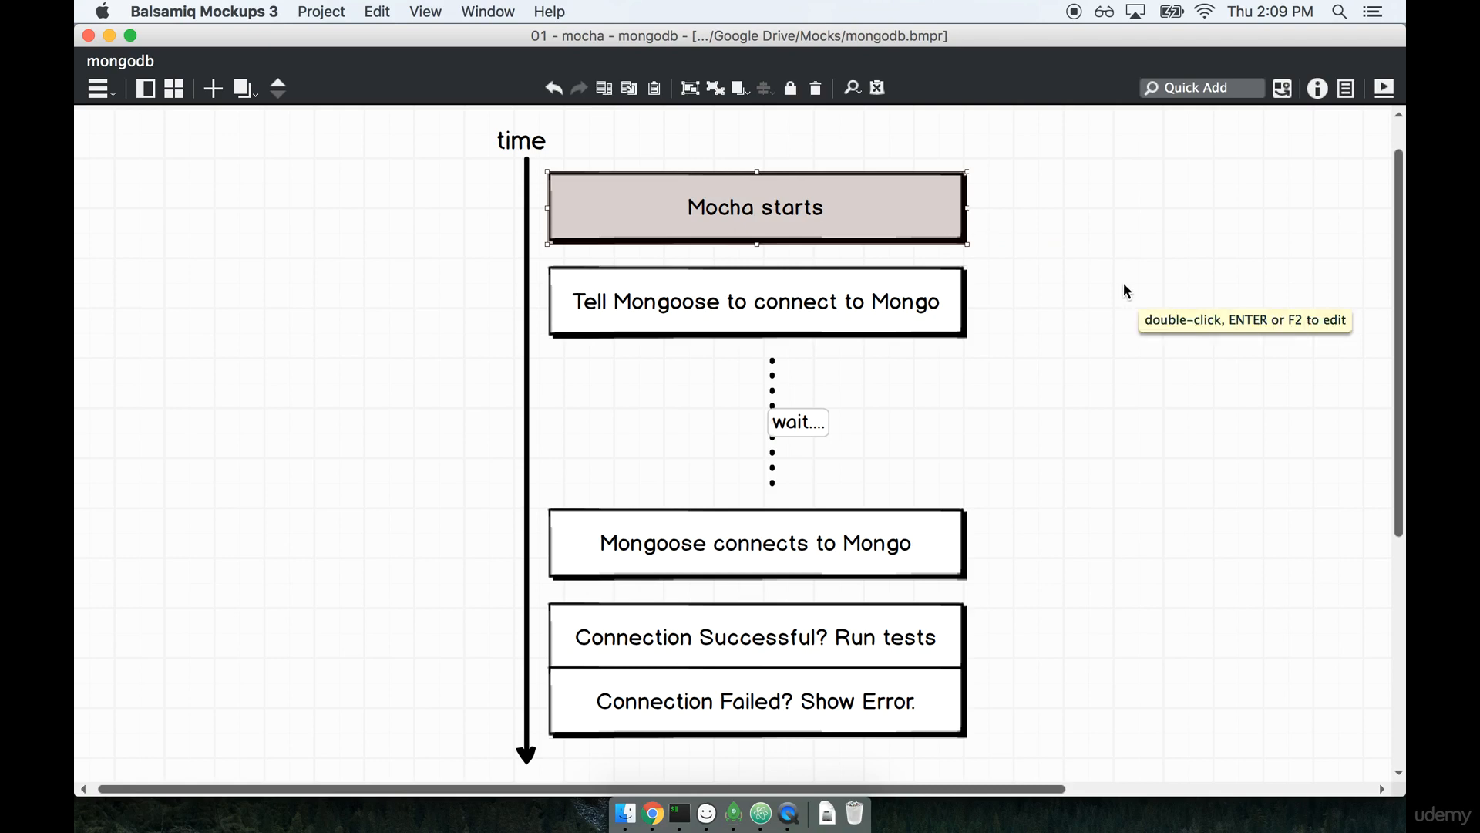
mouse_move(1260, 416)
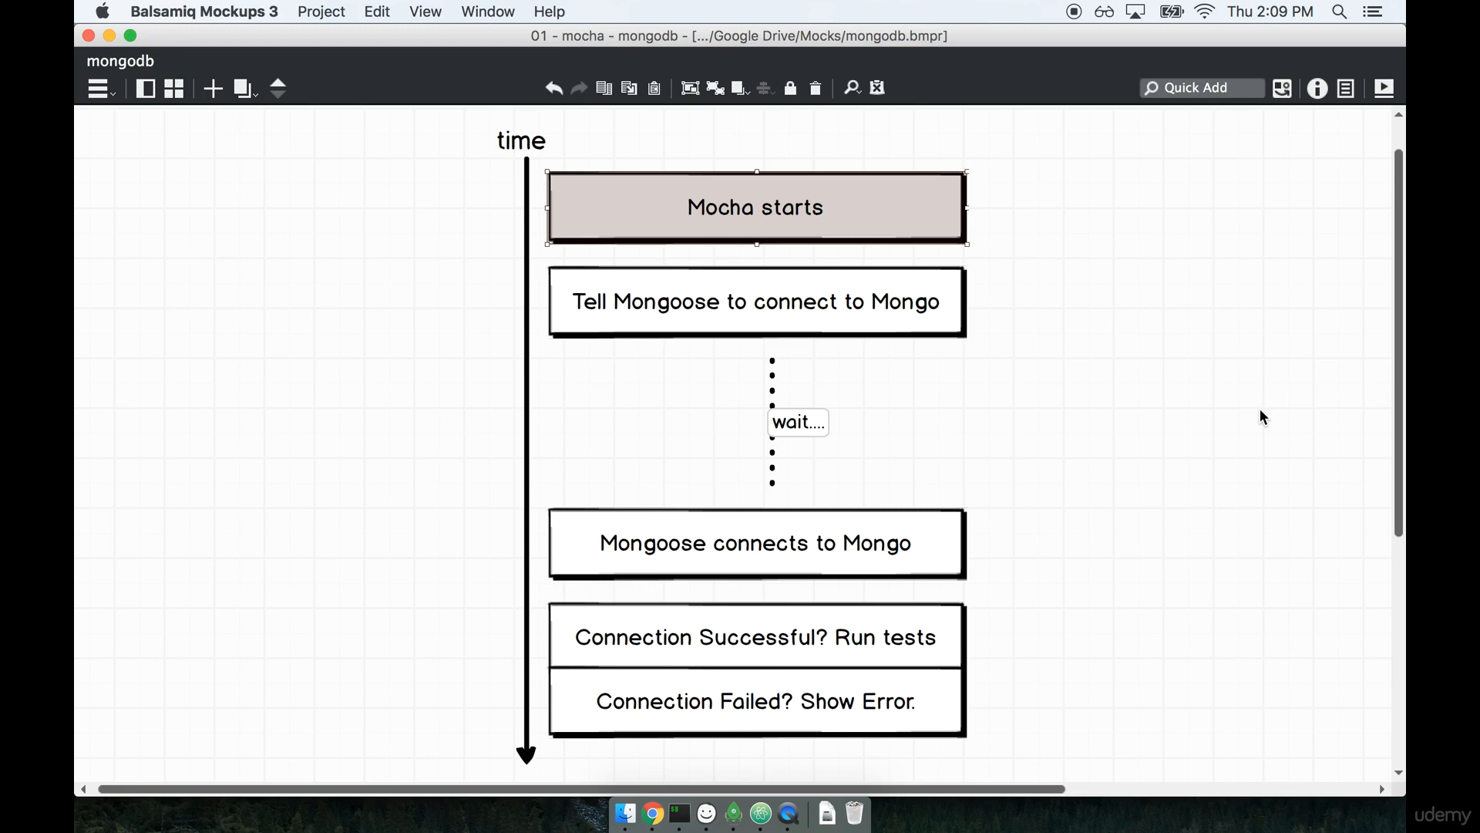
mouse_move(953, 258)
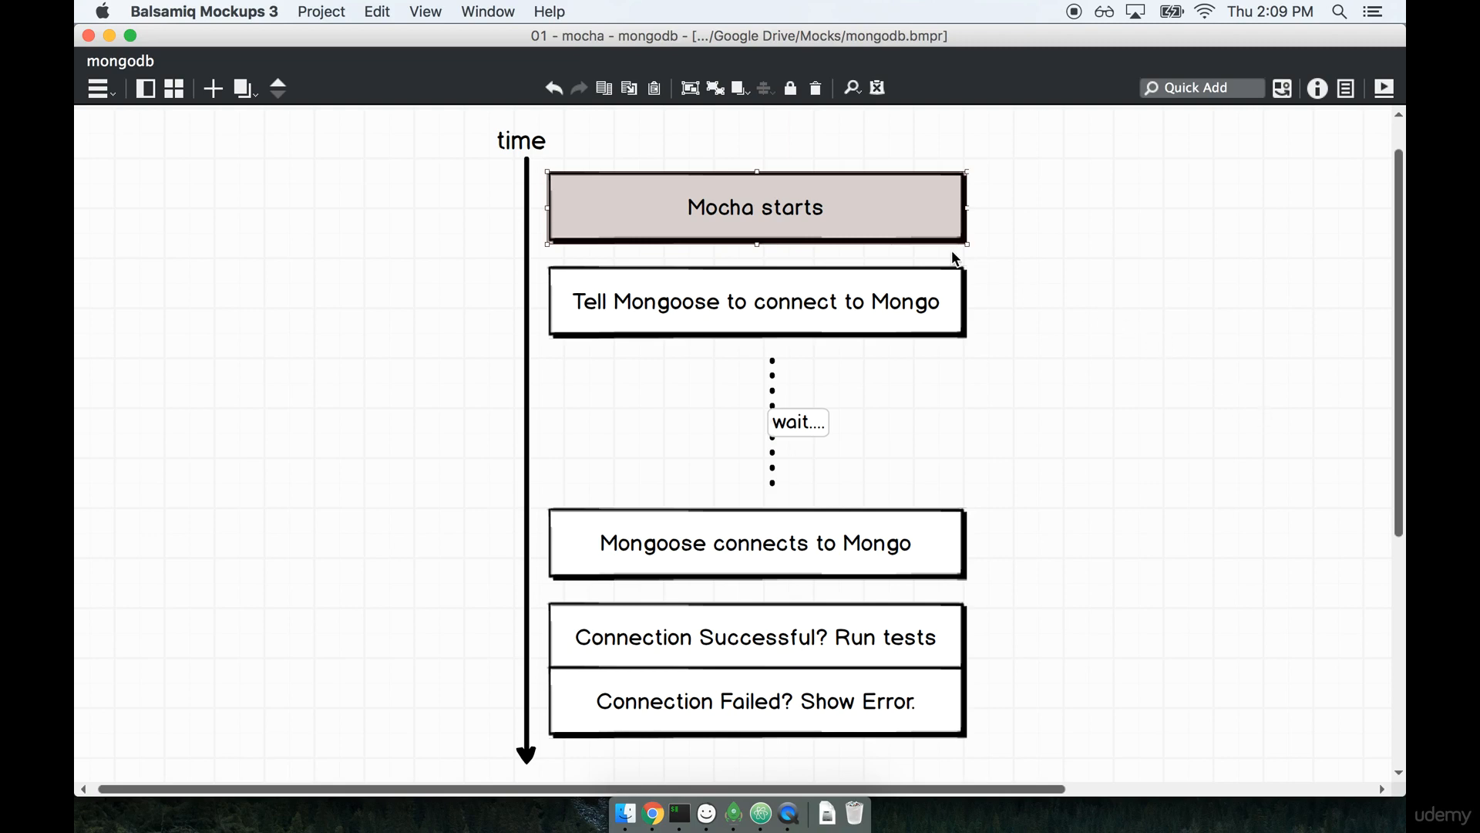
mouse_move(971, 596)
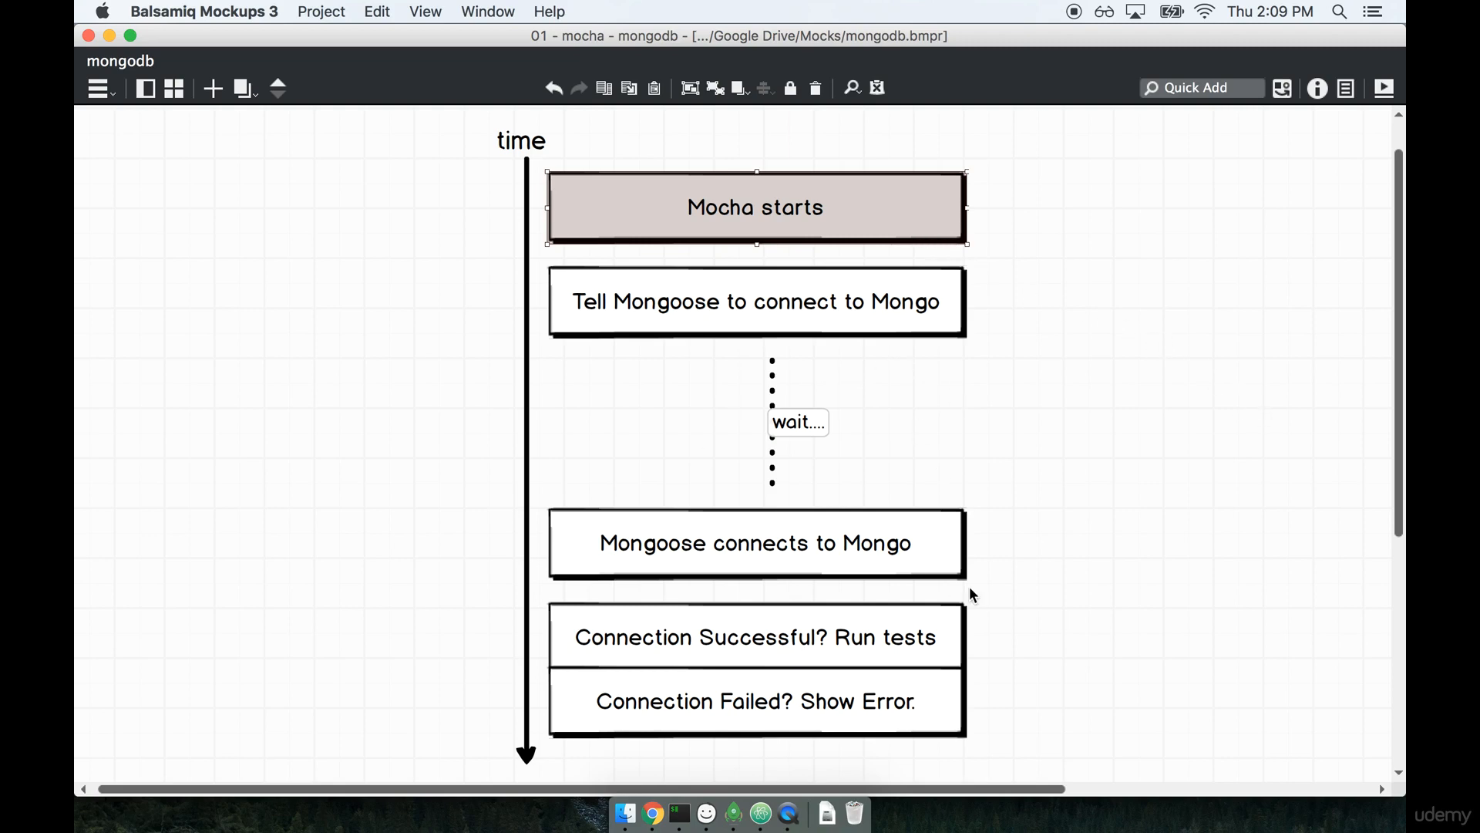
left_click(755, 301)
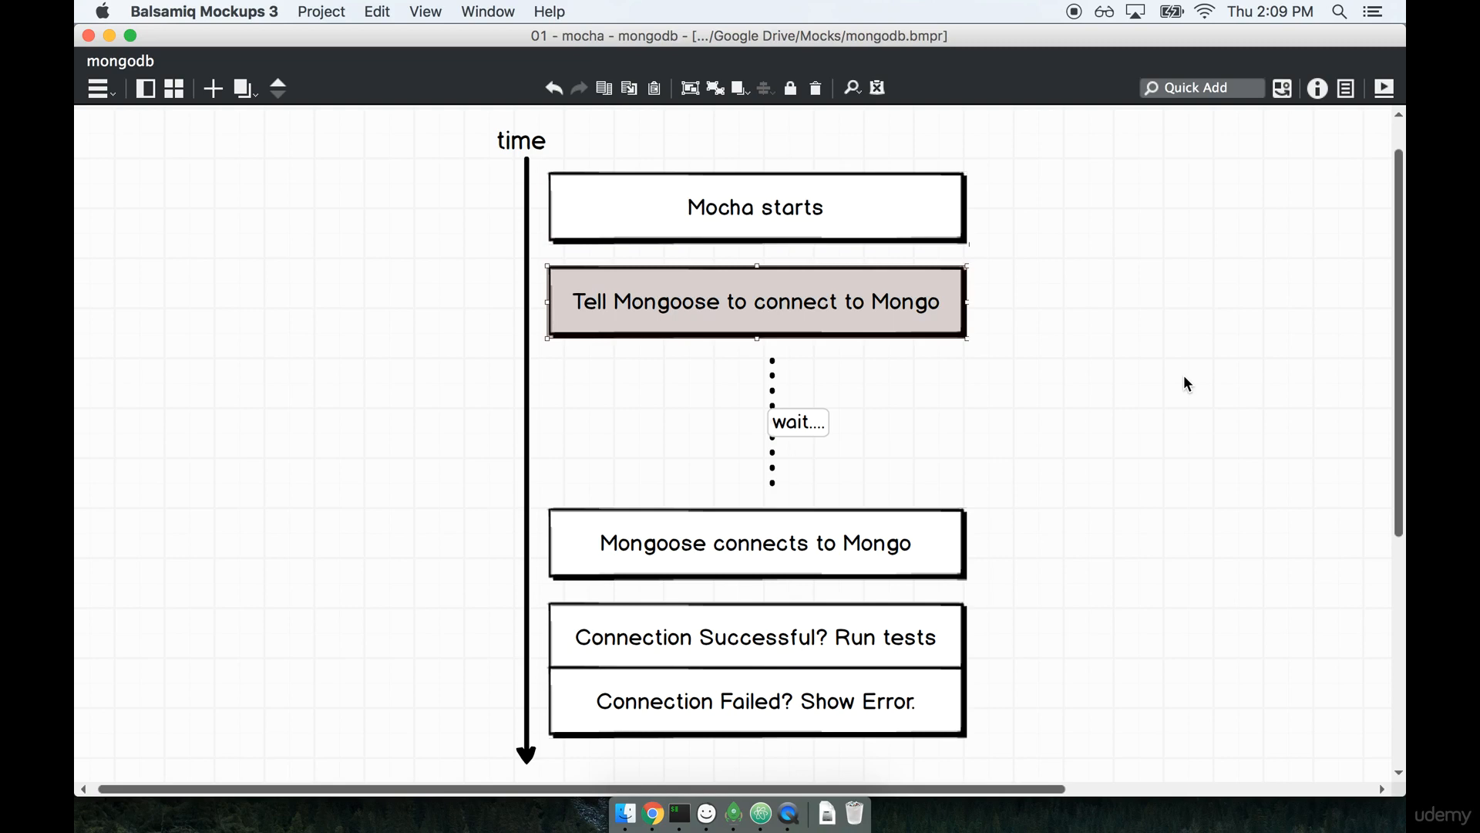
mouse_move(1187, 383)
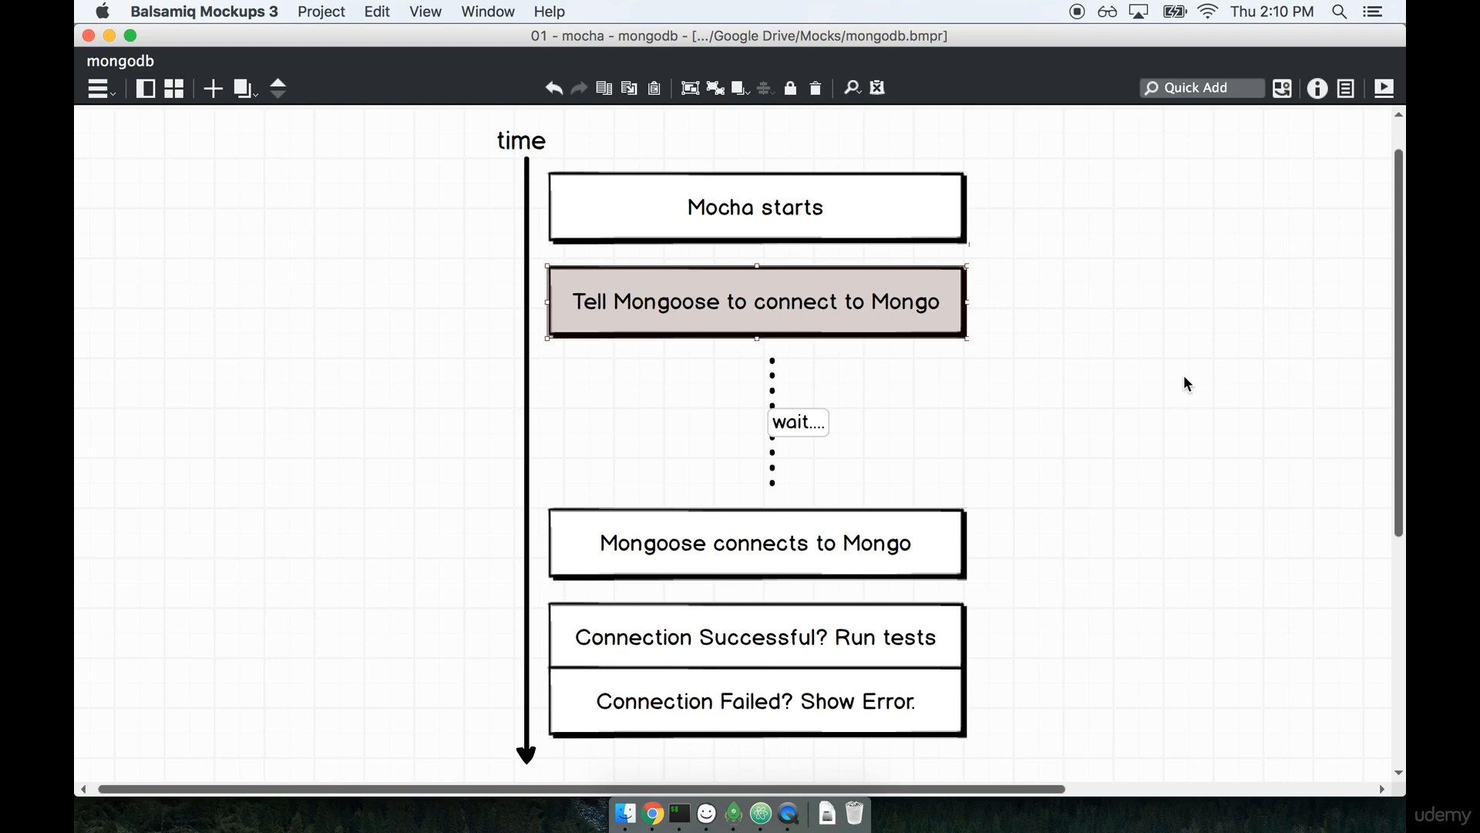
mouse_move(797, 395)
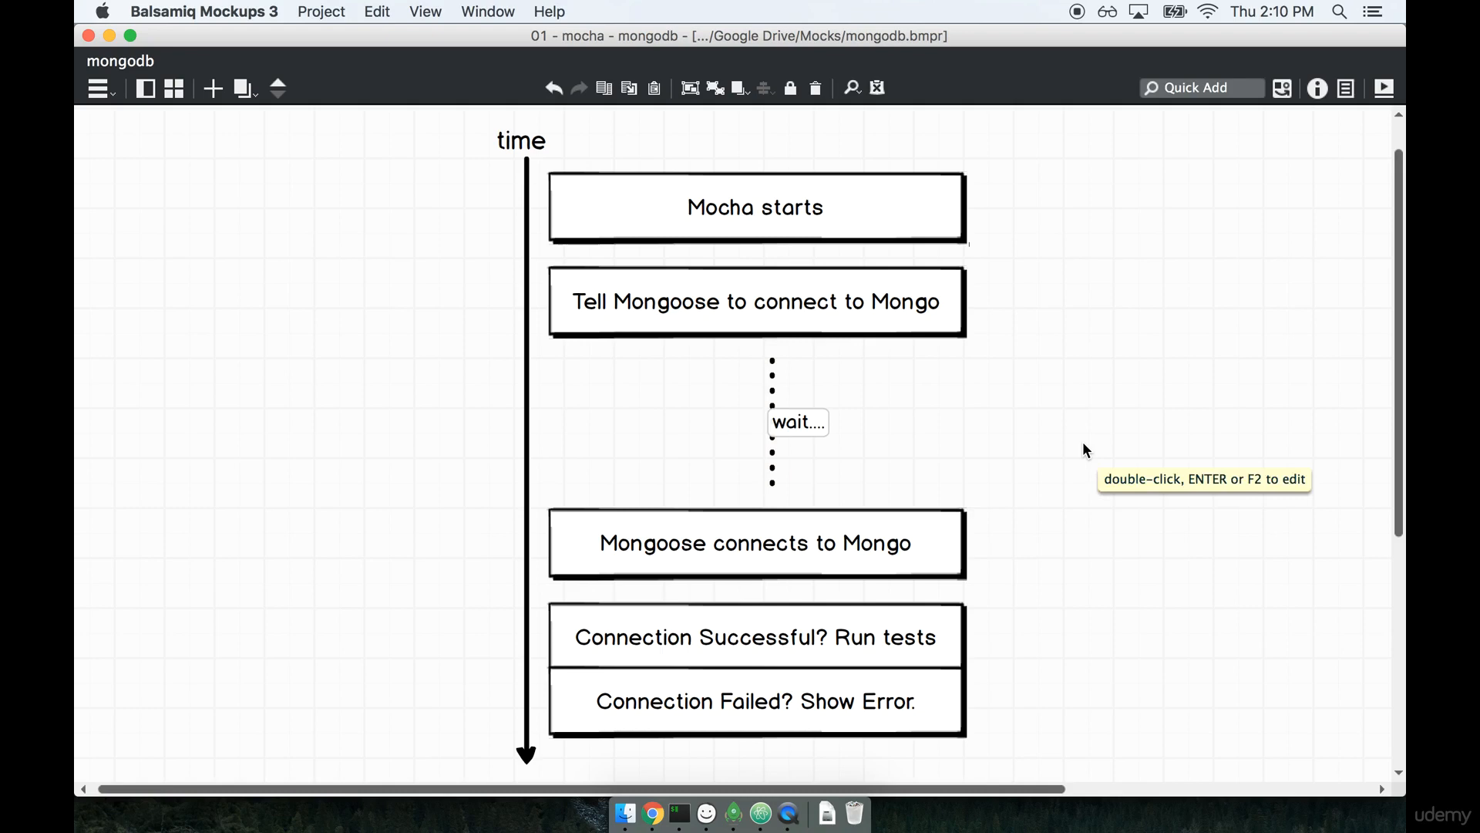
left_click(1171, 512)
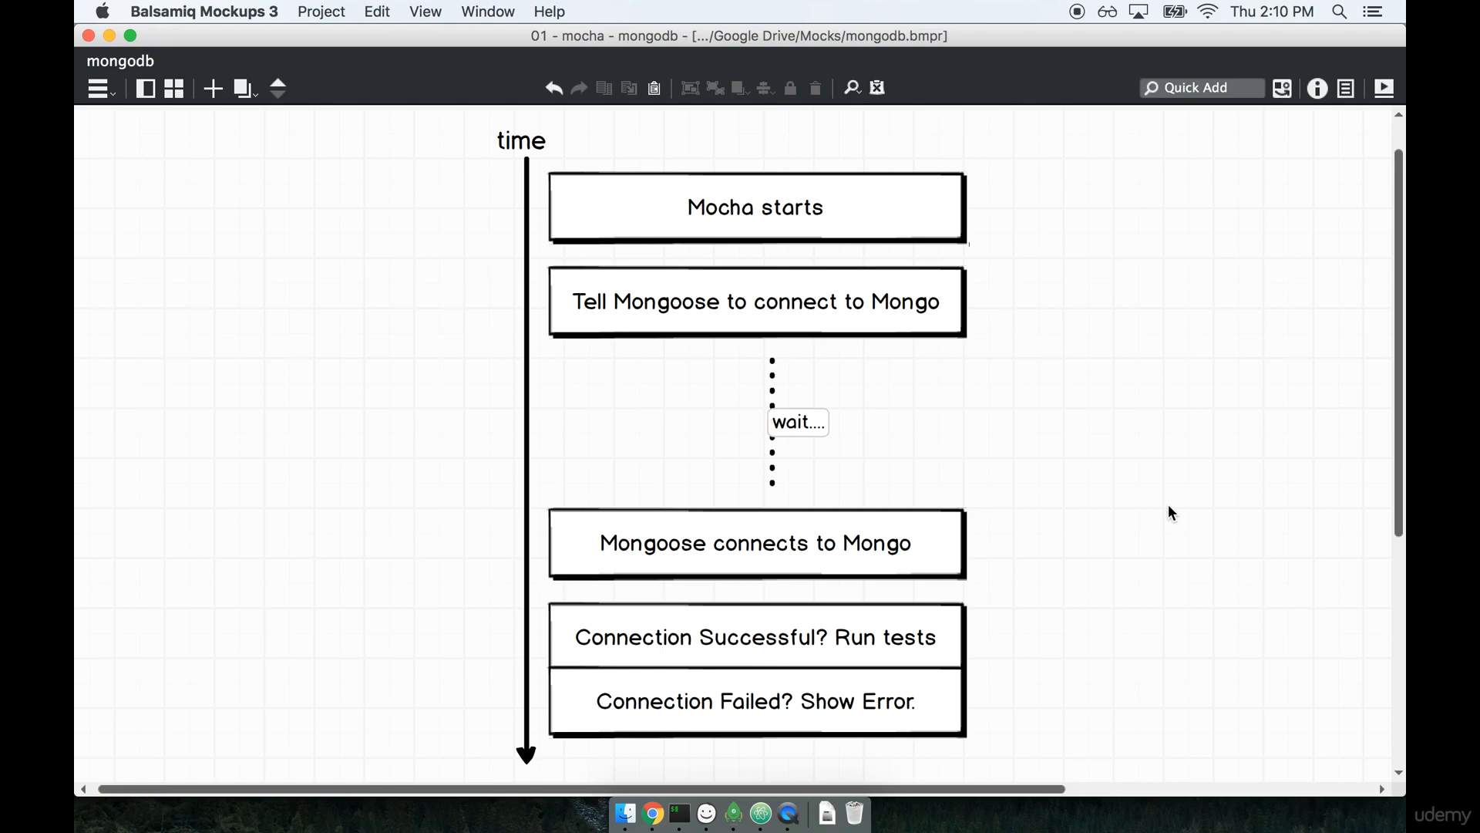
left_click(772, 423)
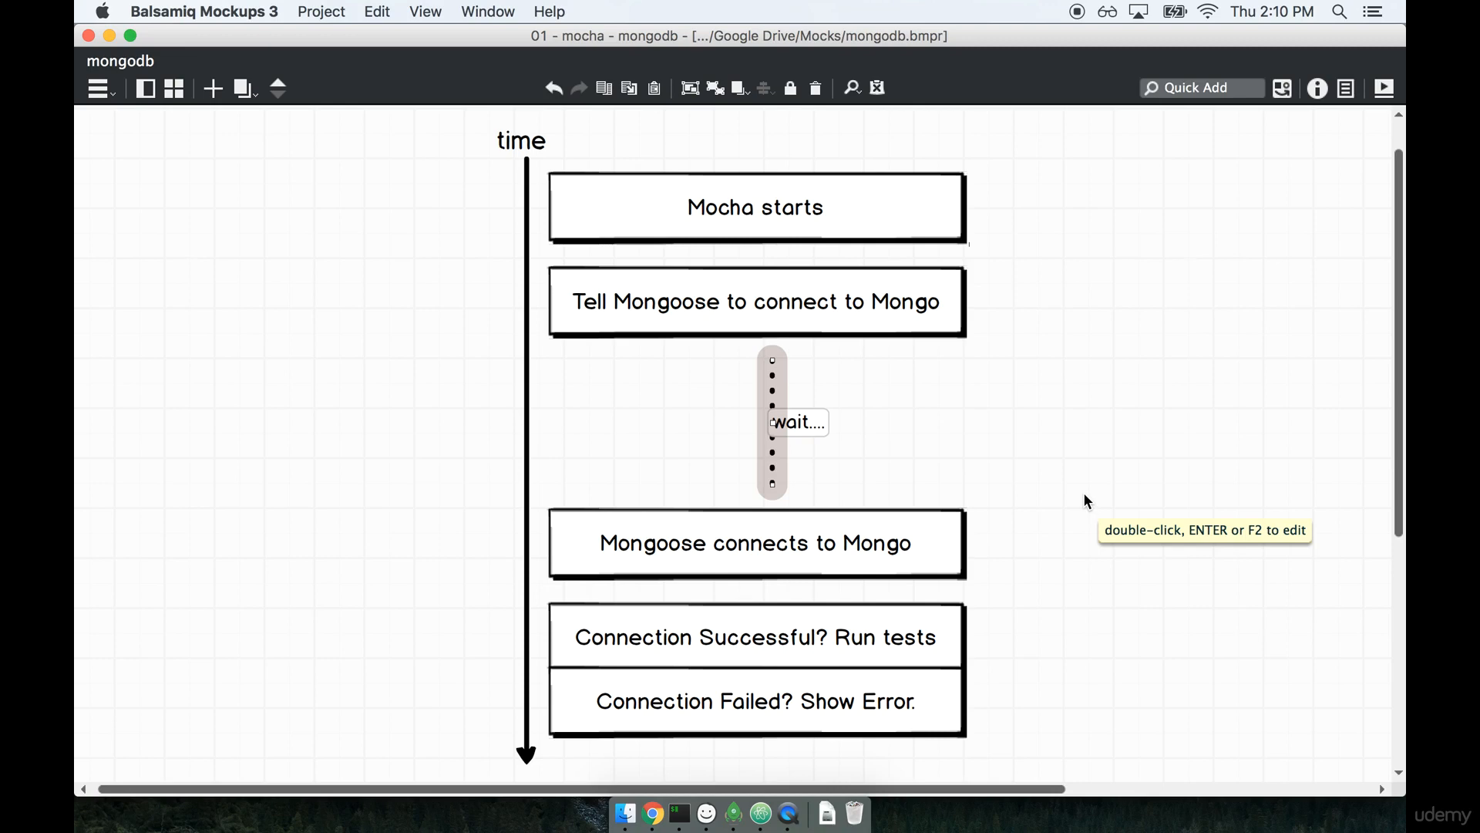
mouse_move(909, 317)
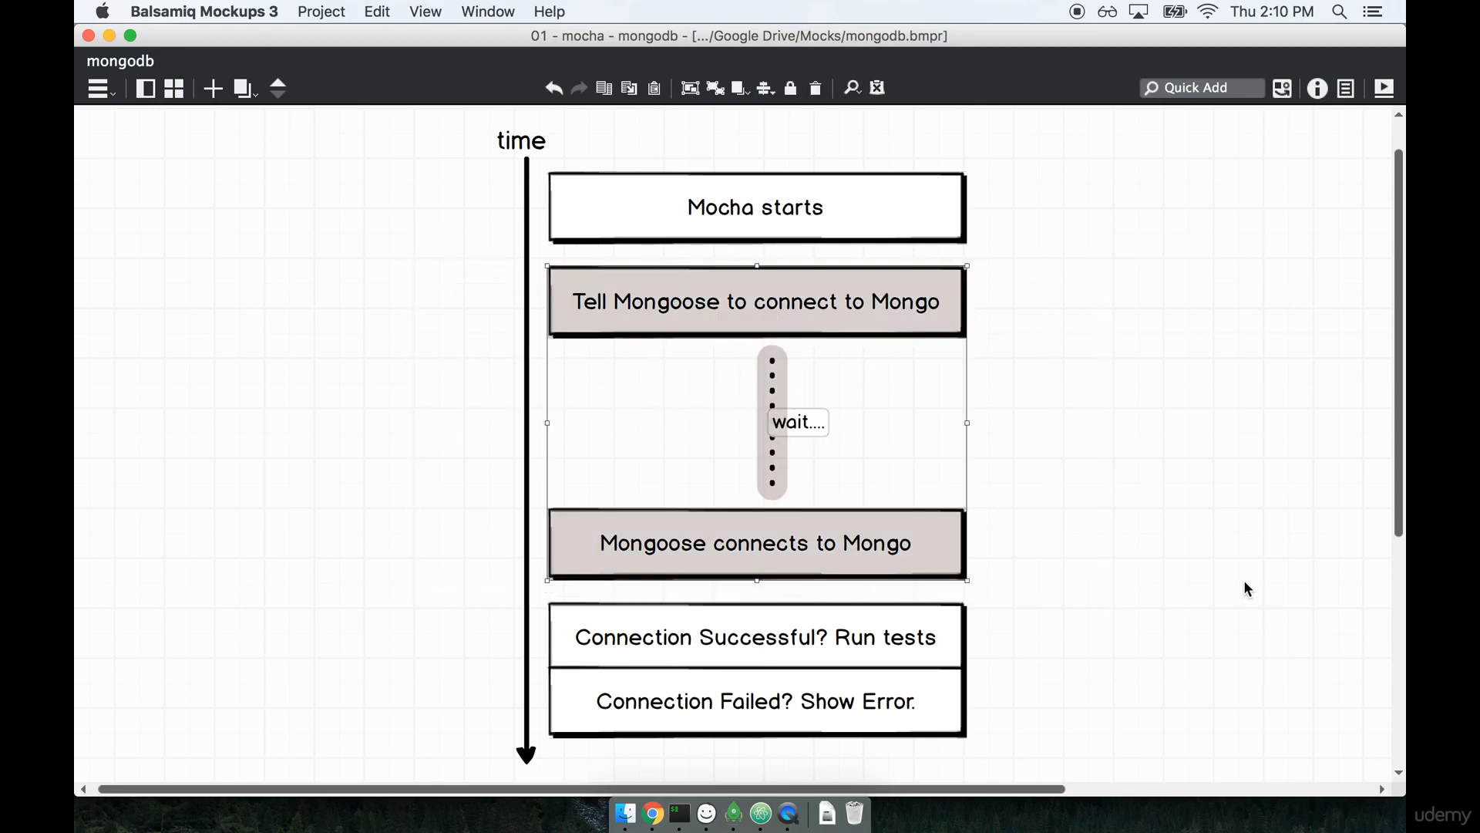
Step through the 'Connection Successful? Run tests' diagram steps, then return to Atom.
left_click(669, 543)
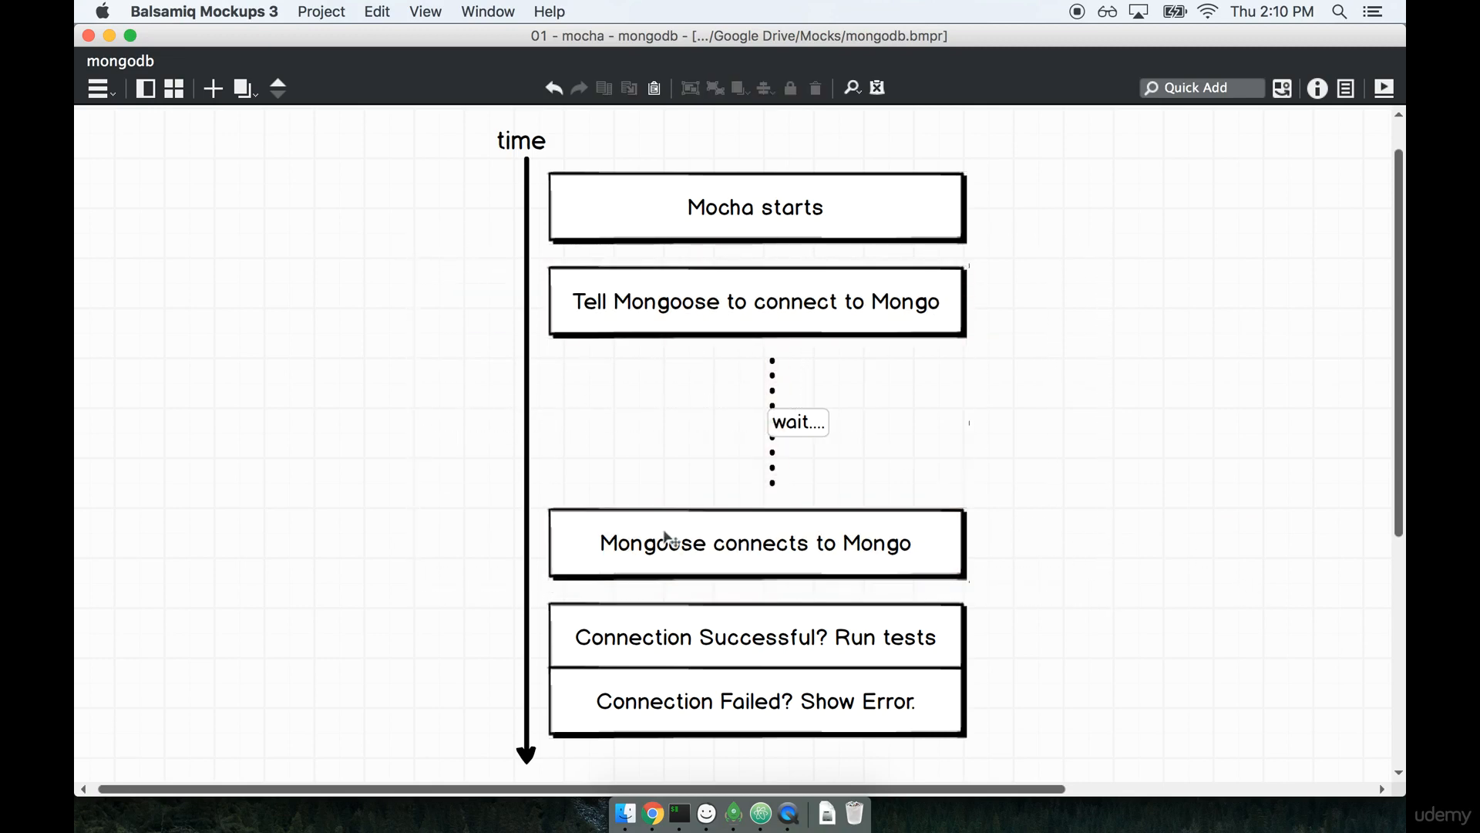
mouse_move(758, 654)
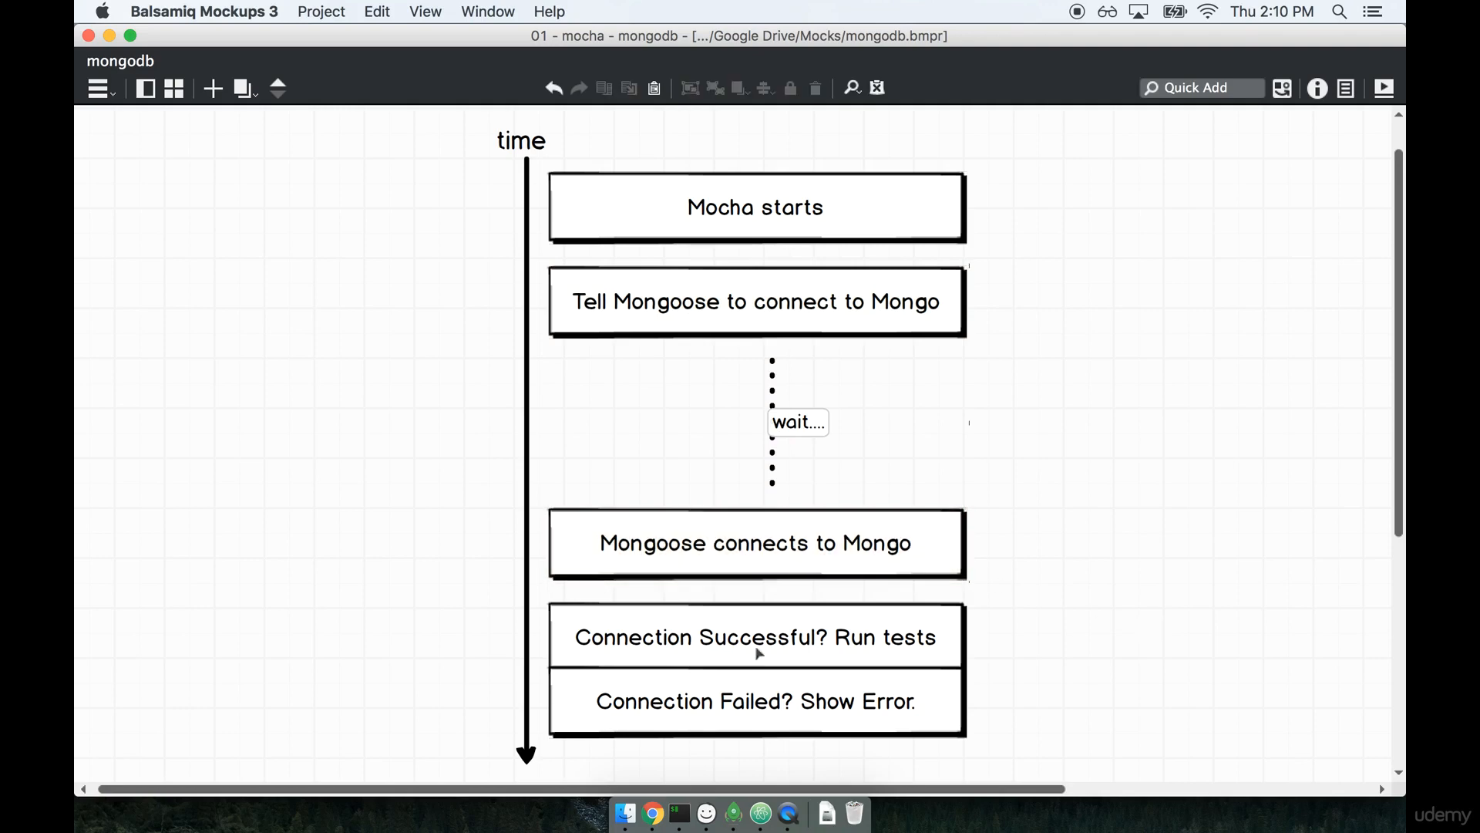
left_click(755, 636)
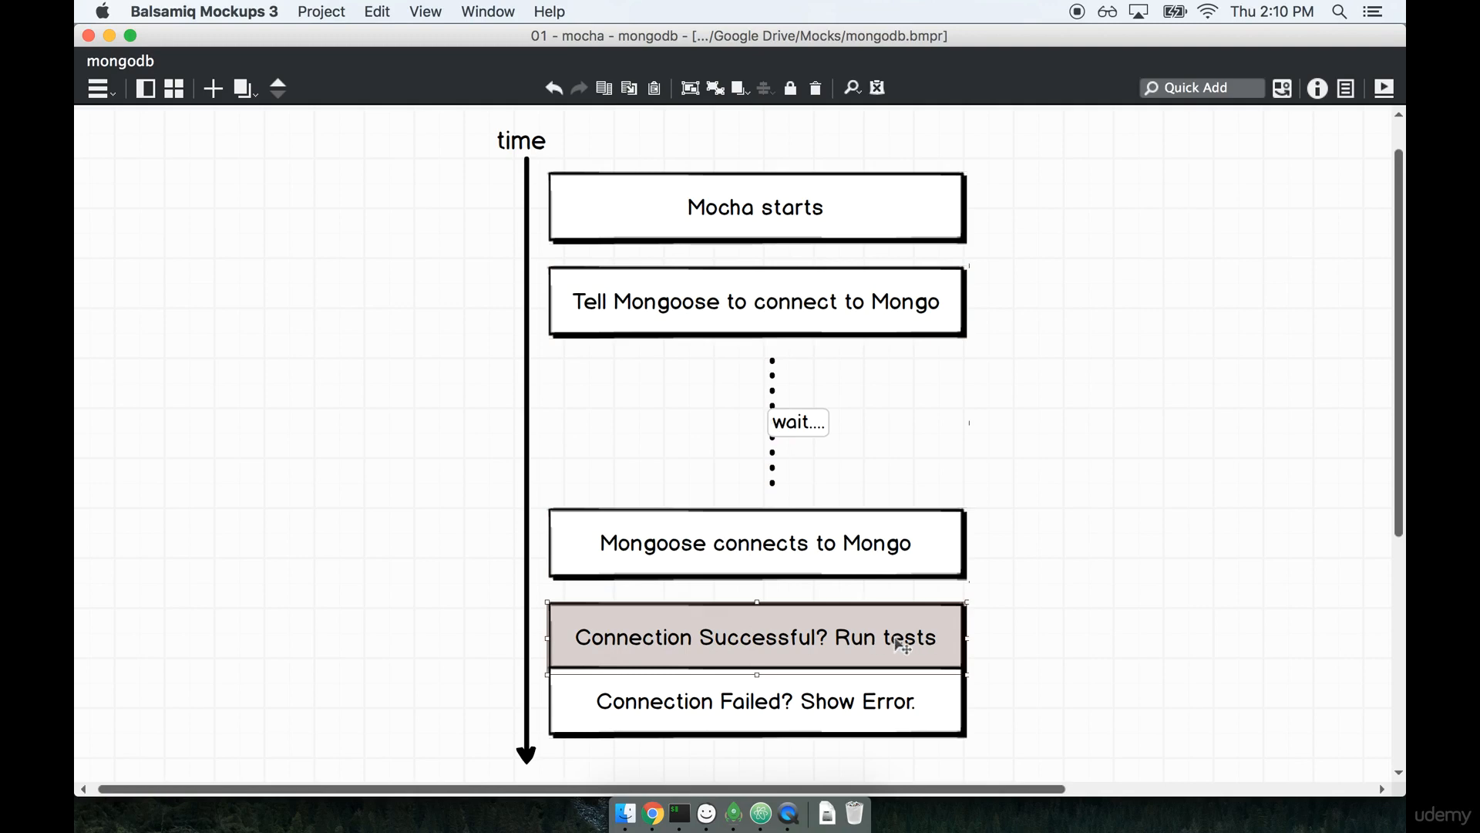
left_click(756, 700)
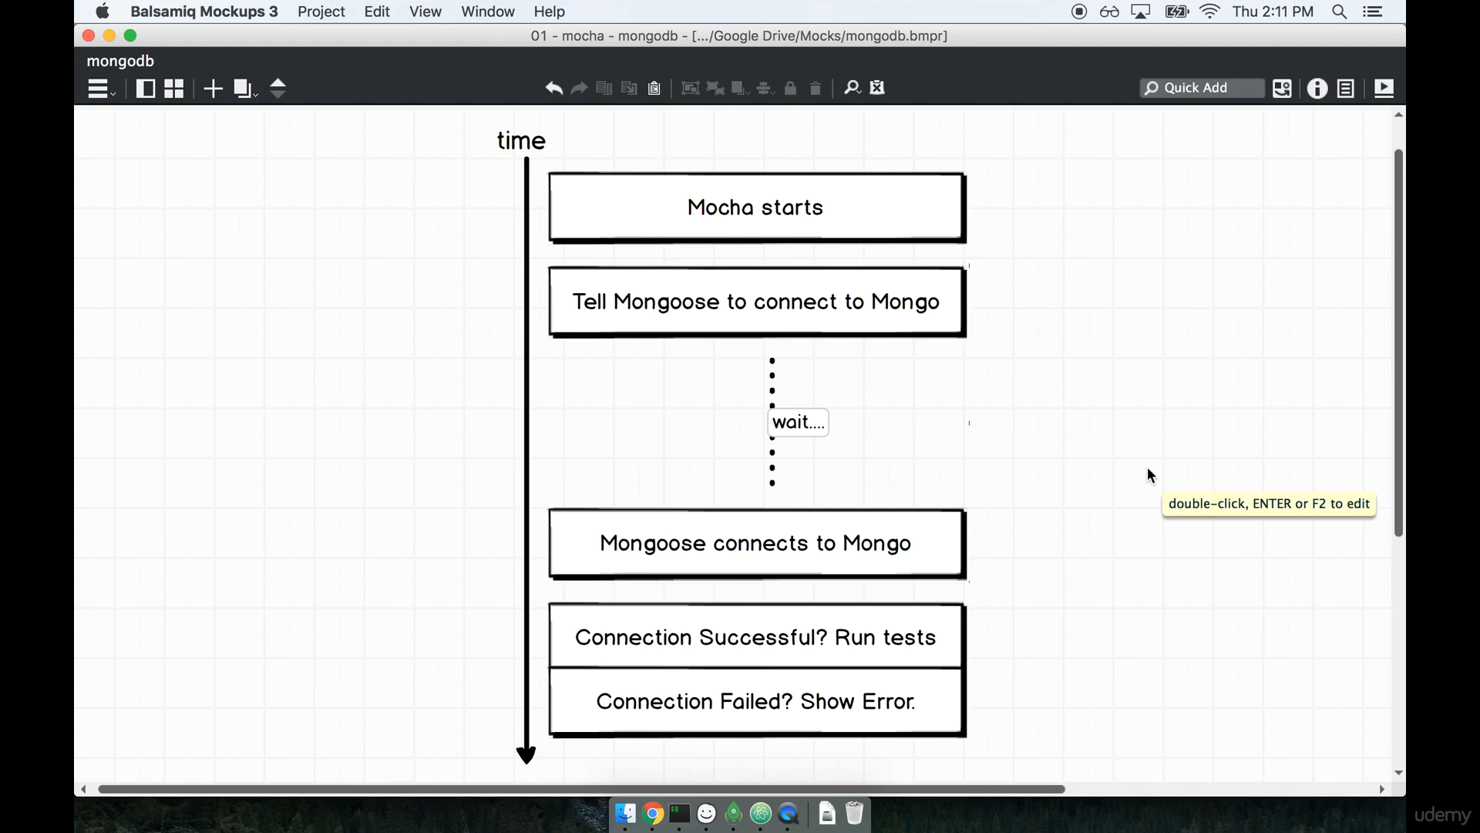
mouse_move(1150, 477)
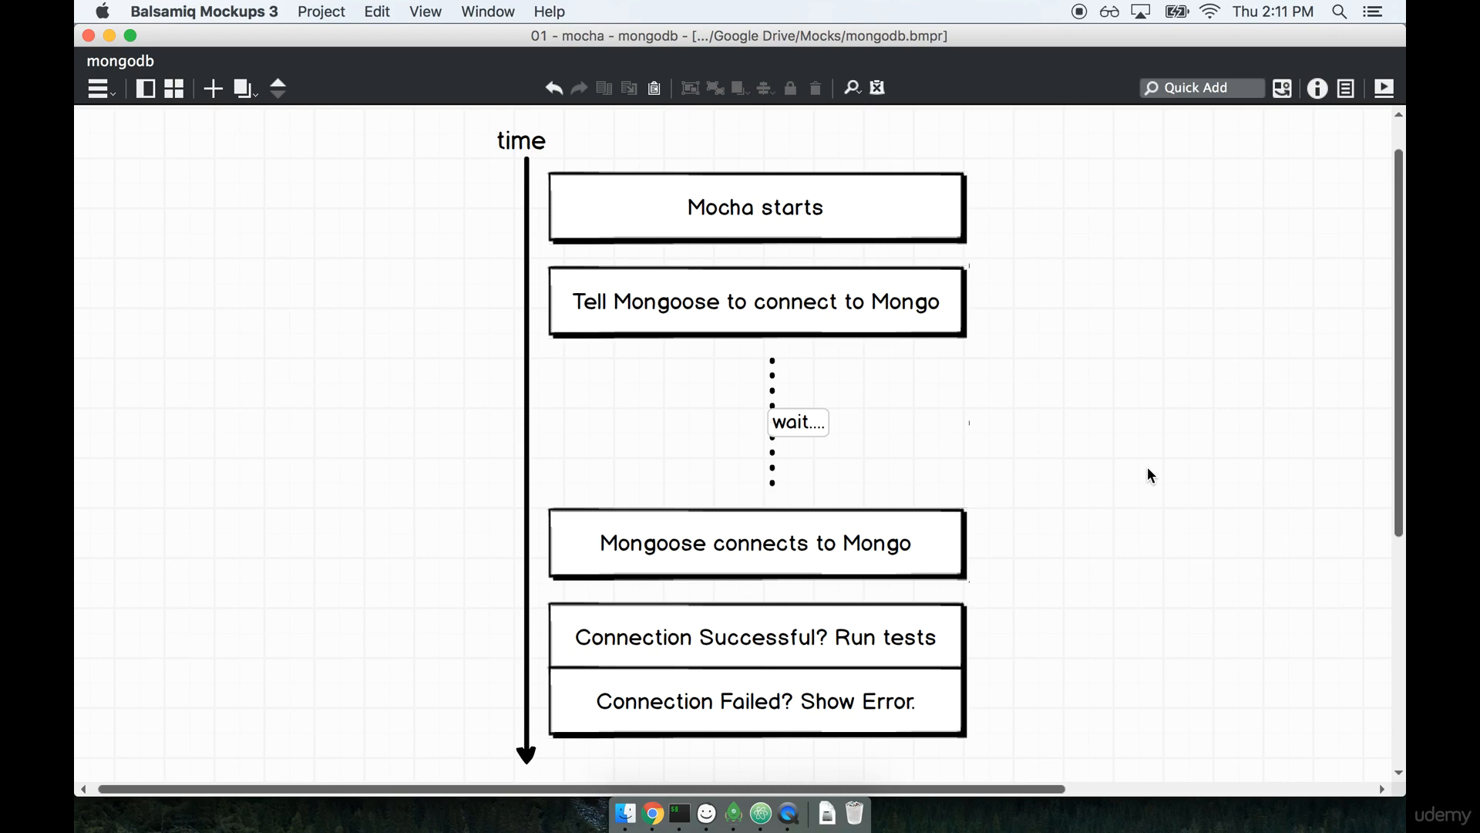
mouse_move(1019, 487)
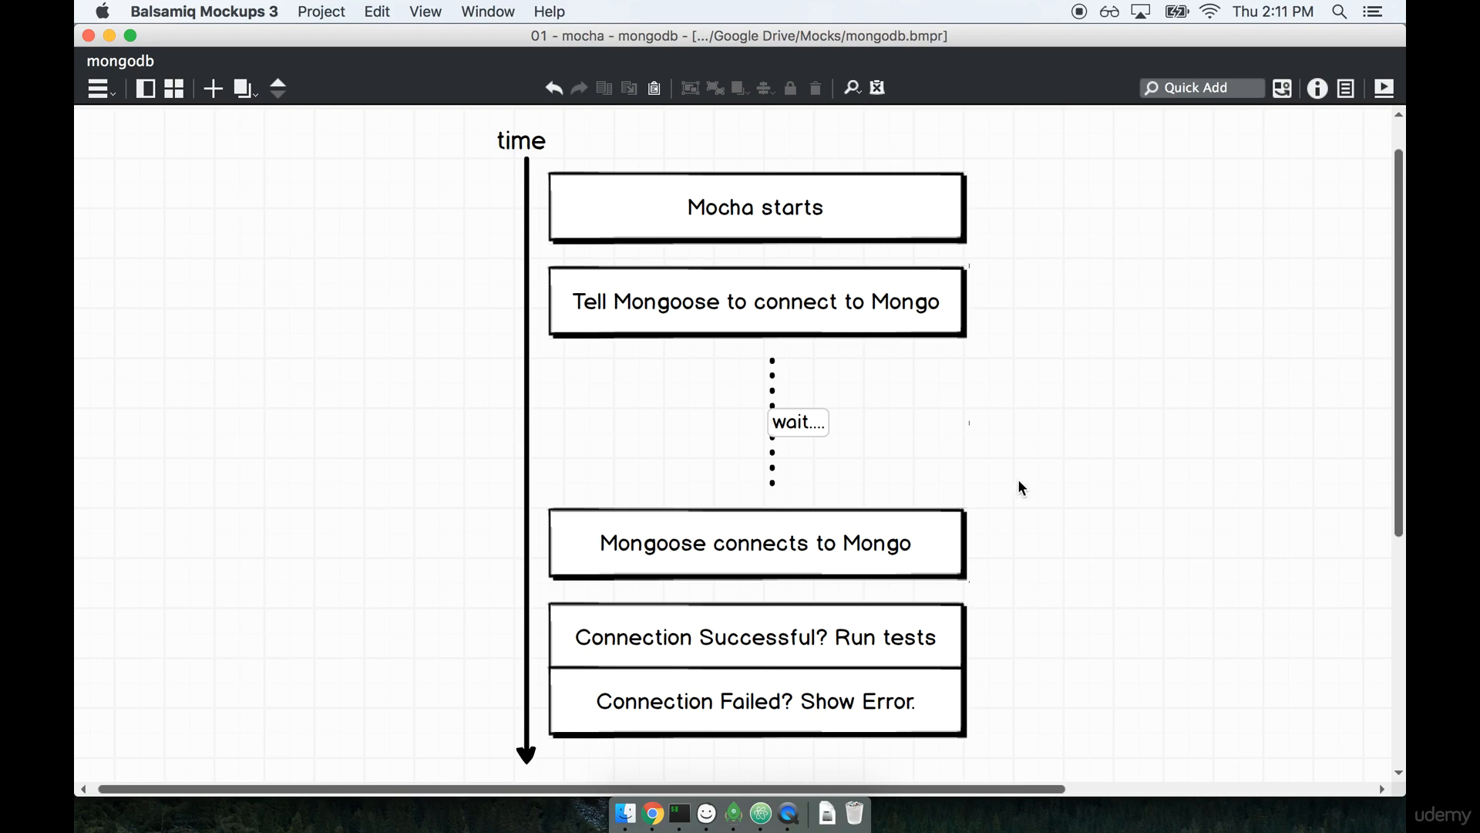
mouse_move(1103, 480)
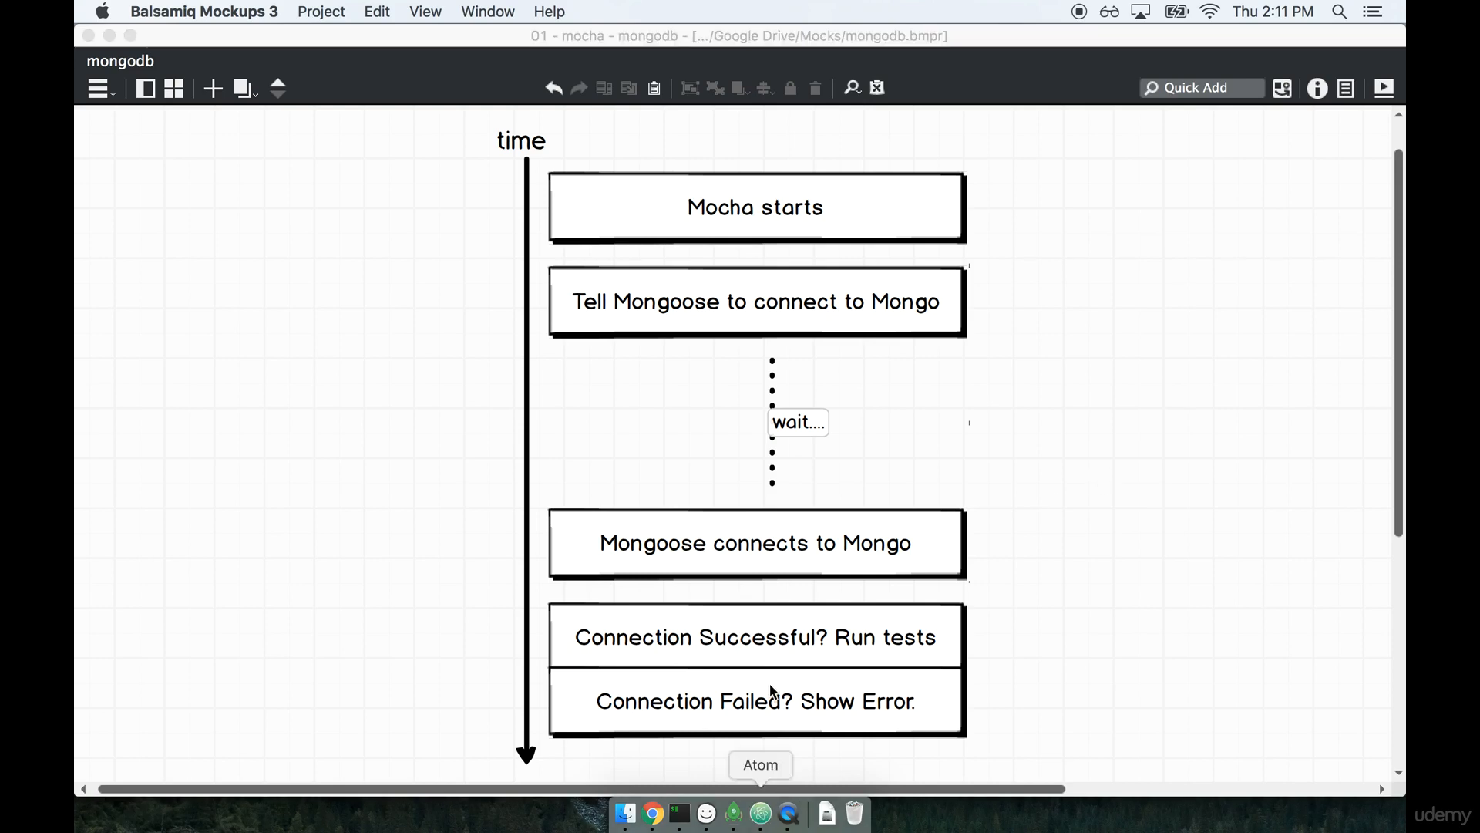
left_click(760, 813)
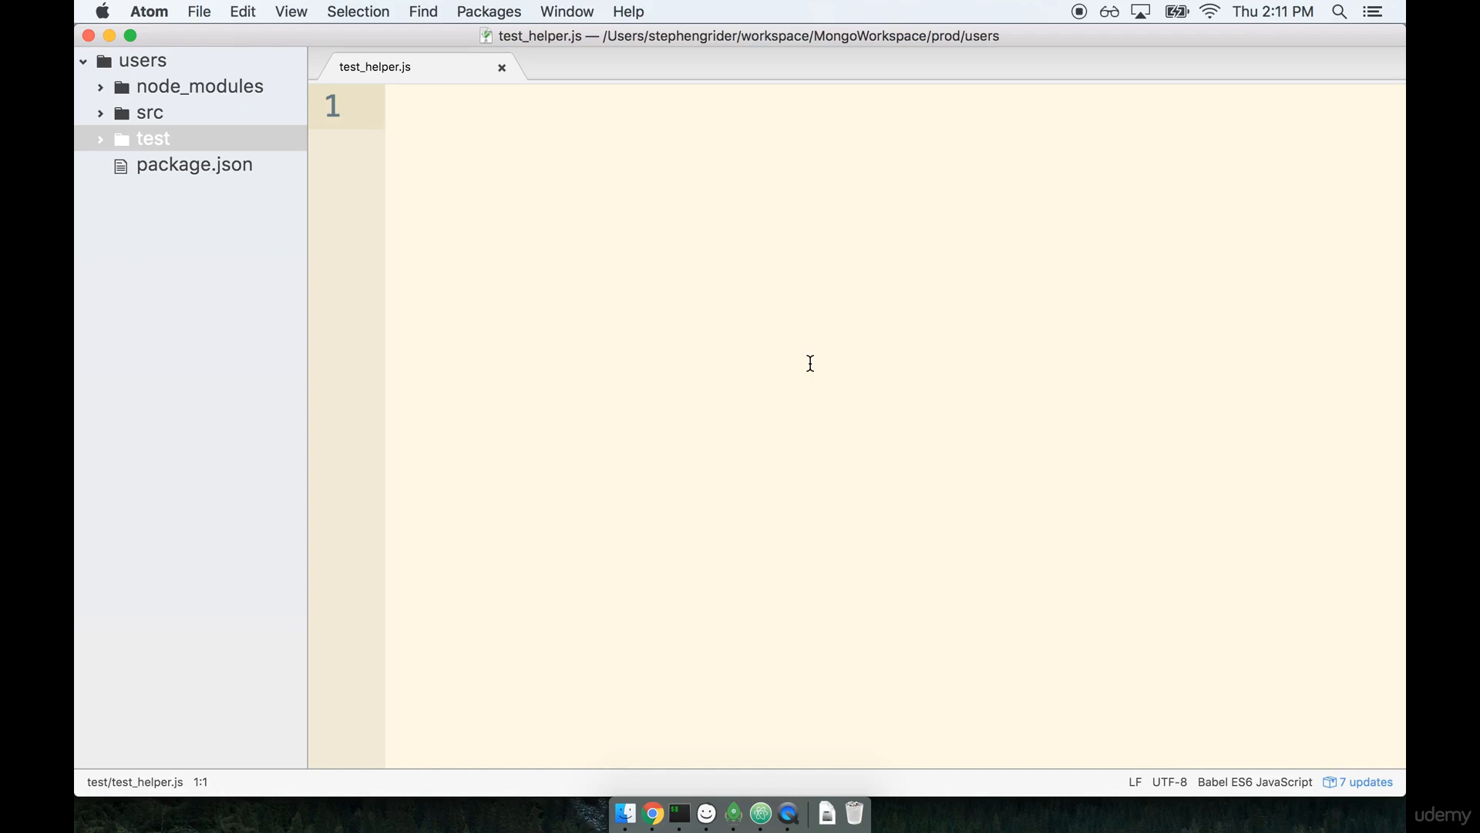
Place the cursor in the empty test_helper.js editor.
left_click(390, 106)
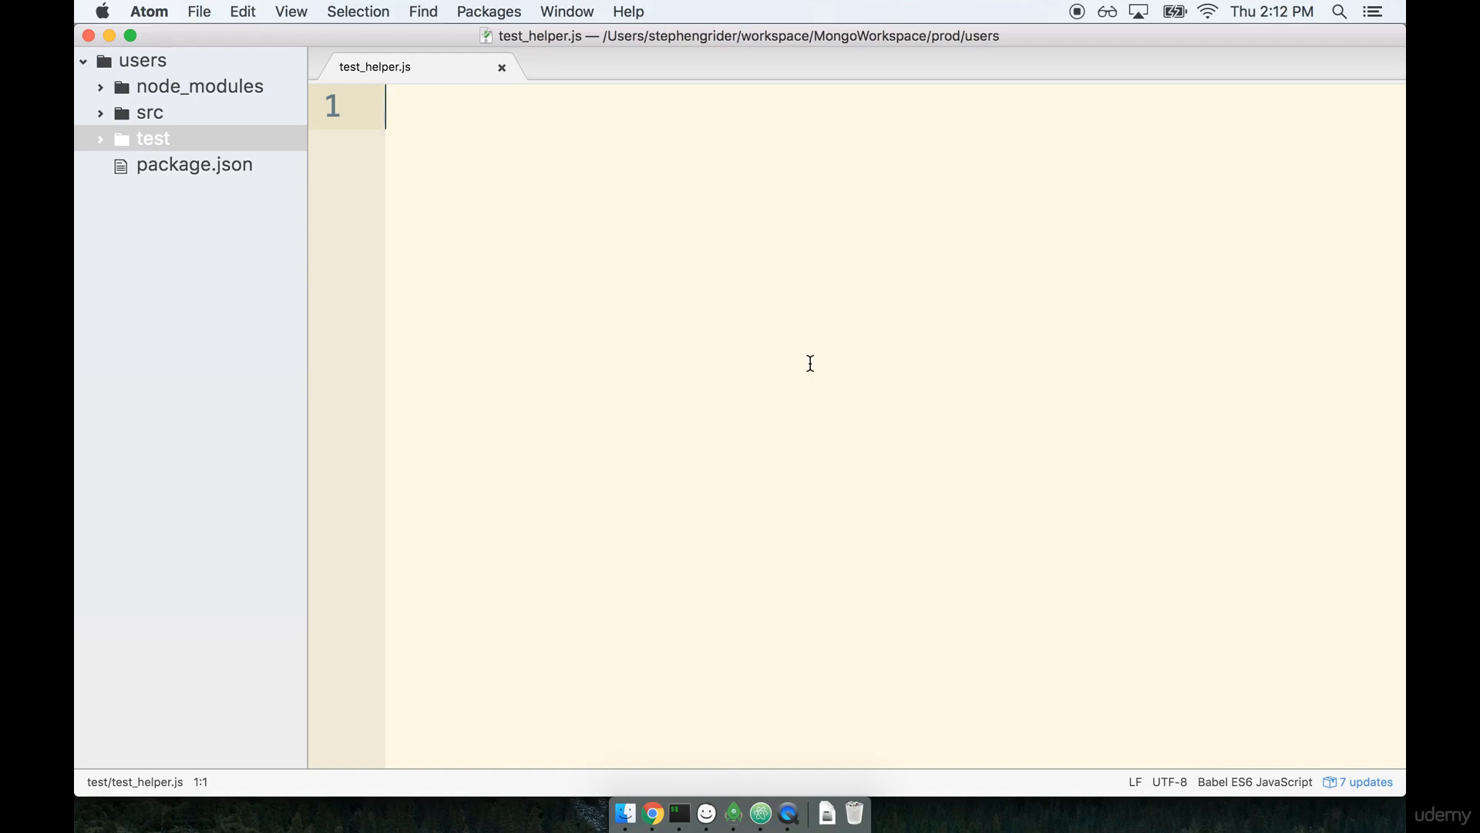
Write const mongoose = require('mongoose'); followed by a blank line.
type("const mon")
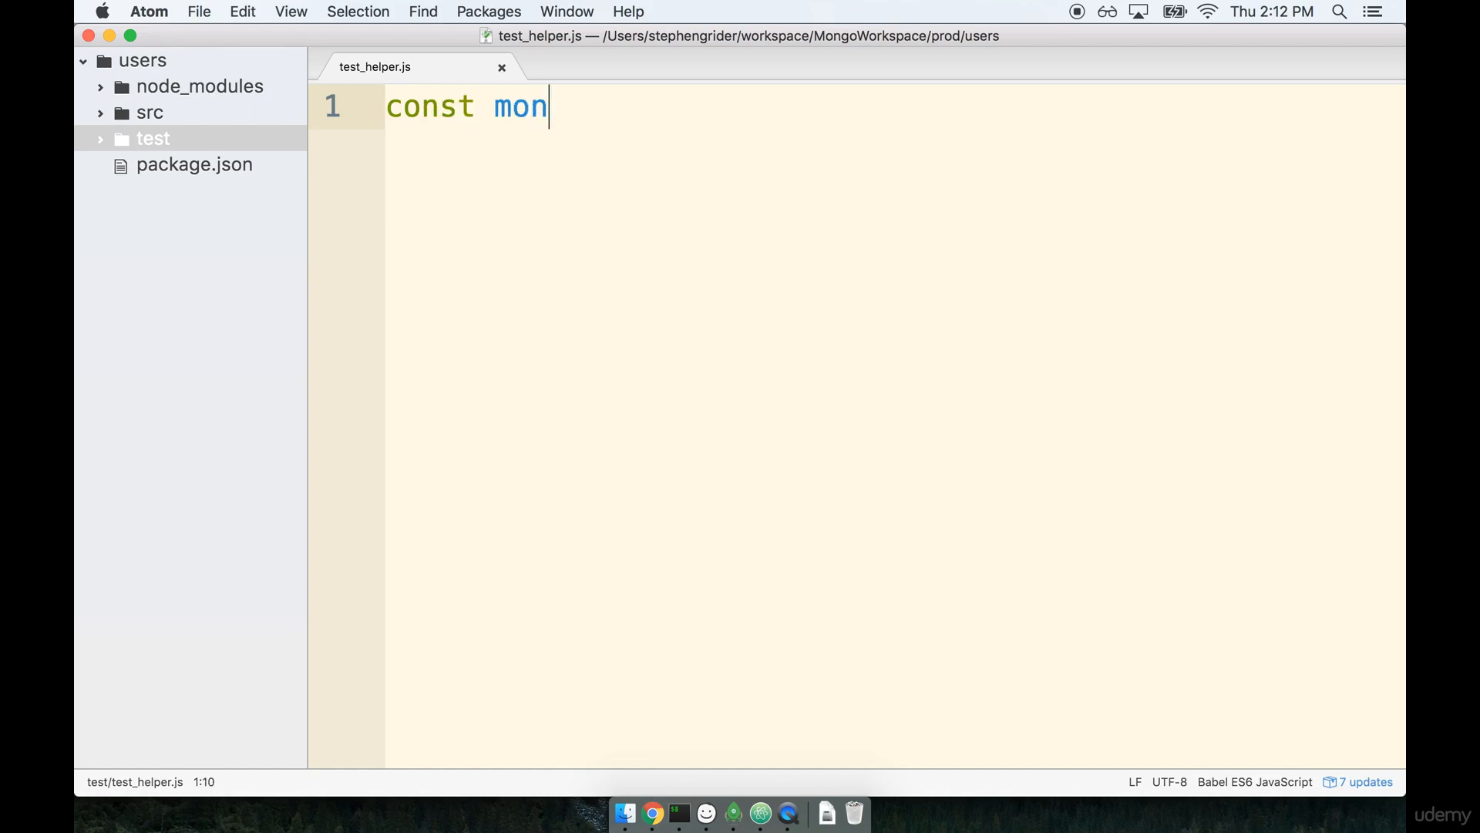
type("goo")
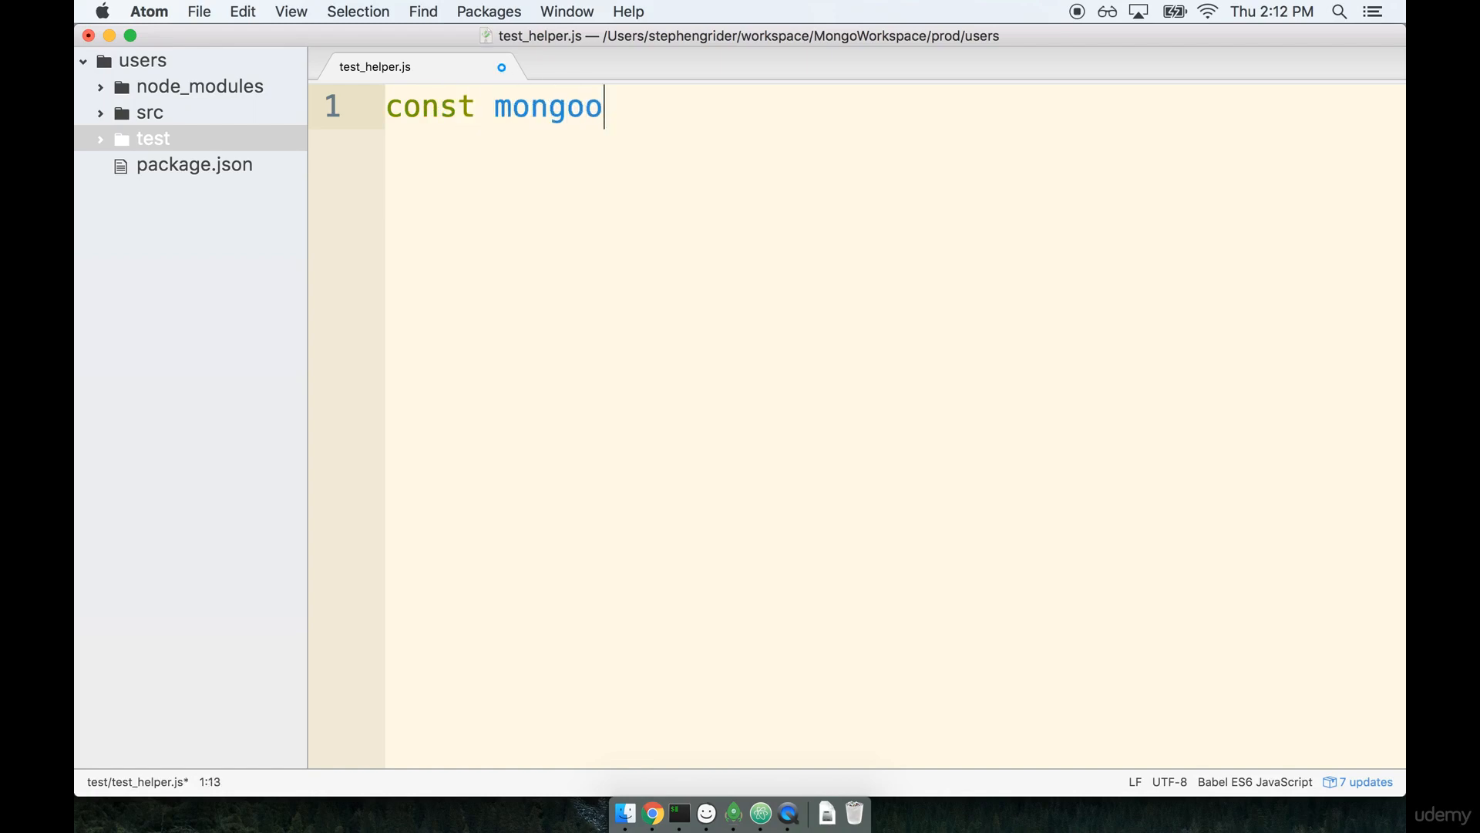
type("se = require('')")
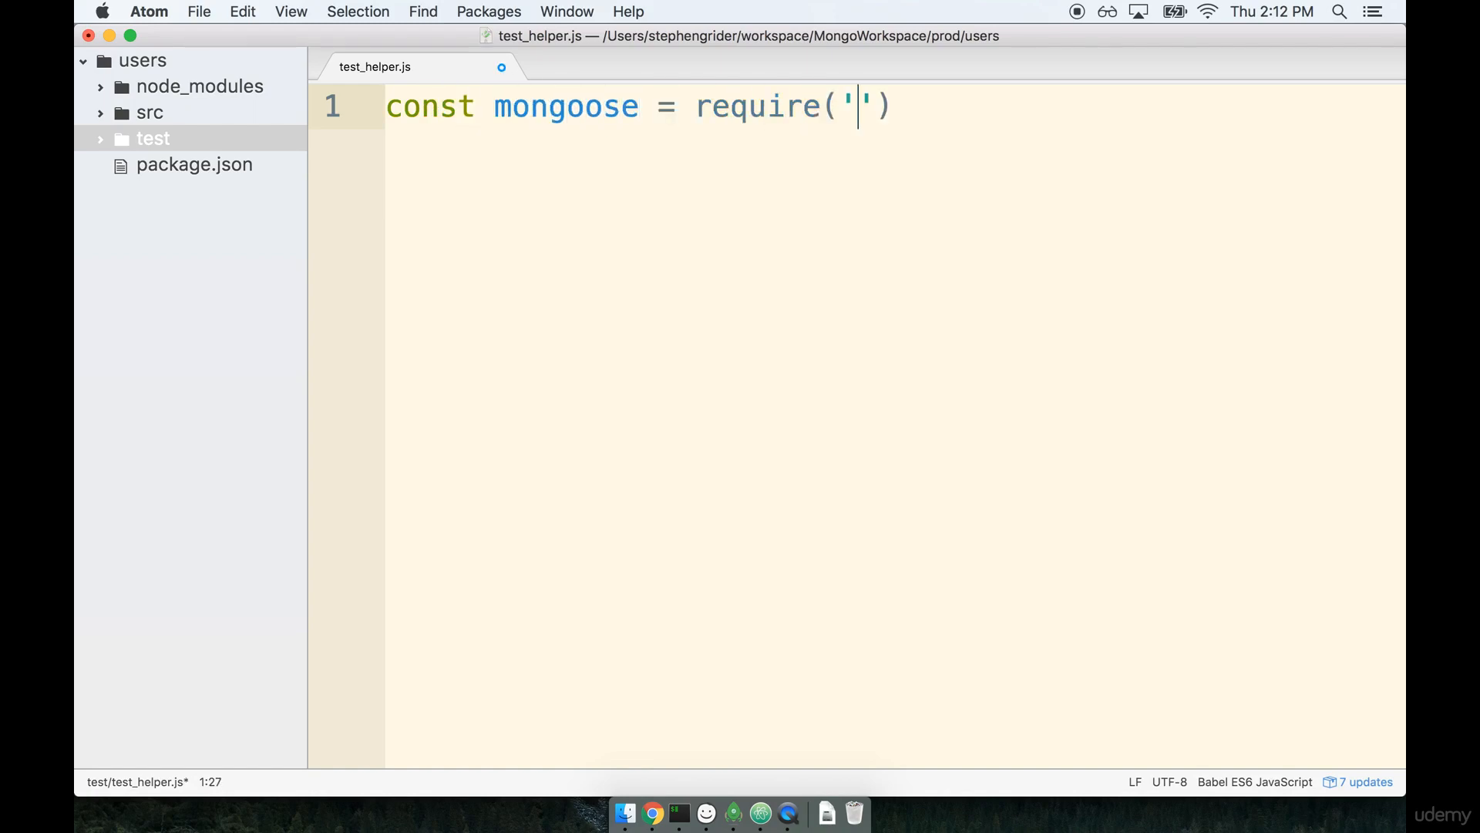
type("mongoose")
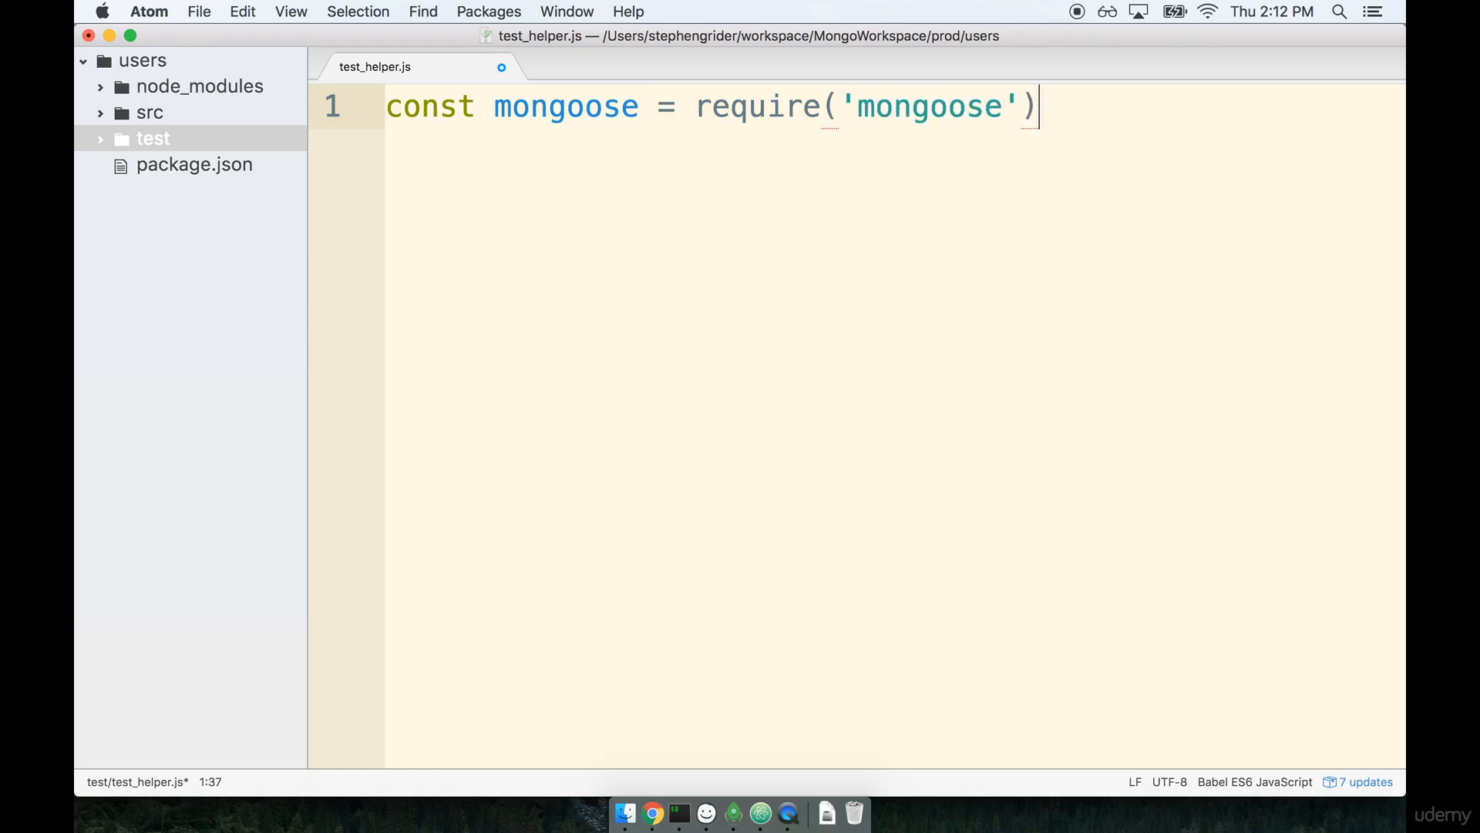
type(";")
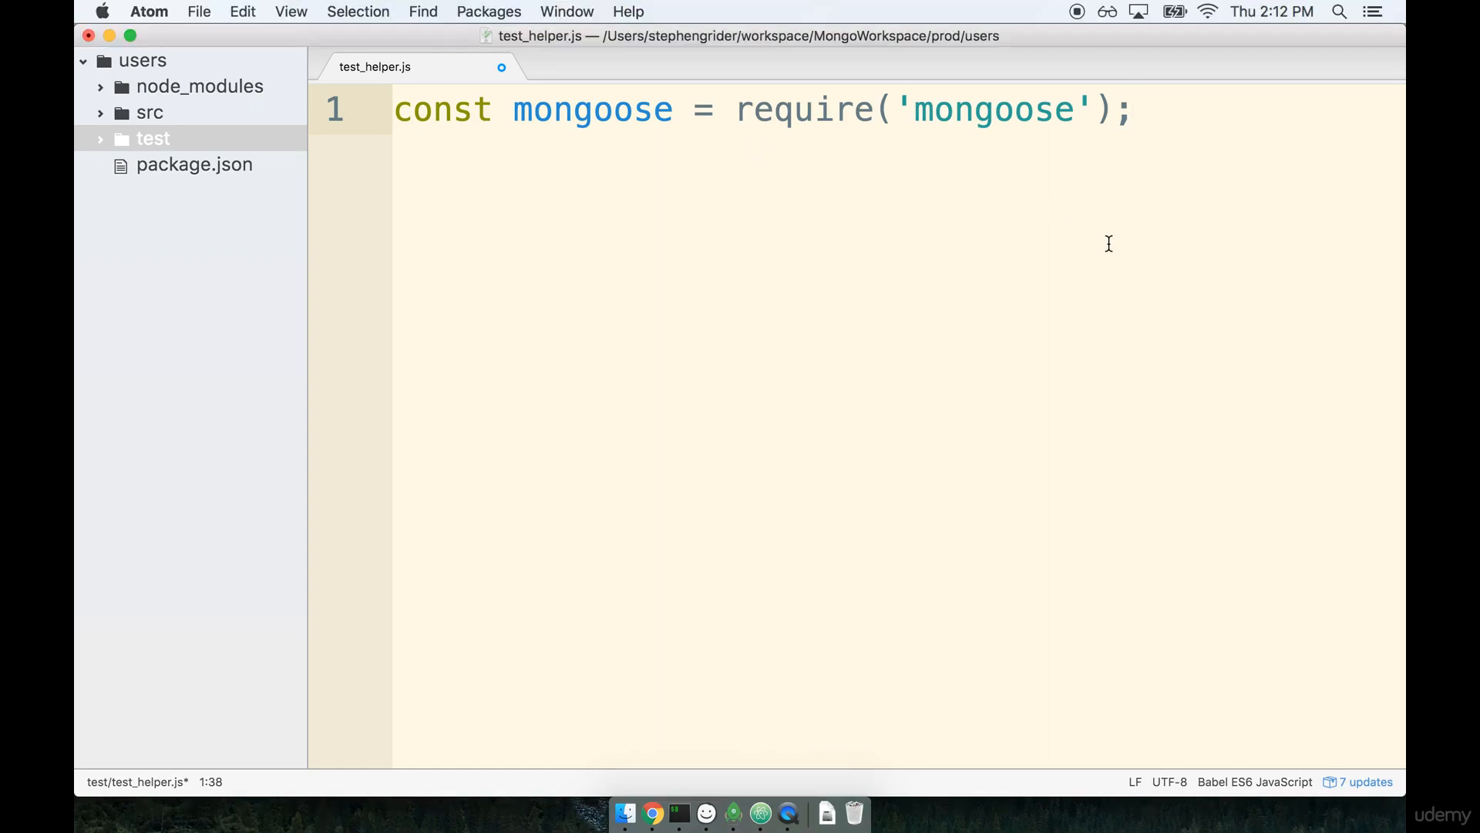
key("enter")
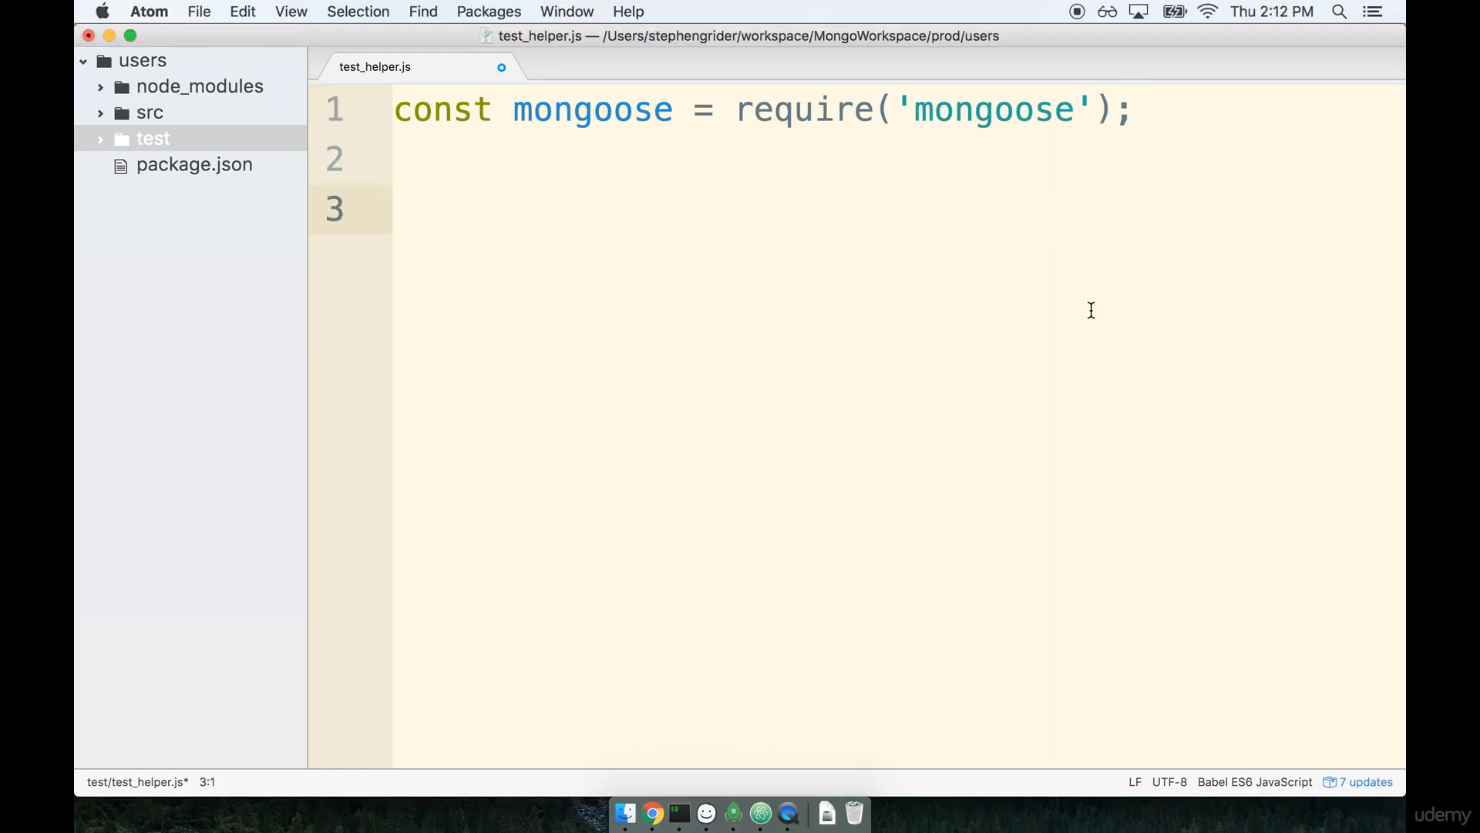
Write mongoose.connect('mongodb://localhost/users_test').
type("m")
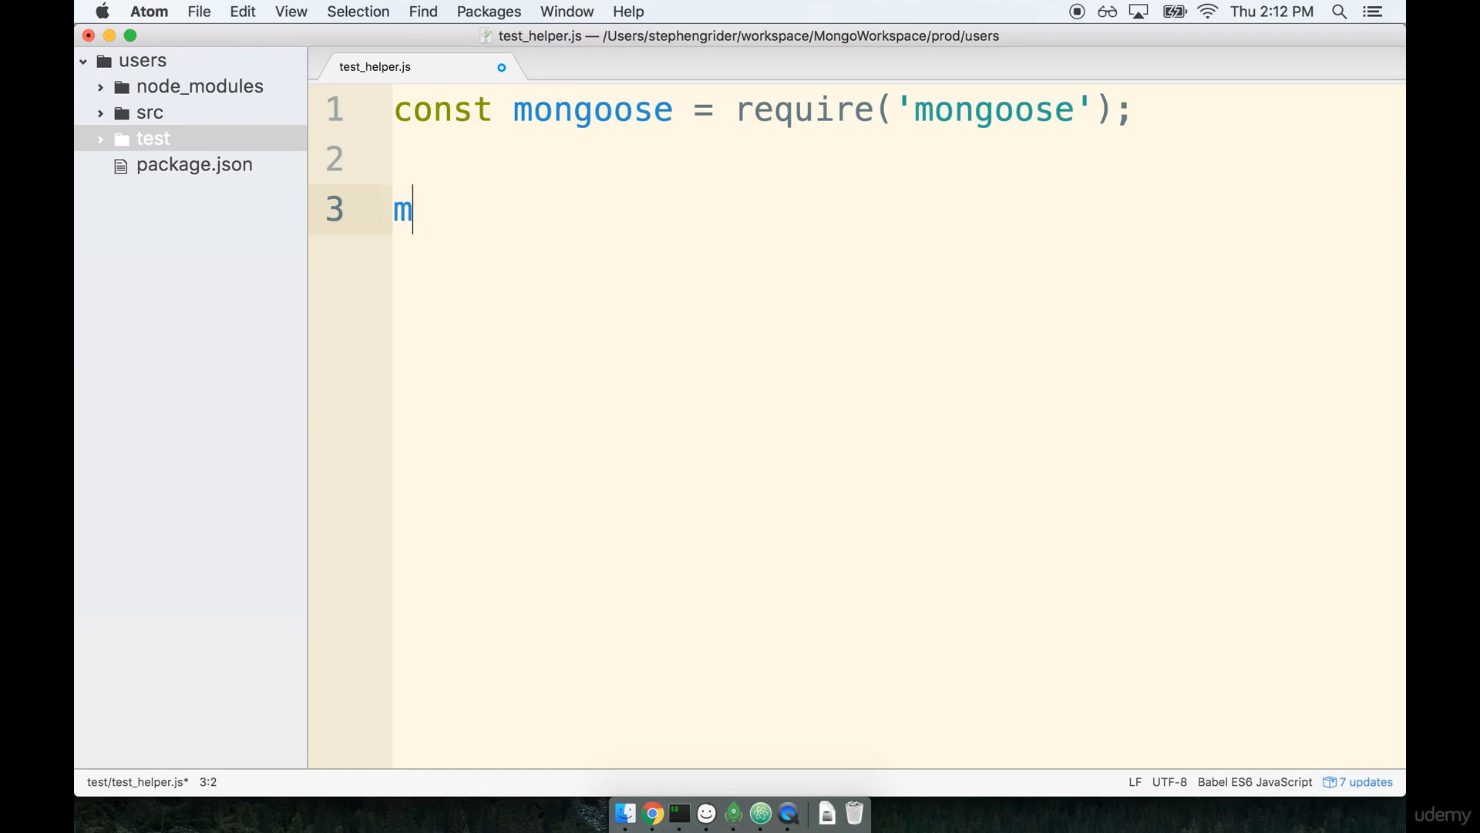
type("ongoose.connect('")
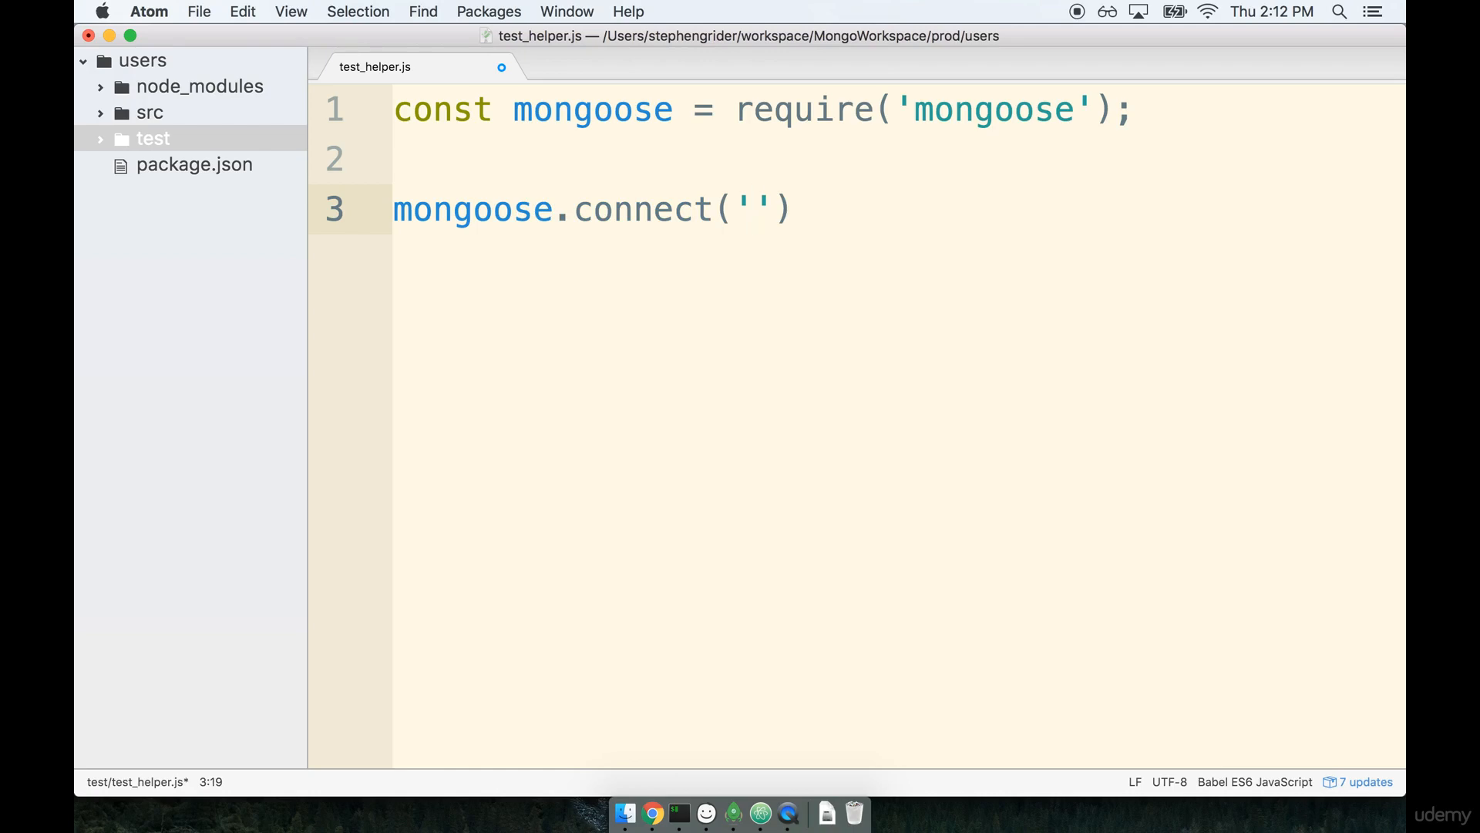
type("m")
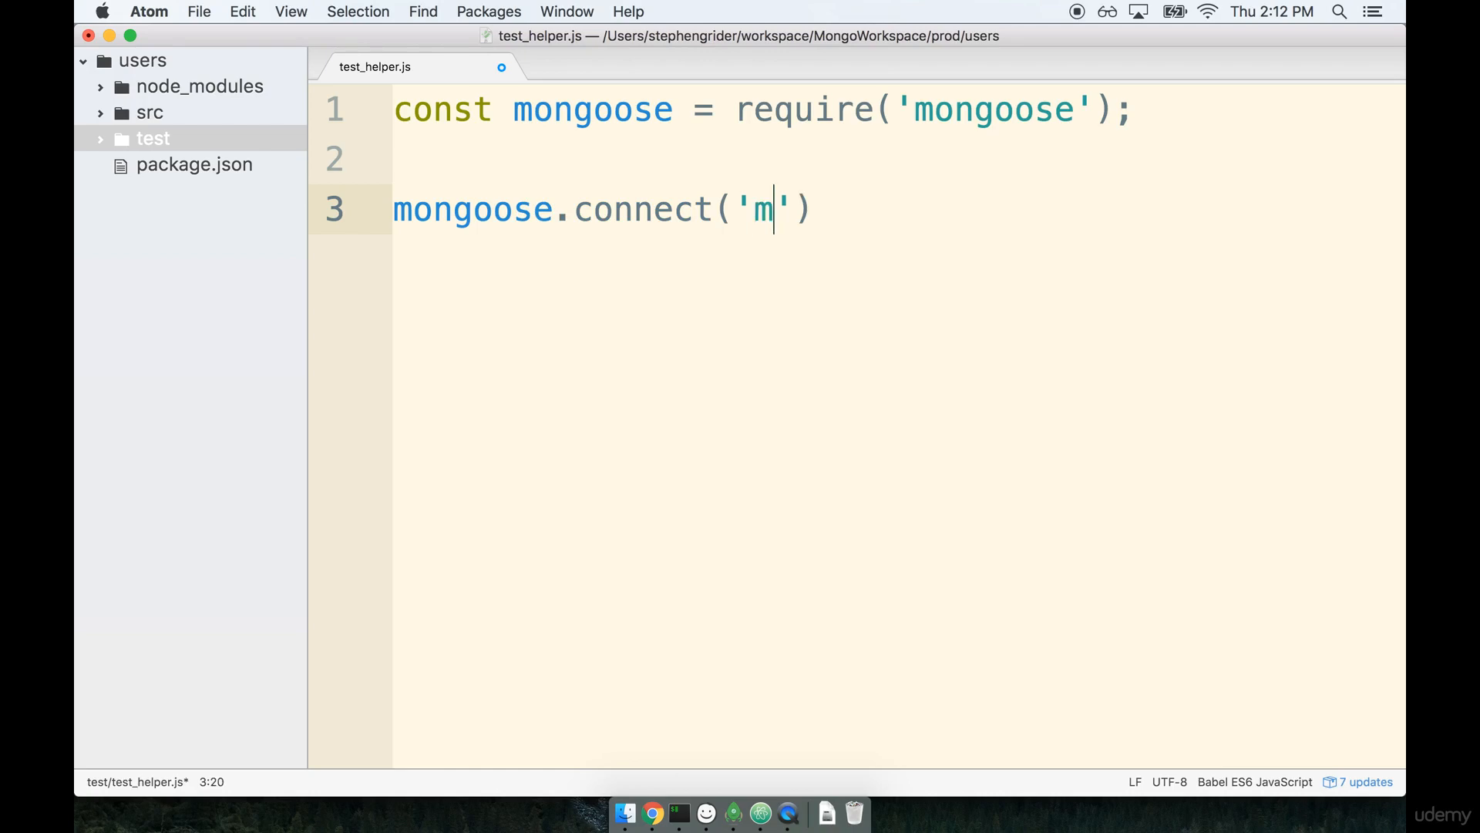
type("ongodb:")
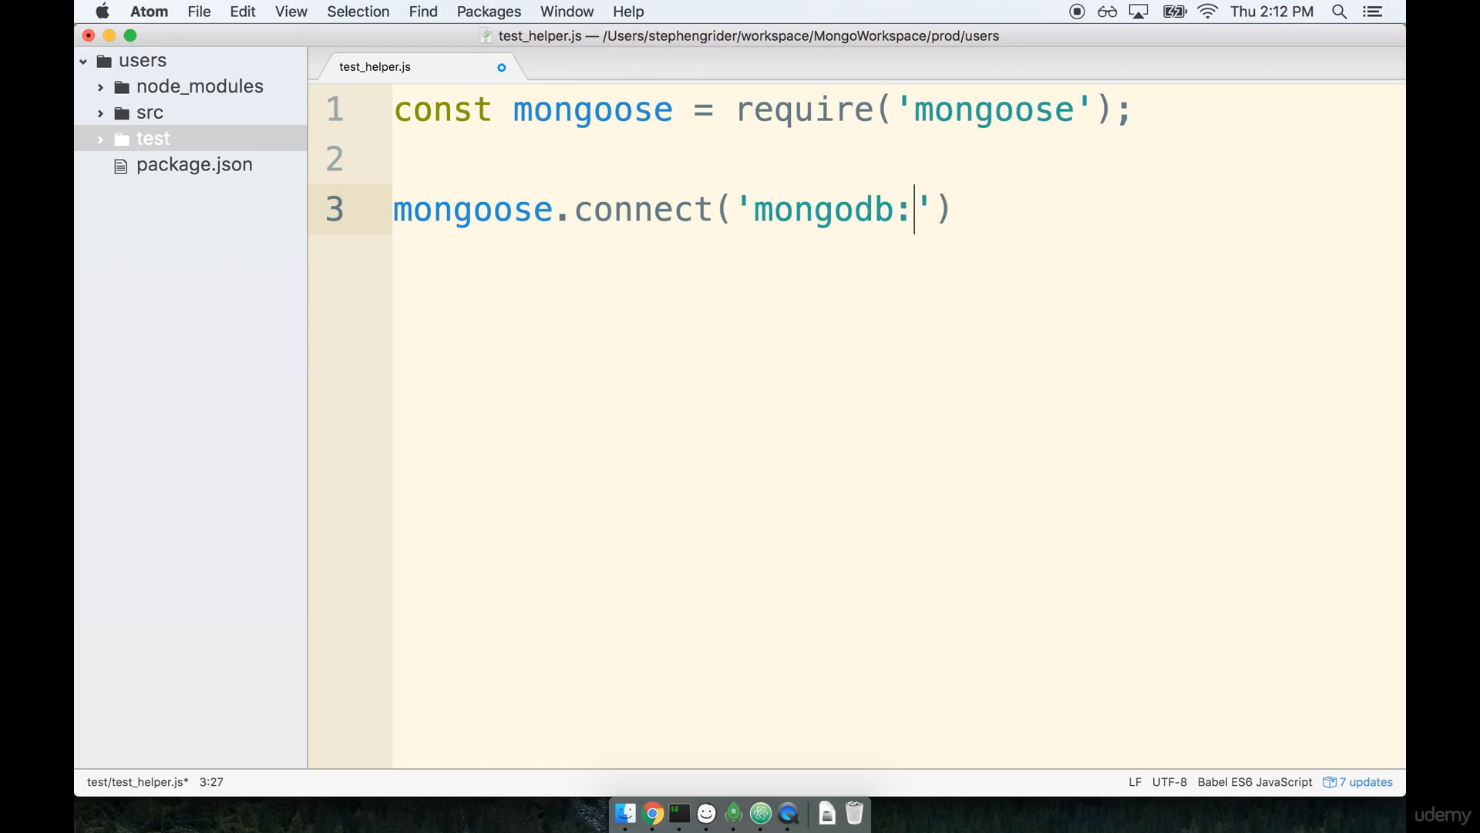
type("//")
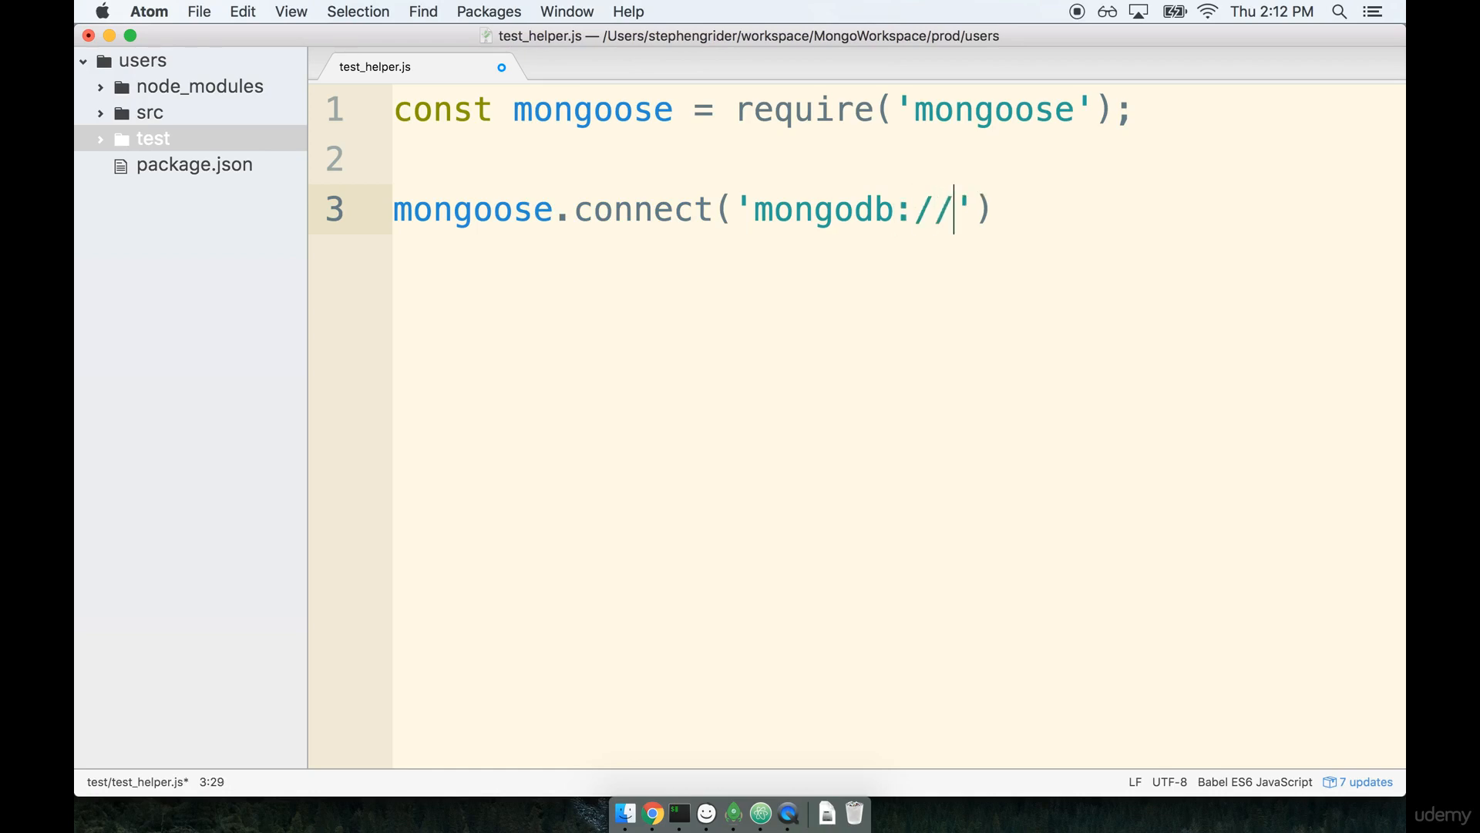
type("localhost")
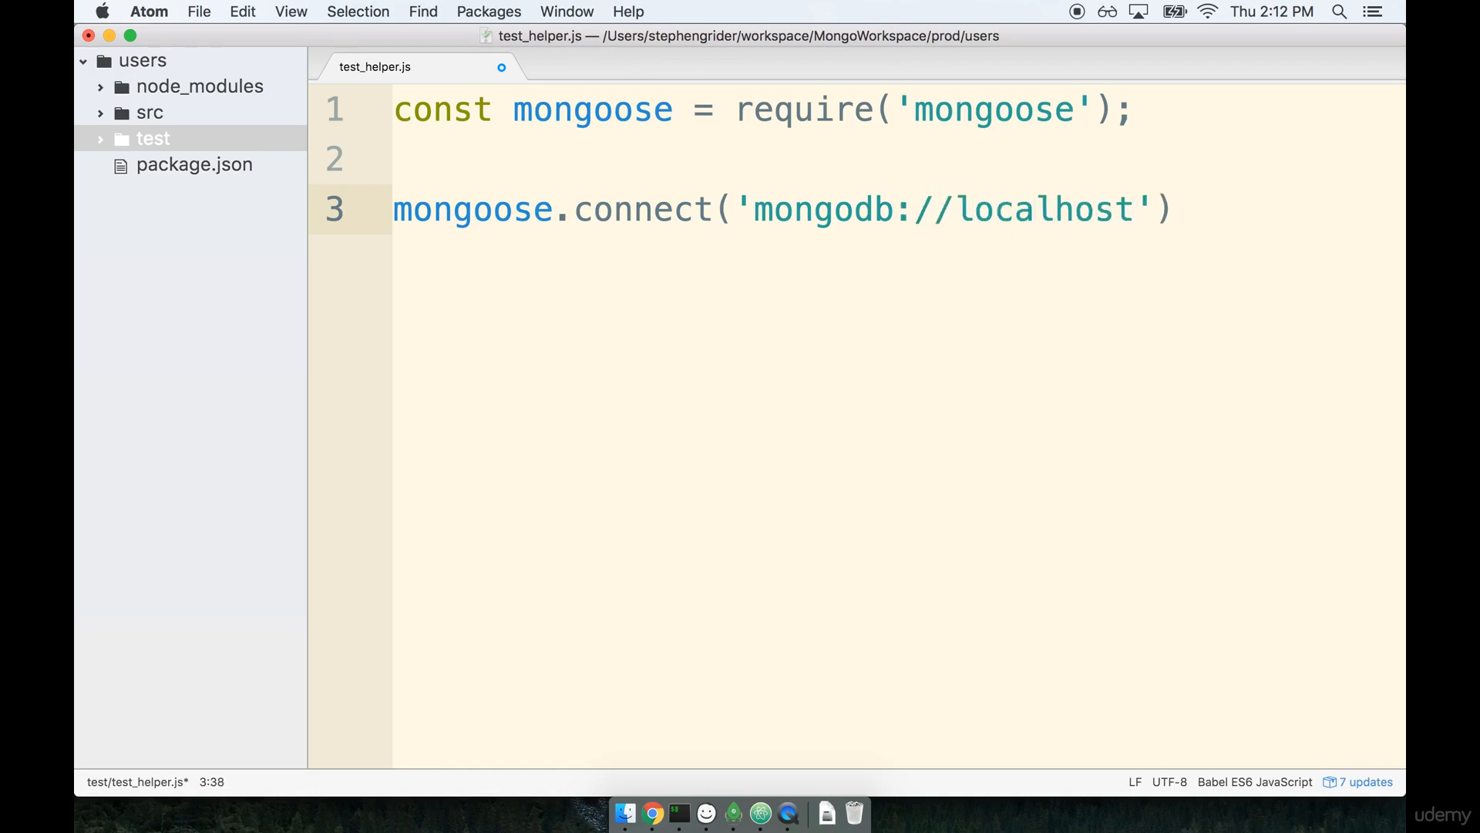
type("/users")
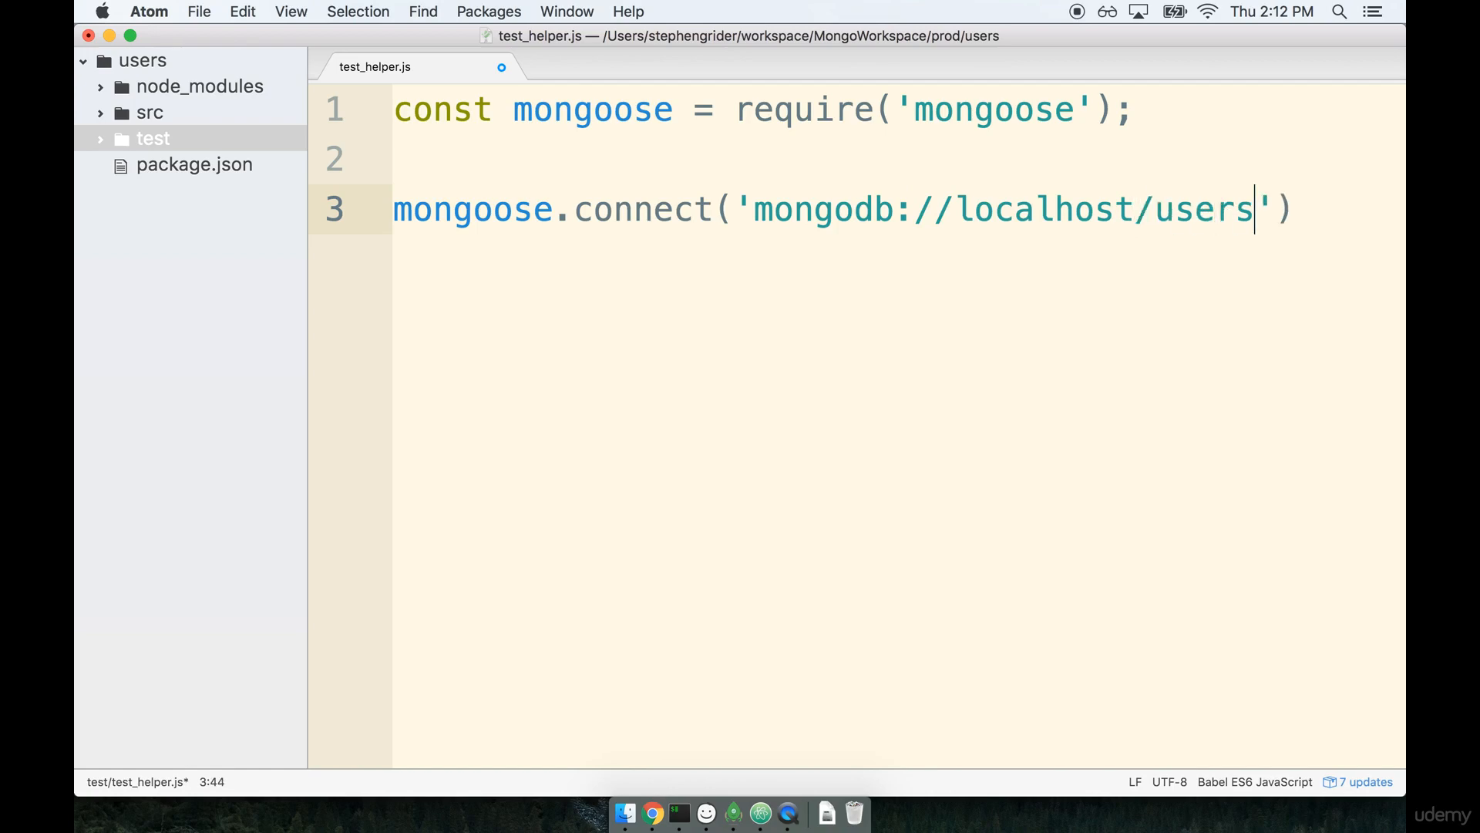
type("_test")
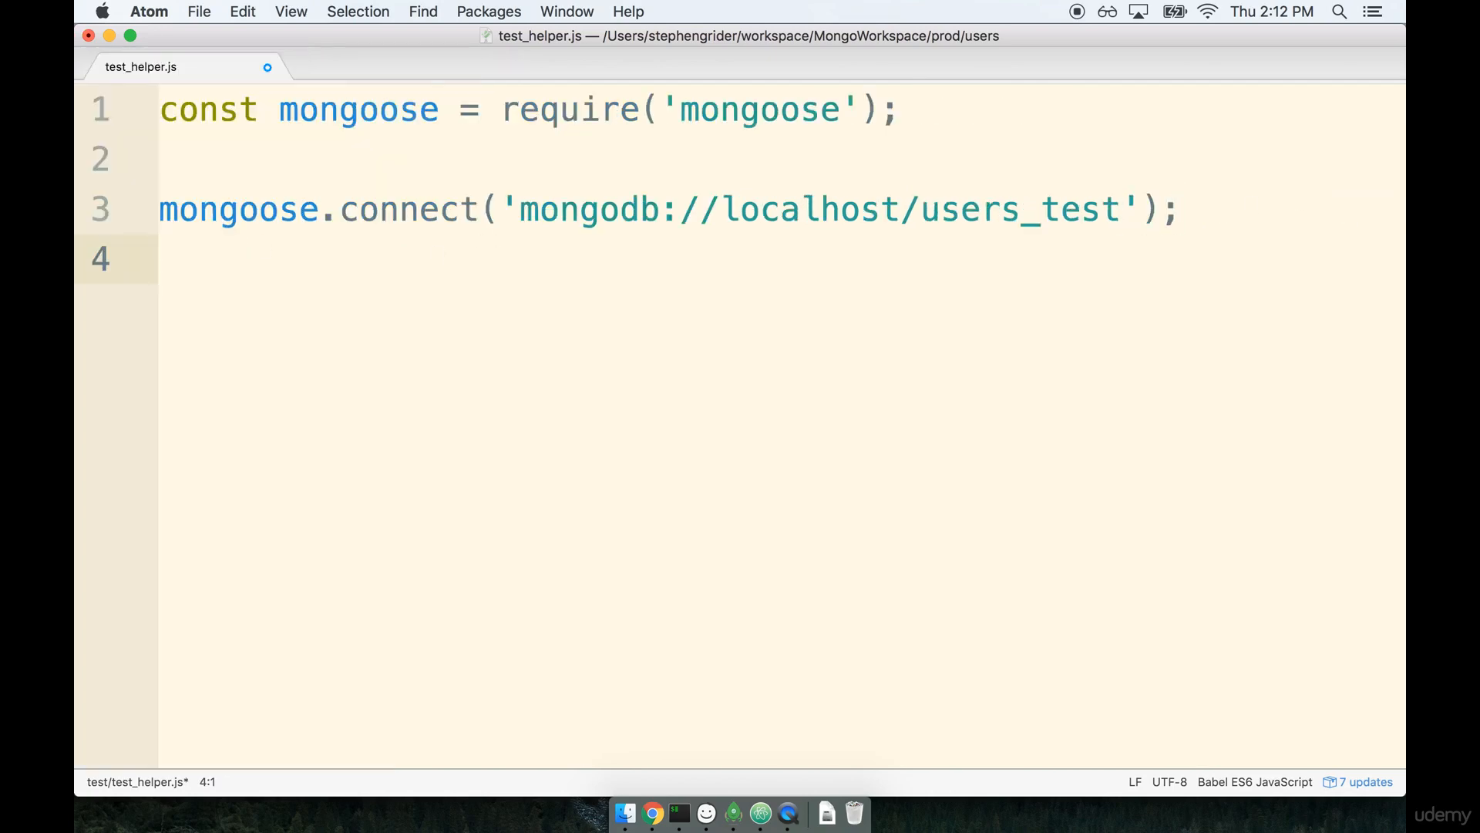
Write mongoose.connection.once('open', () => console.log('Good to go!')).
type("mon")
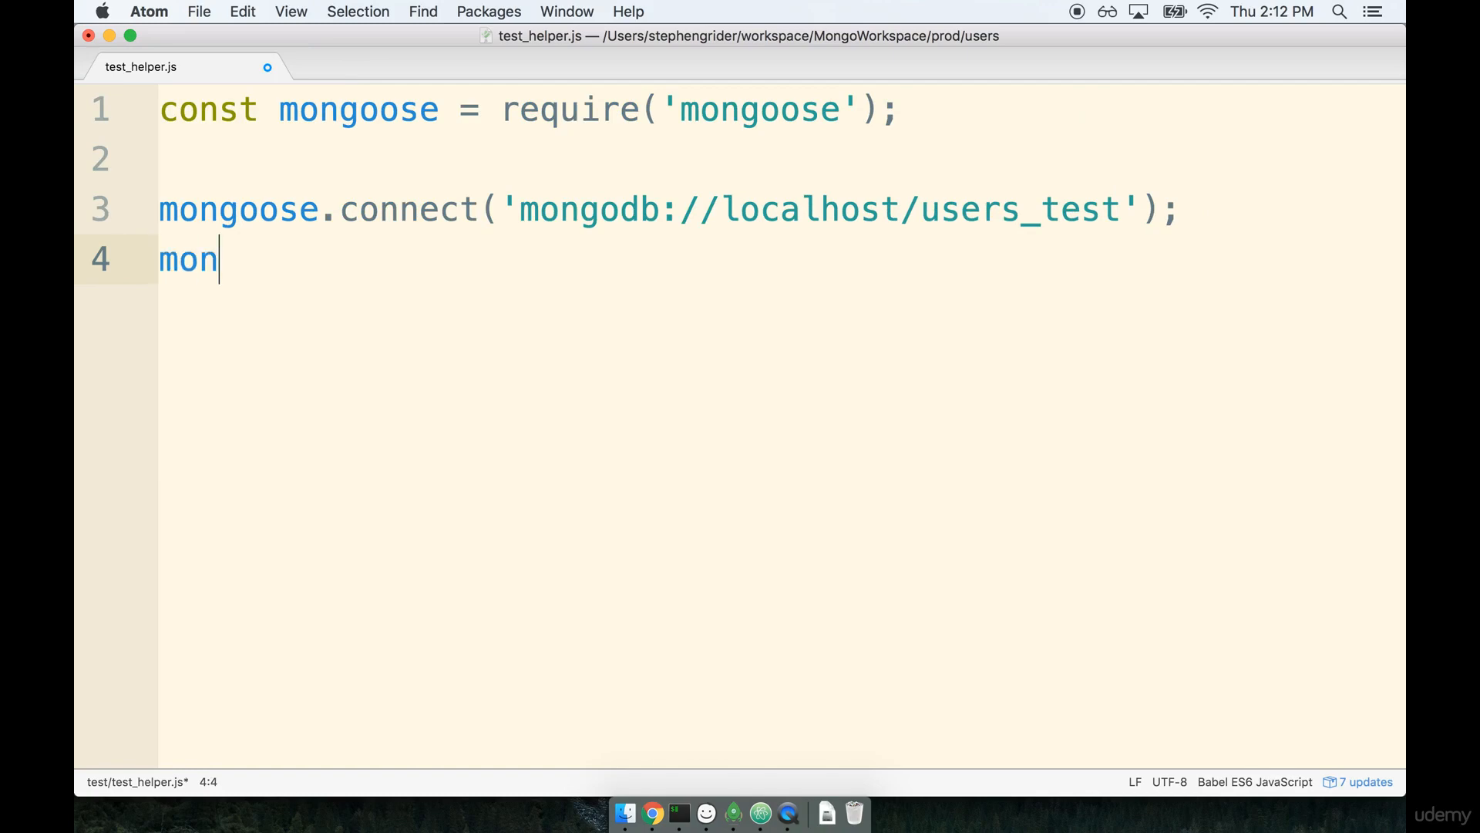
type("goose.connection")
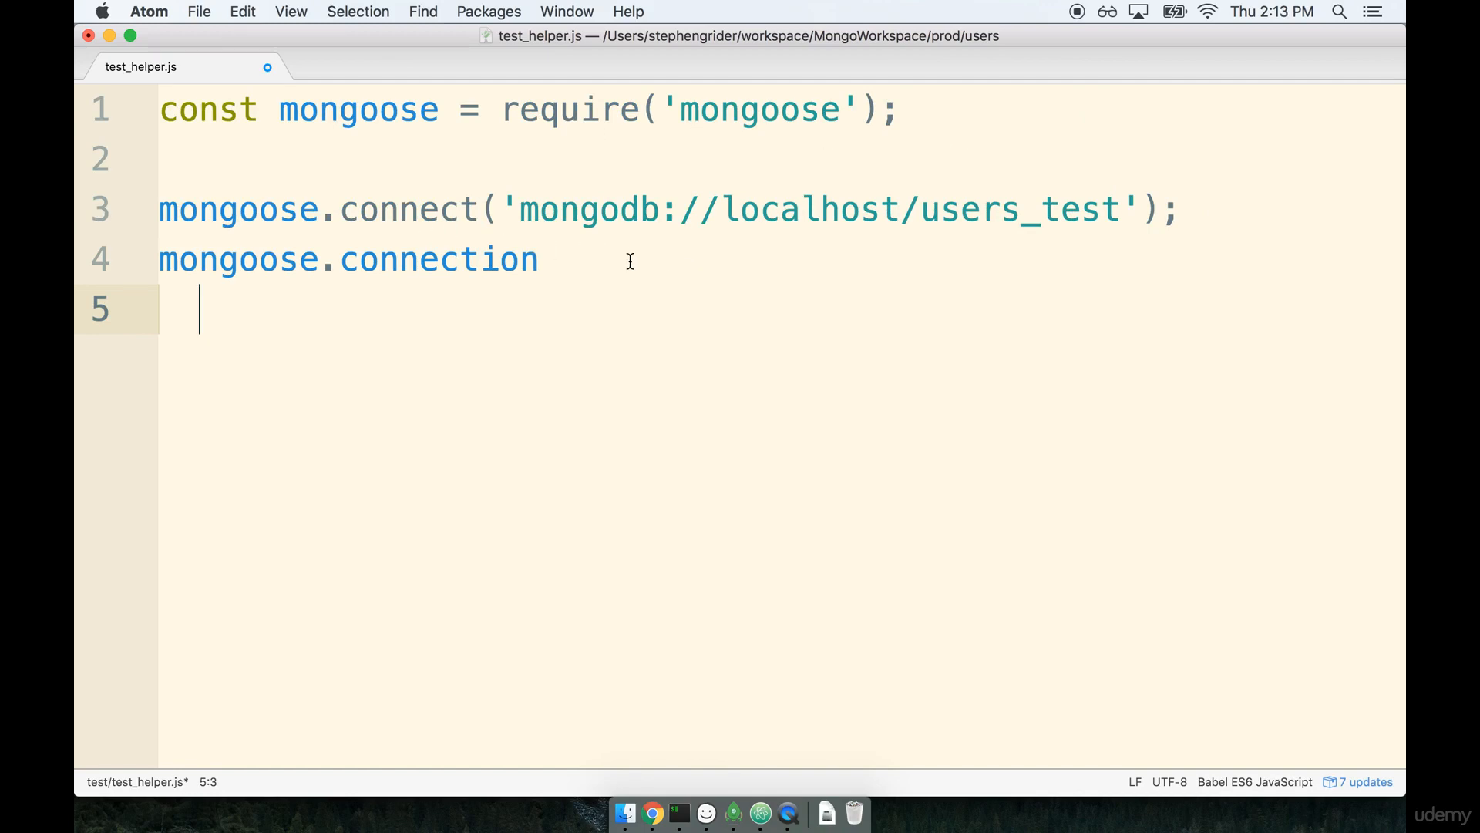
type(".o")
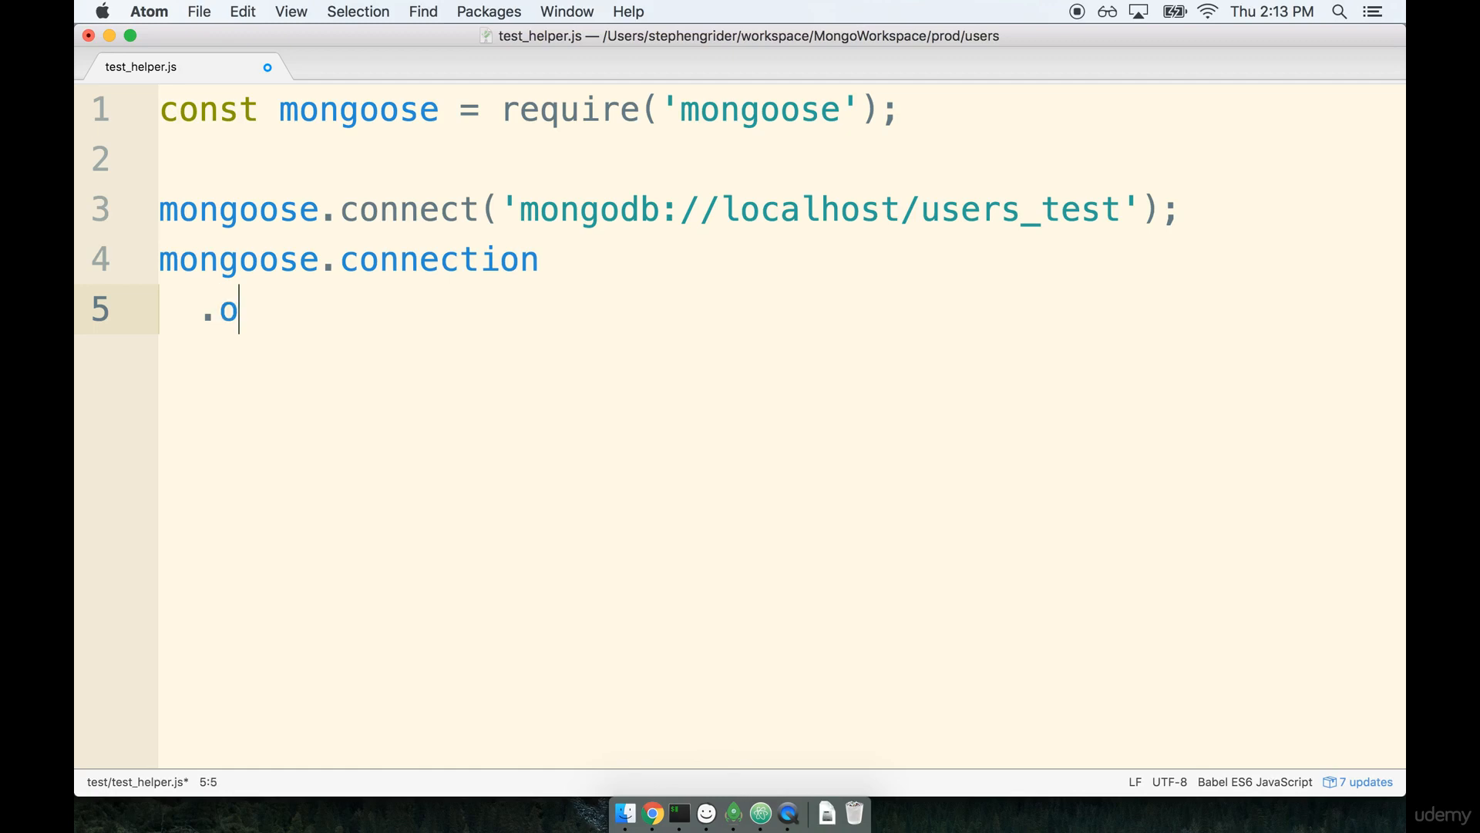
type("nce('open')")
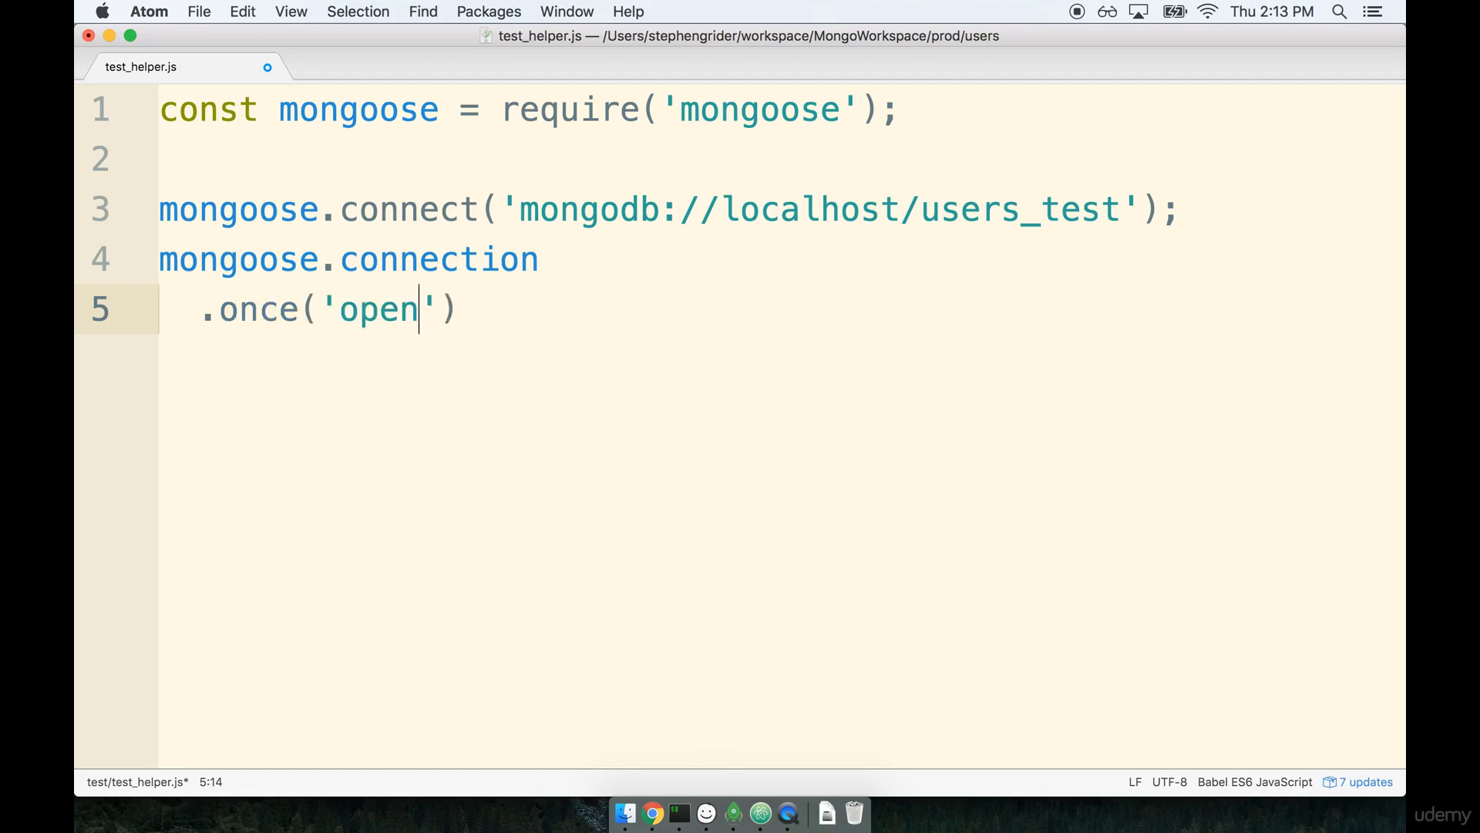
type(", () =>")
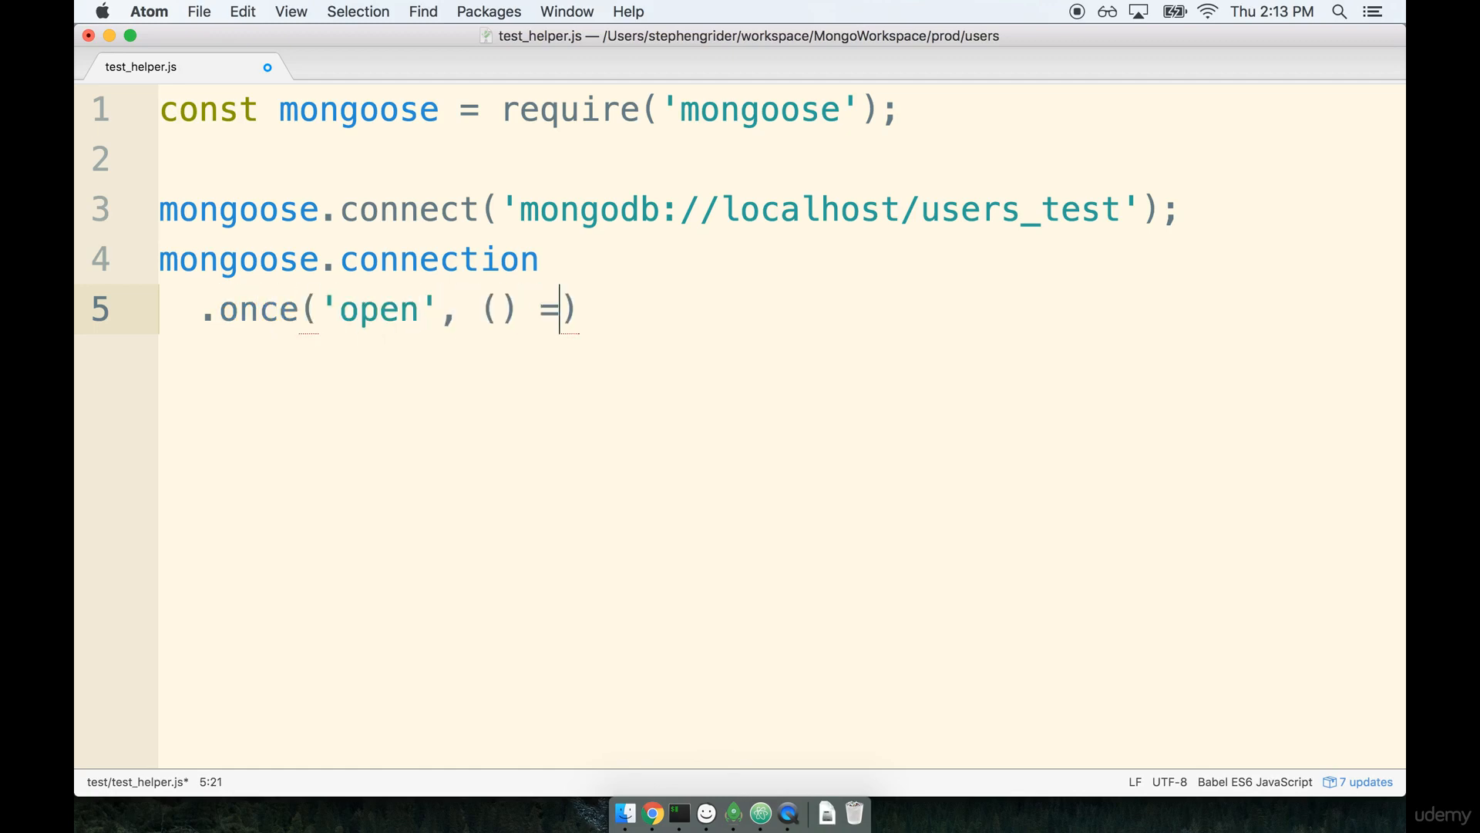
type(">")
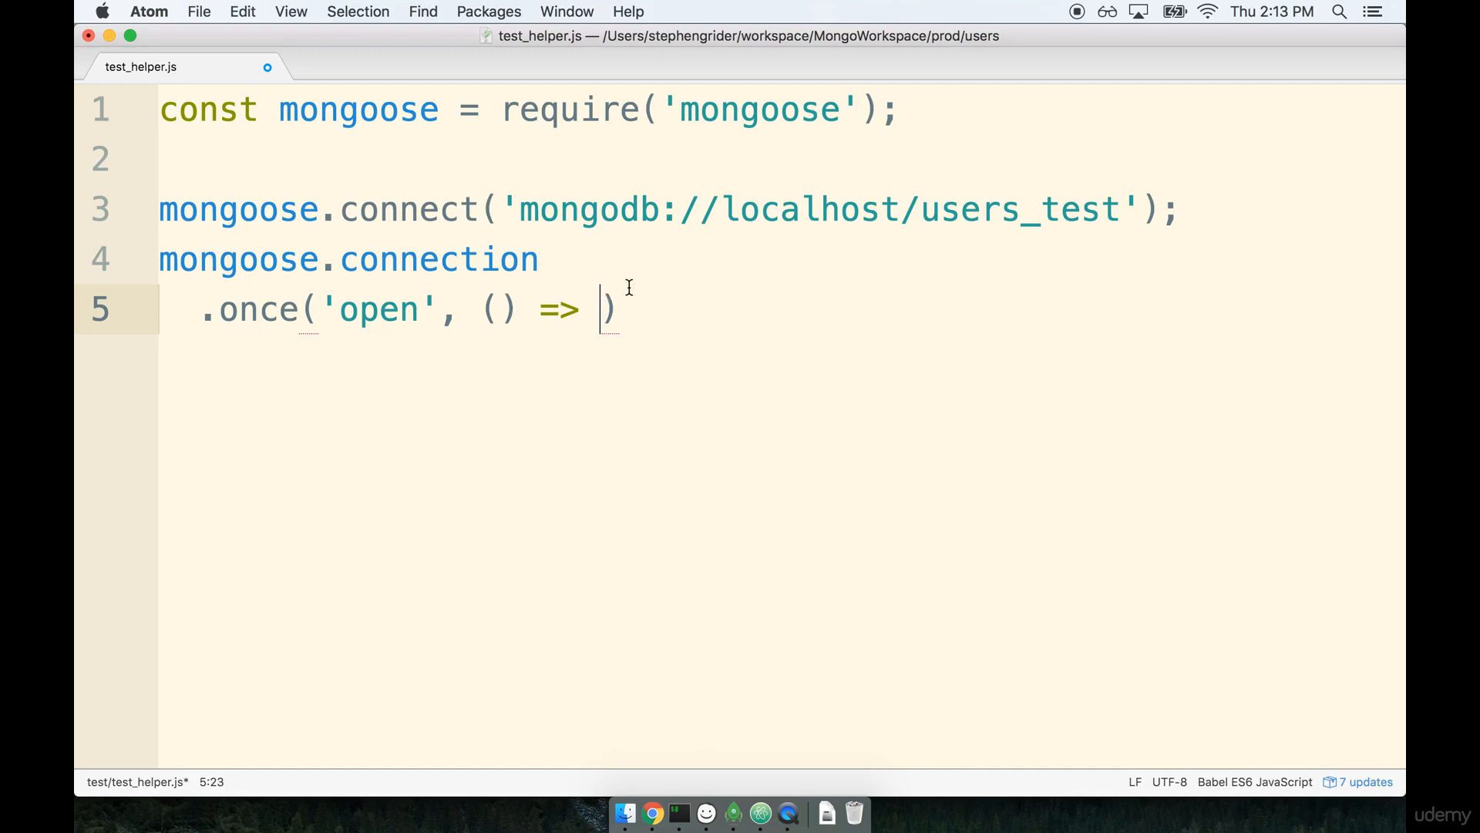
type("console.log(")
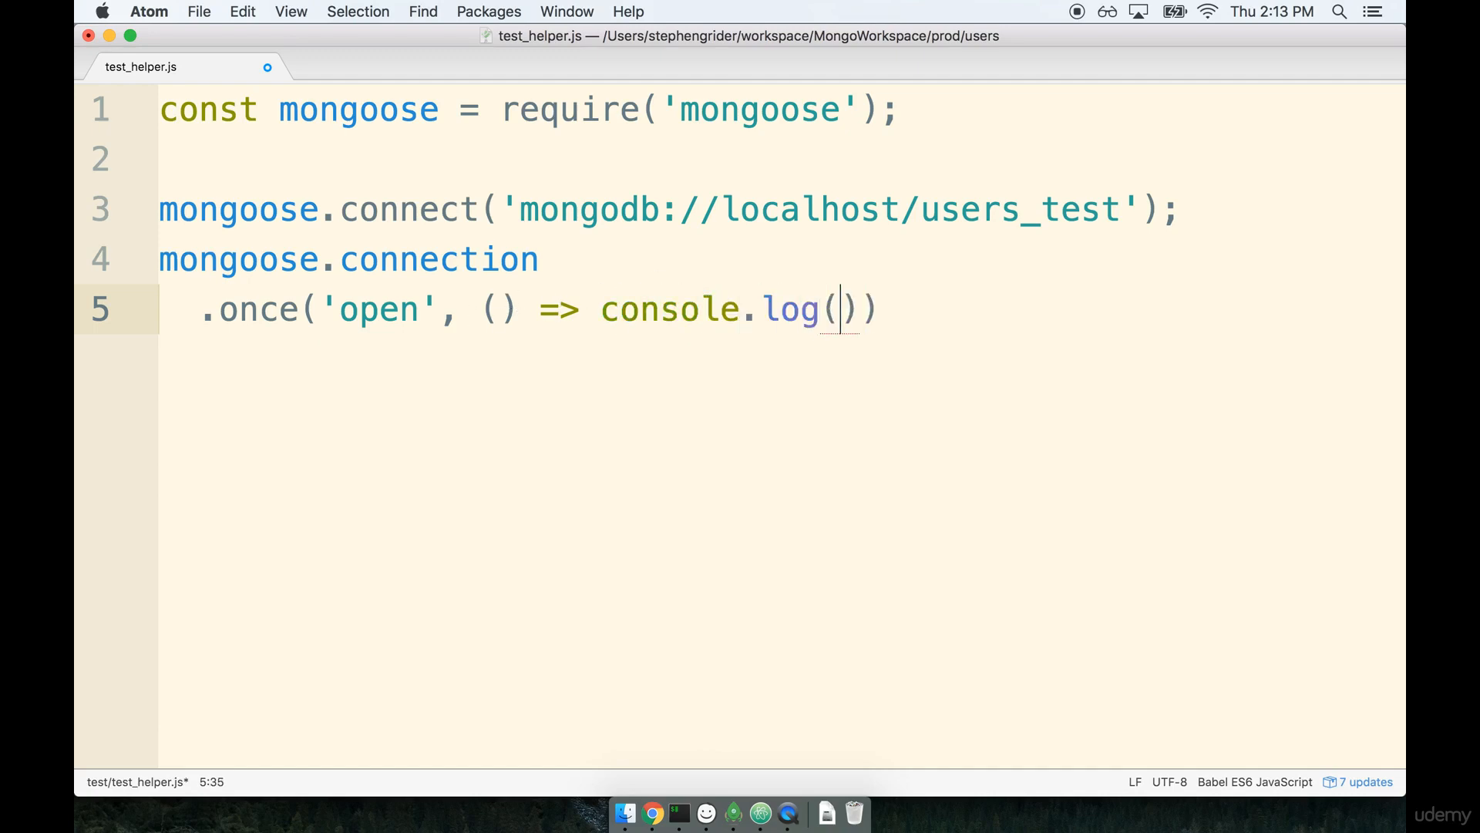
type("'Good to go!")
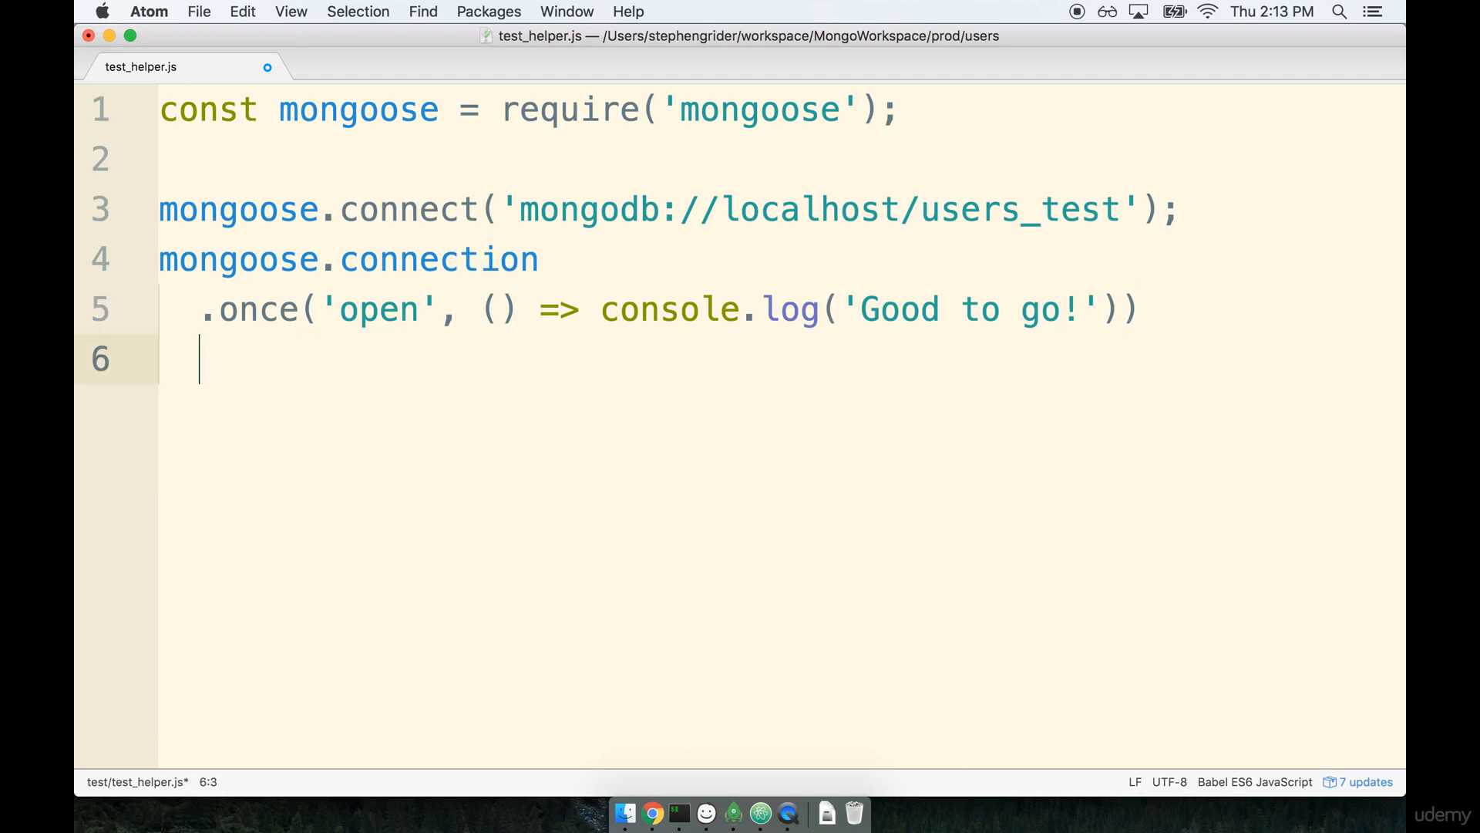
Chain .on('error', (error) => { console.warn('Error', error); }) onto the connection.
type(".on('error',")
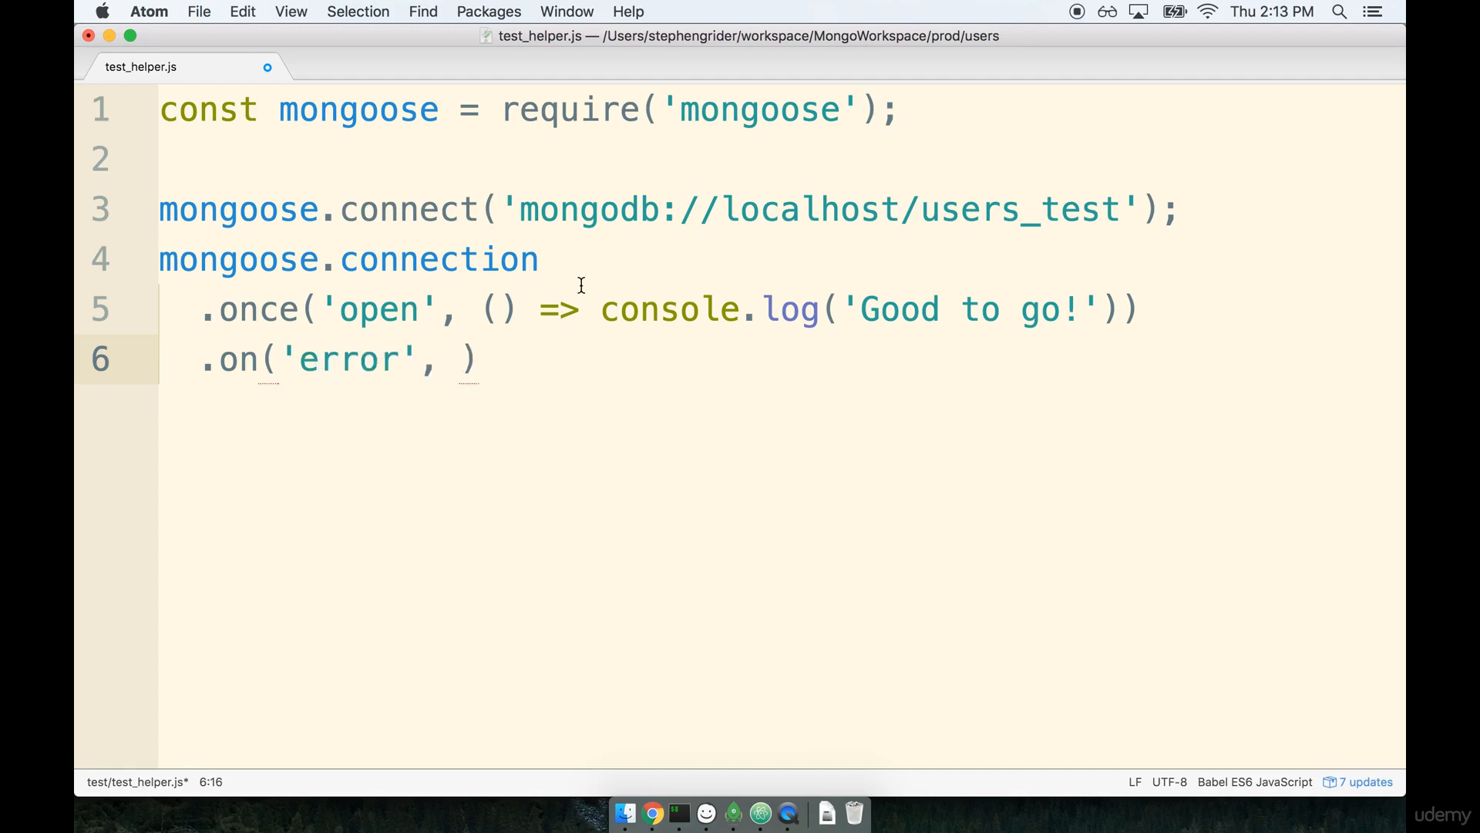
double_click(344, 359)
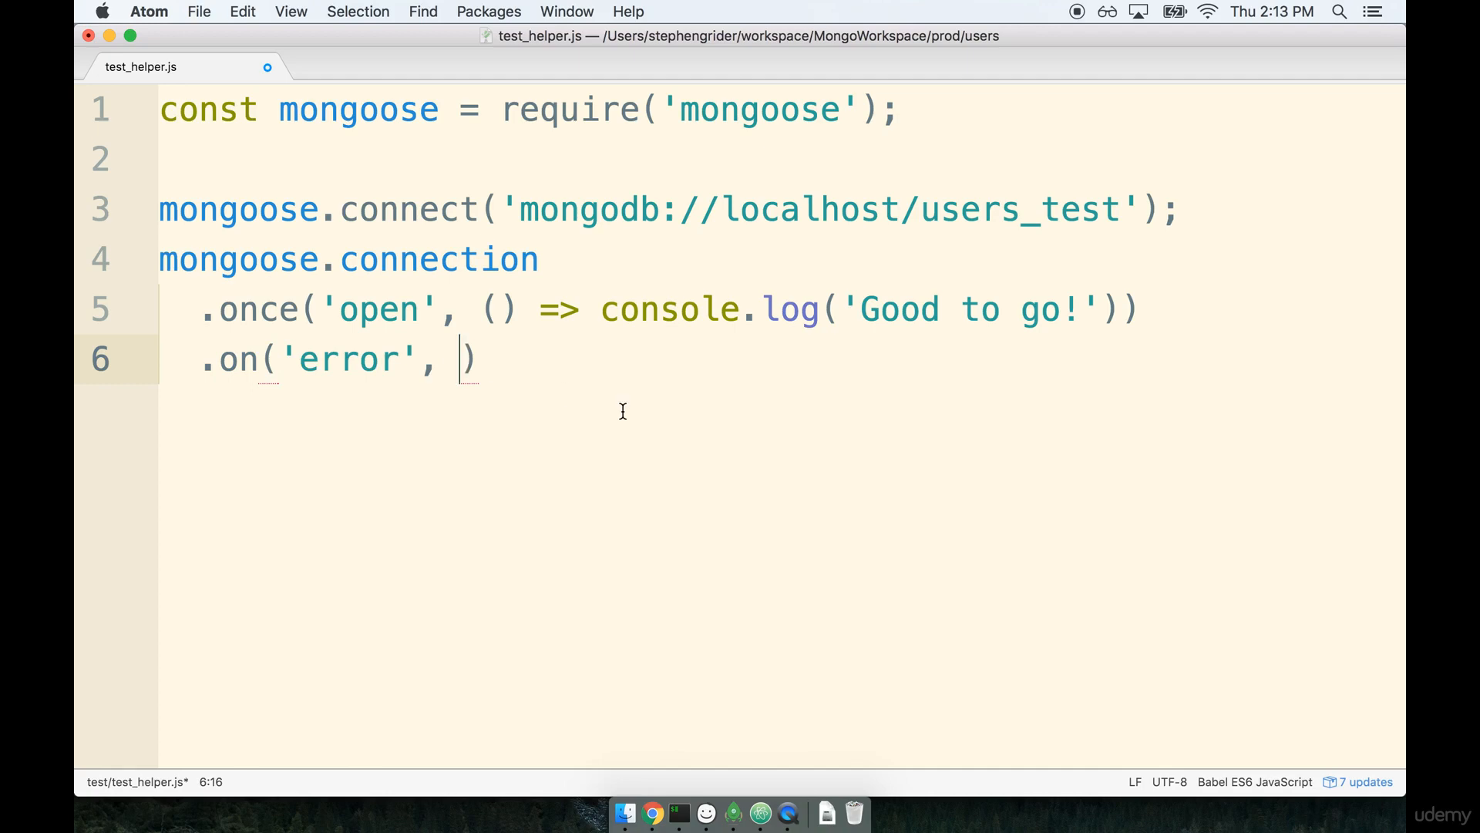
type("(error")
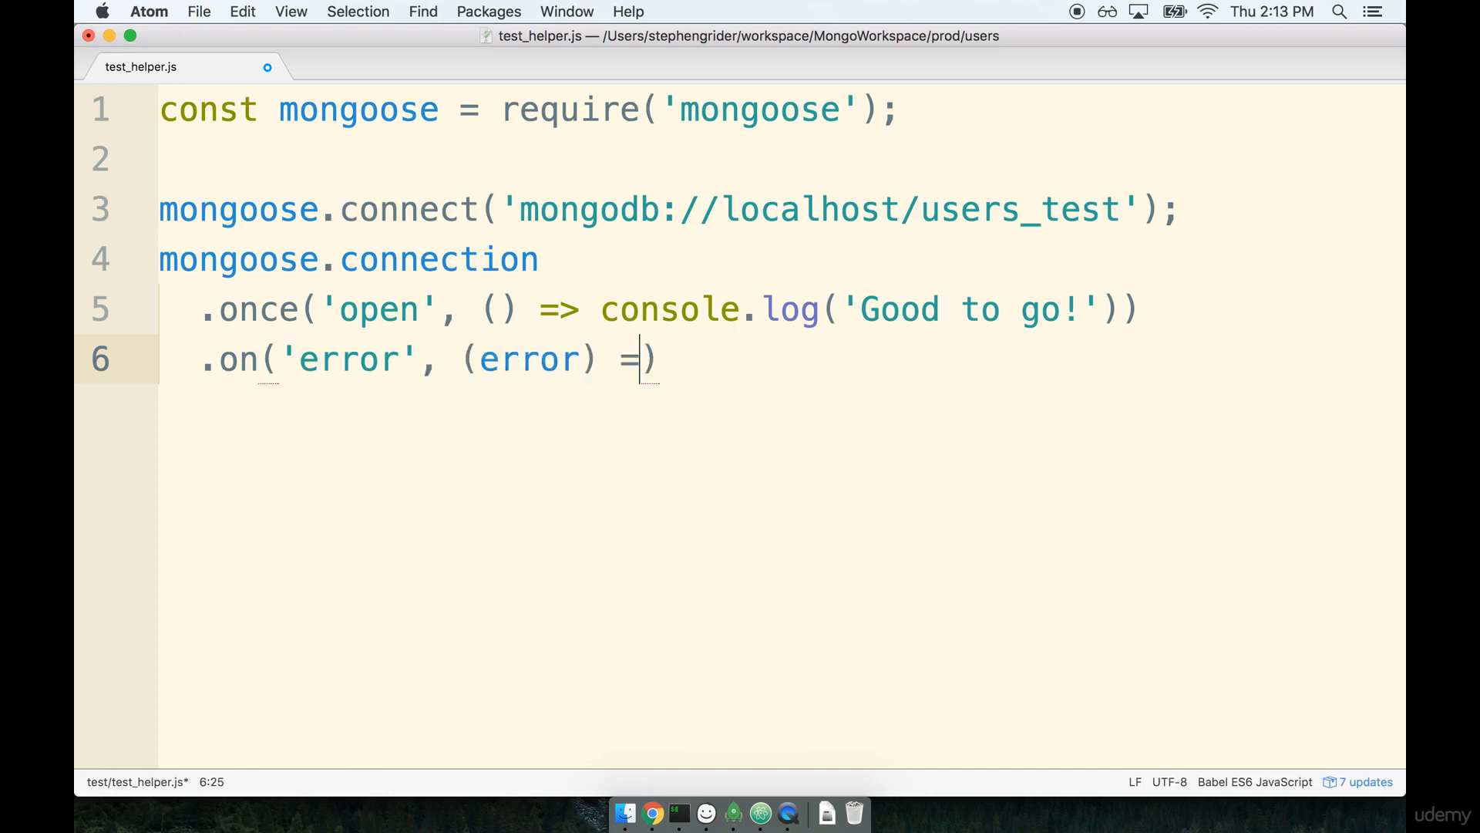
type("> {")
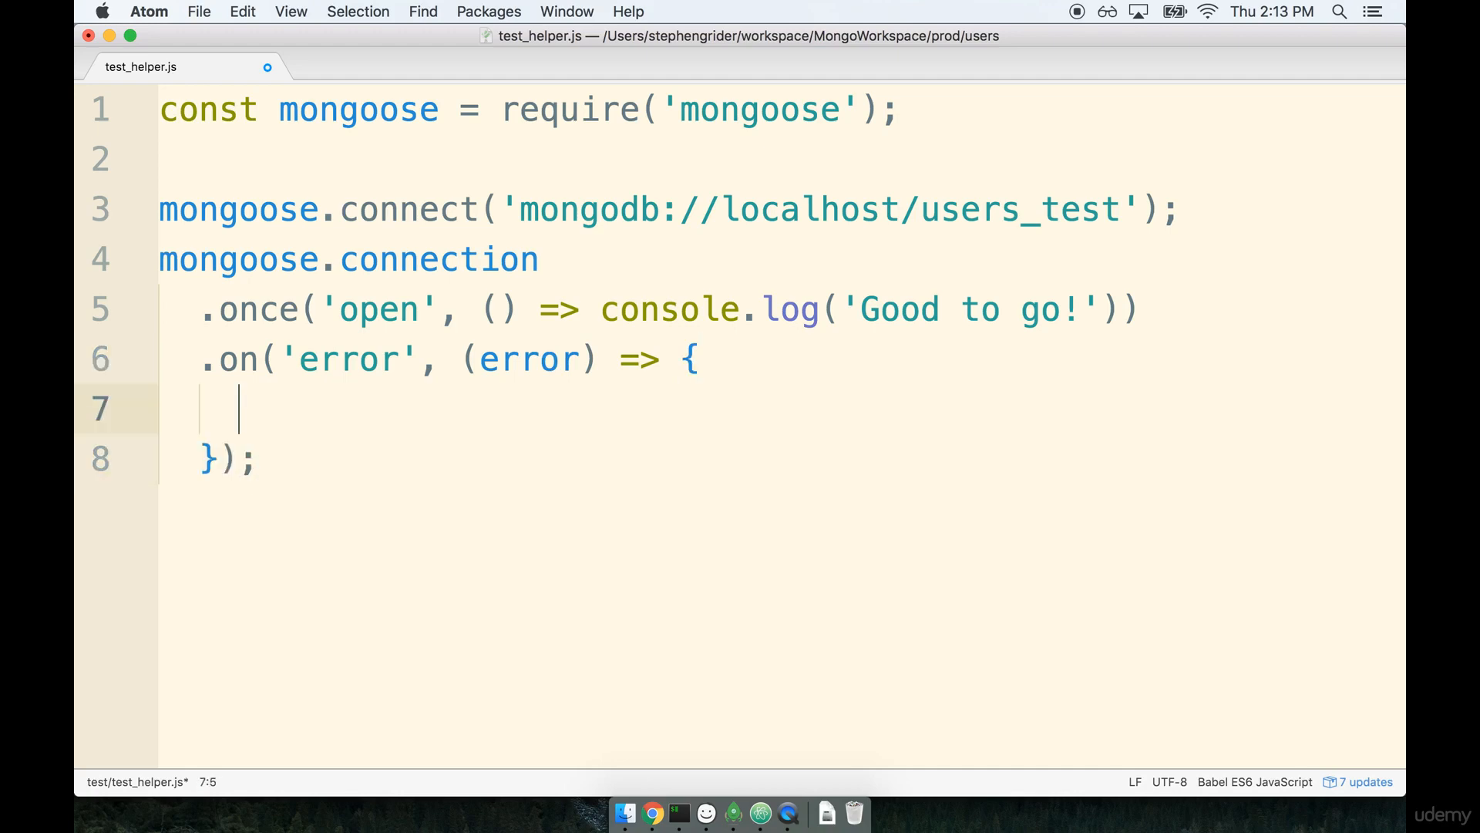
type("console.warn('")
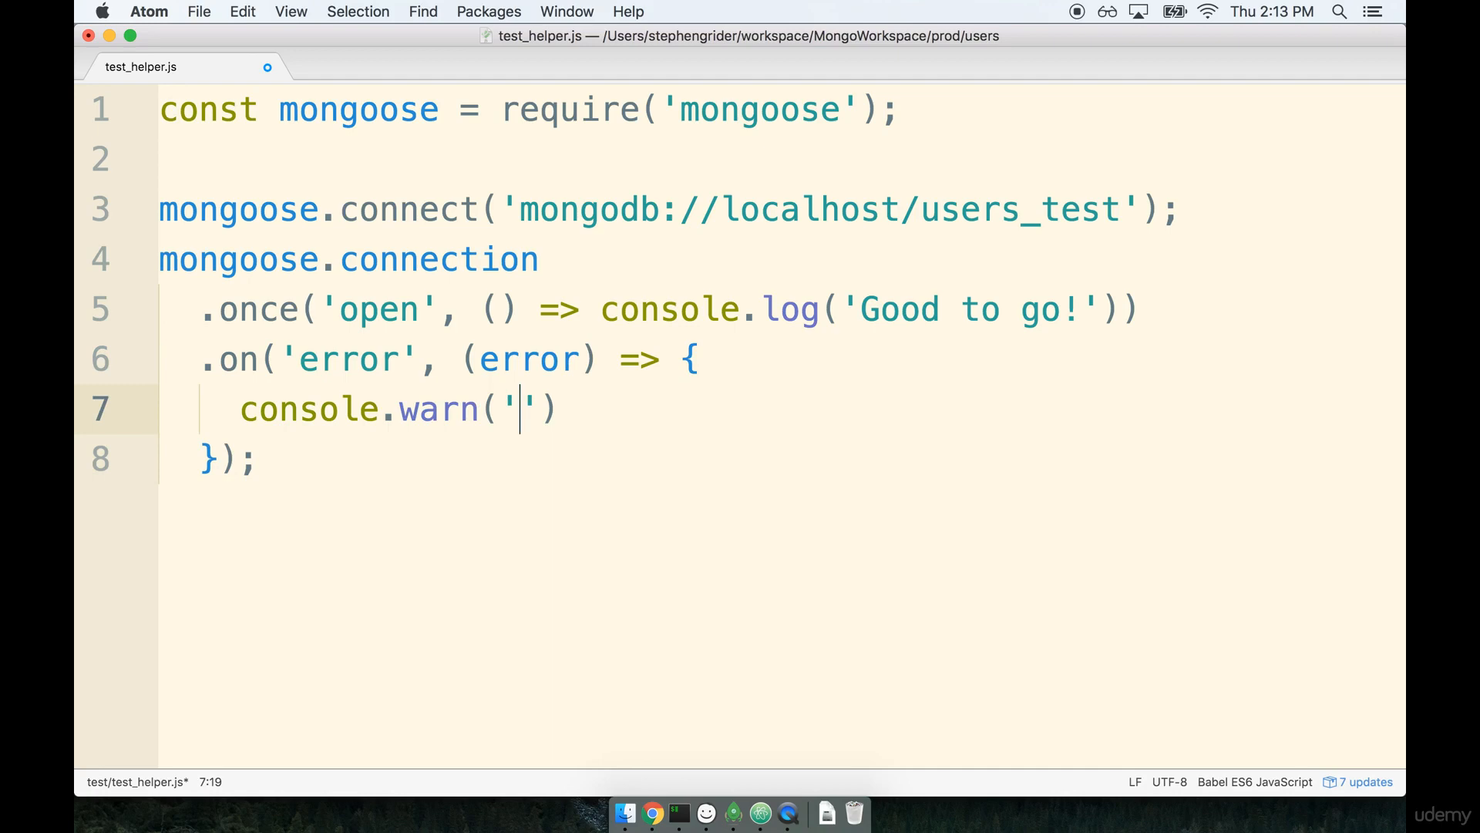
type("Error', error")
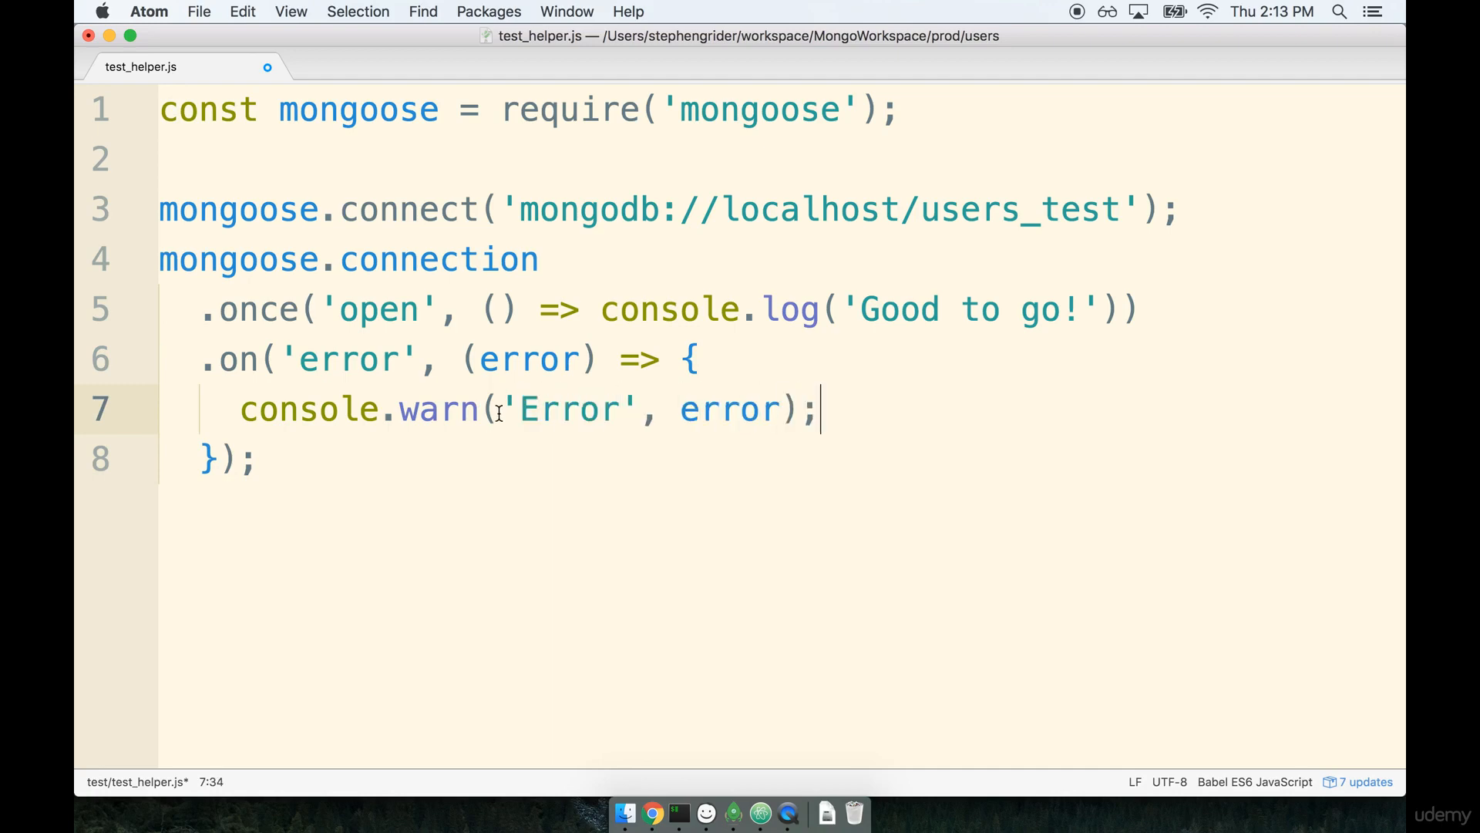
left_click(497, 409)
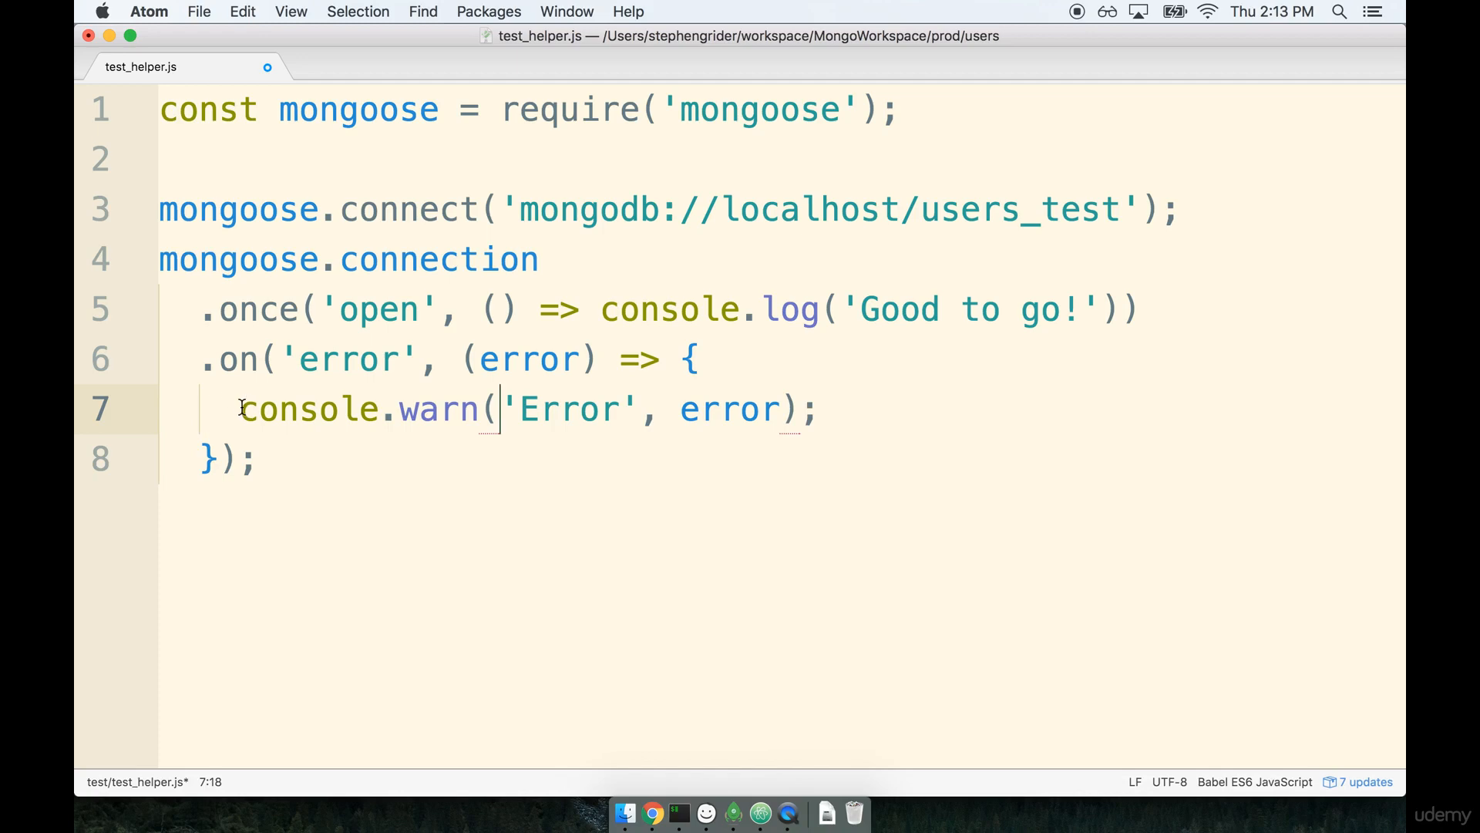
Replace the 'Error' label in the console.warn handler with 'Warning'.
double_click(259, 408)
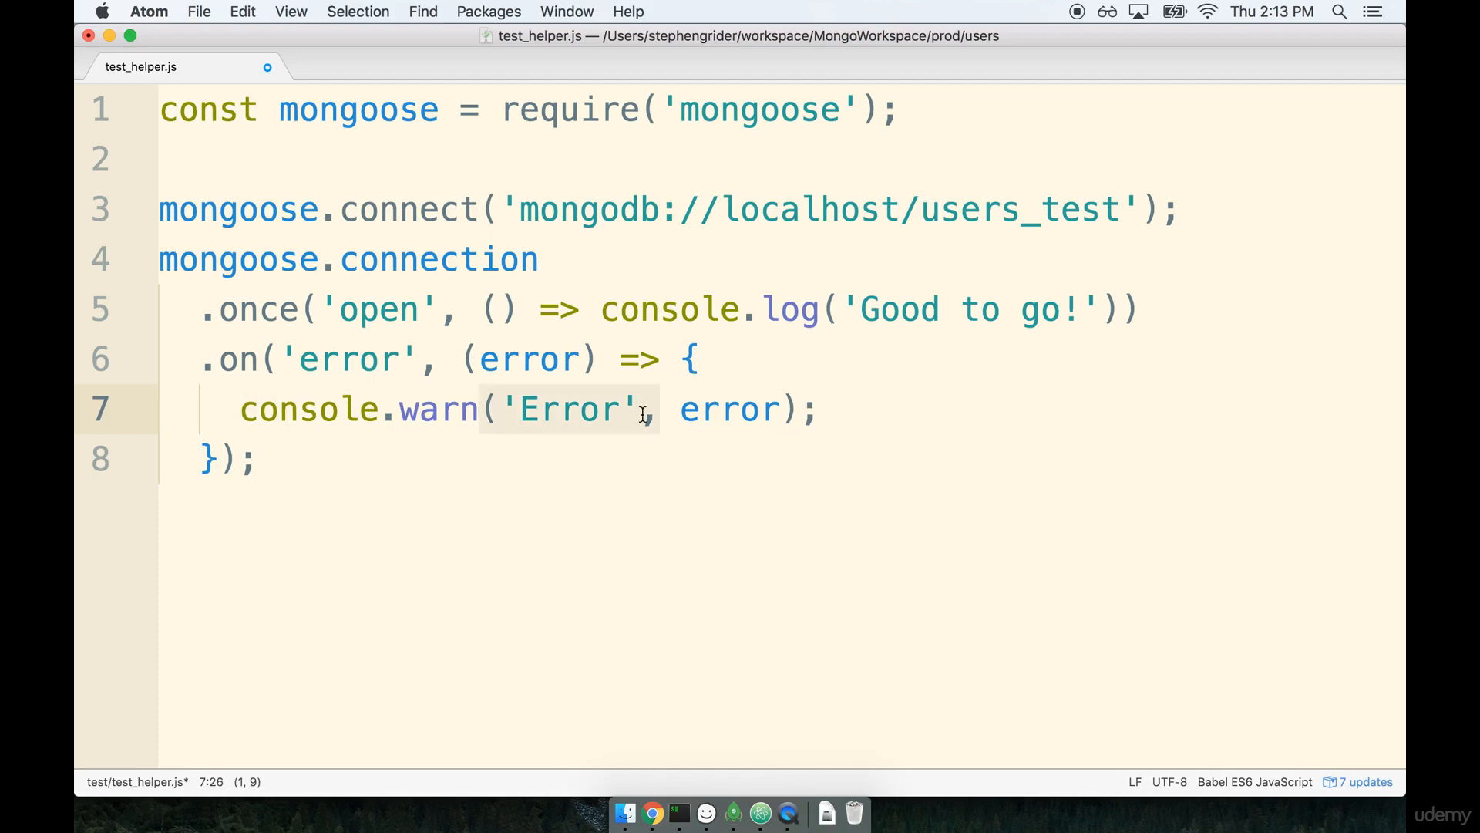
double_click(728, 408)
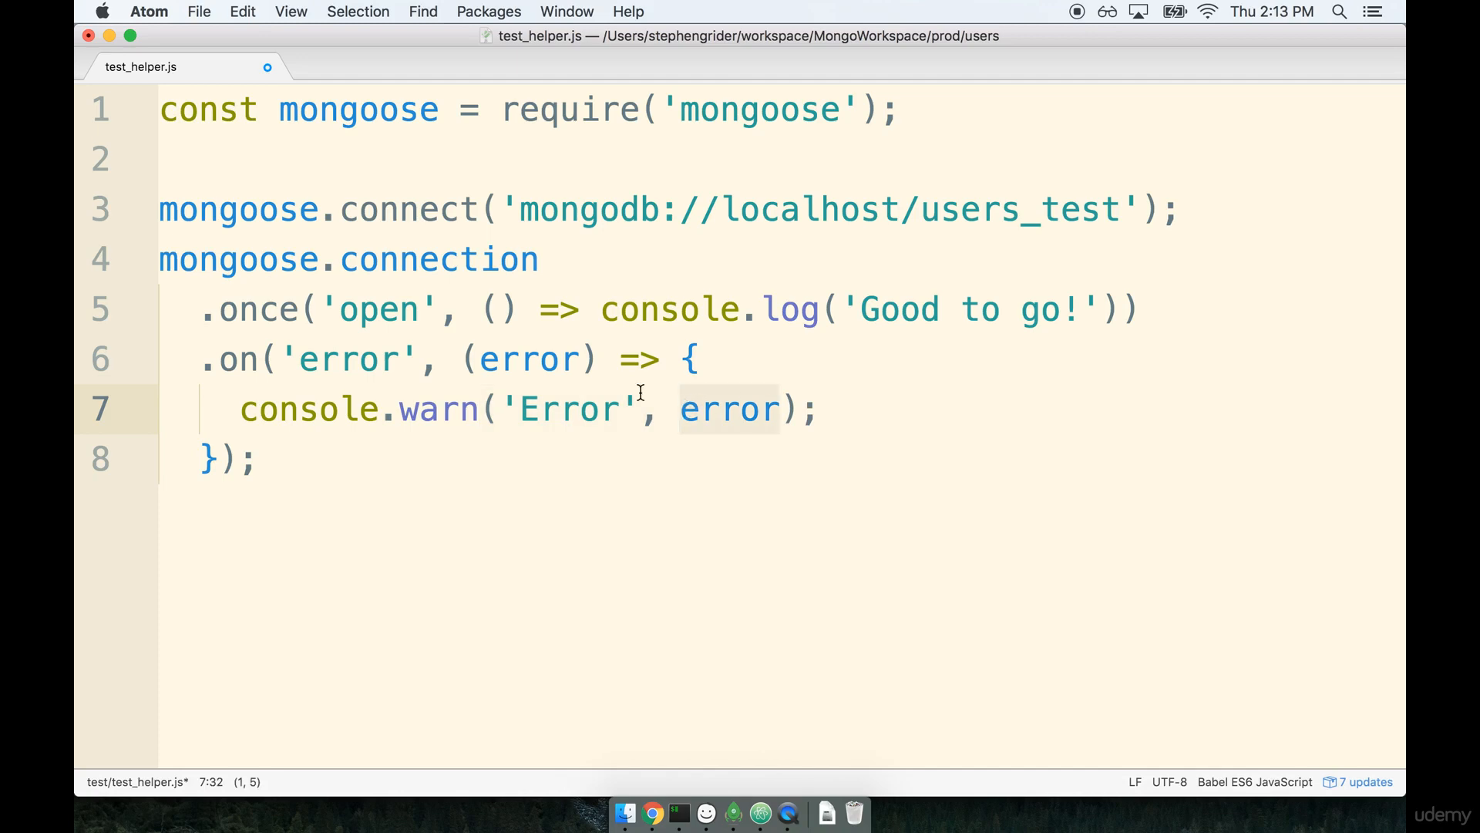
left_click(744, 409)
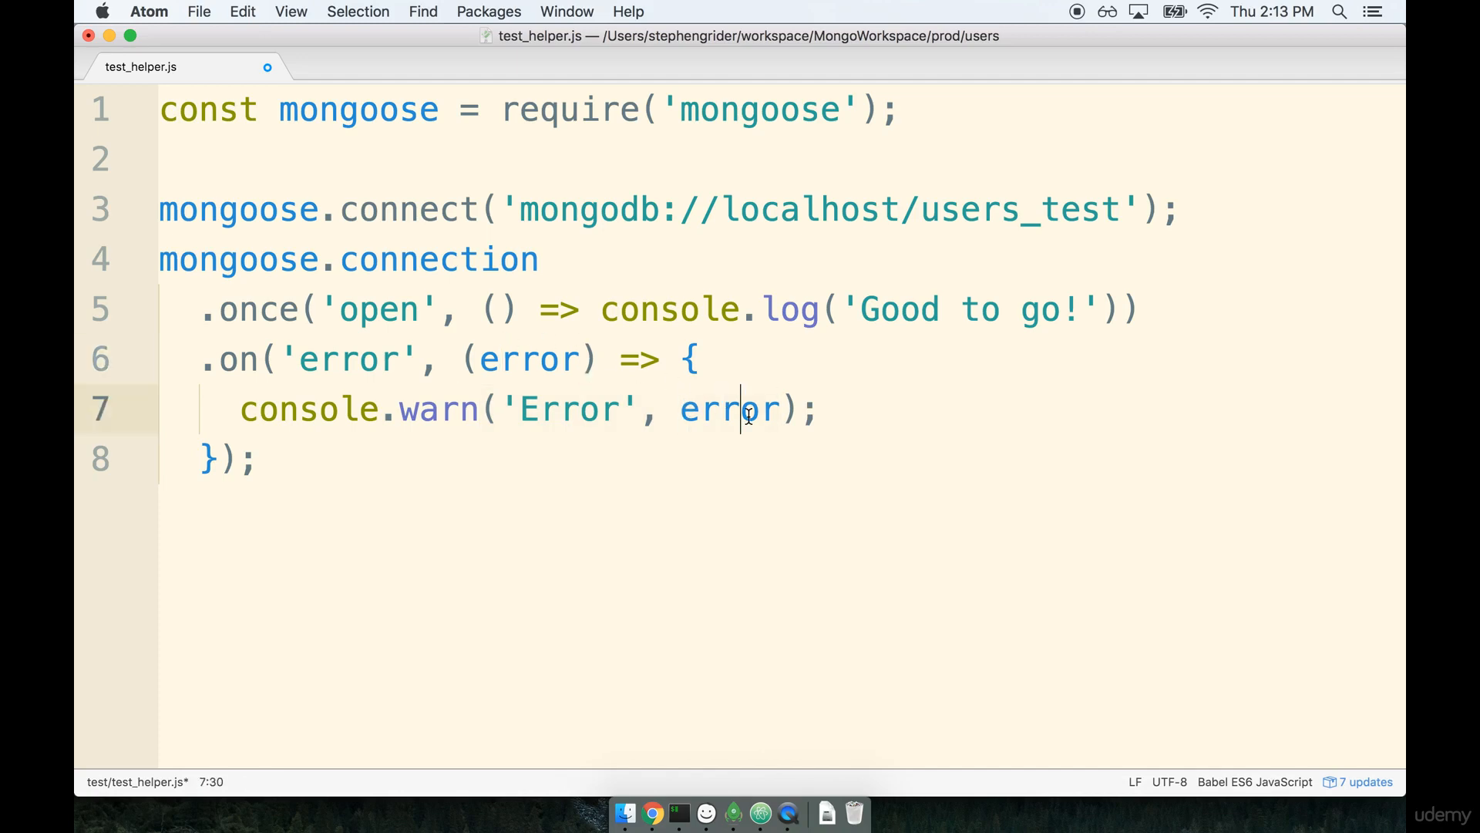
double_click(346, 359)
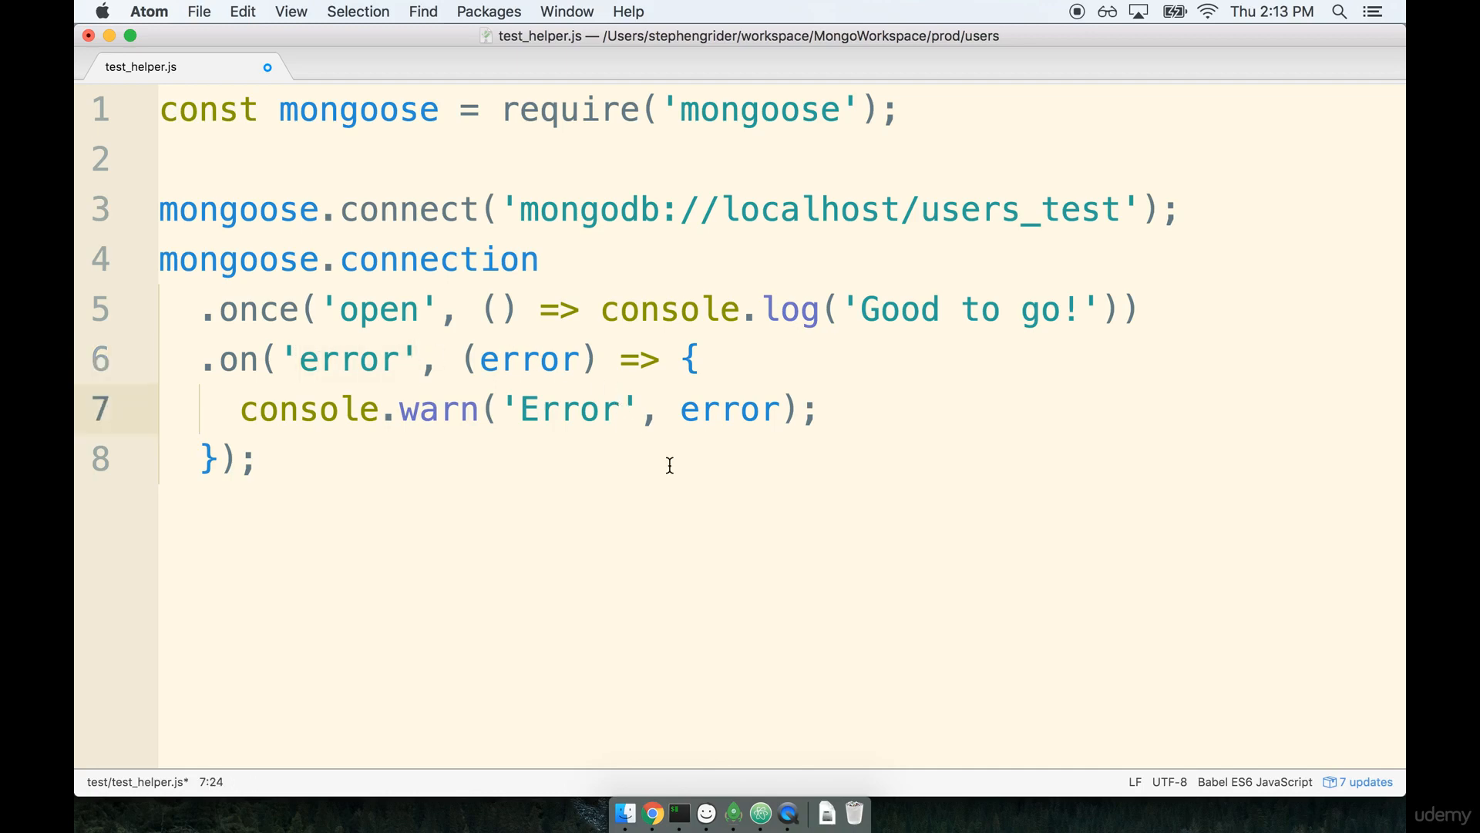
key("Backspace")
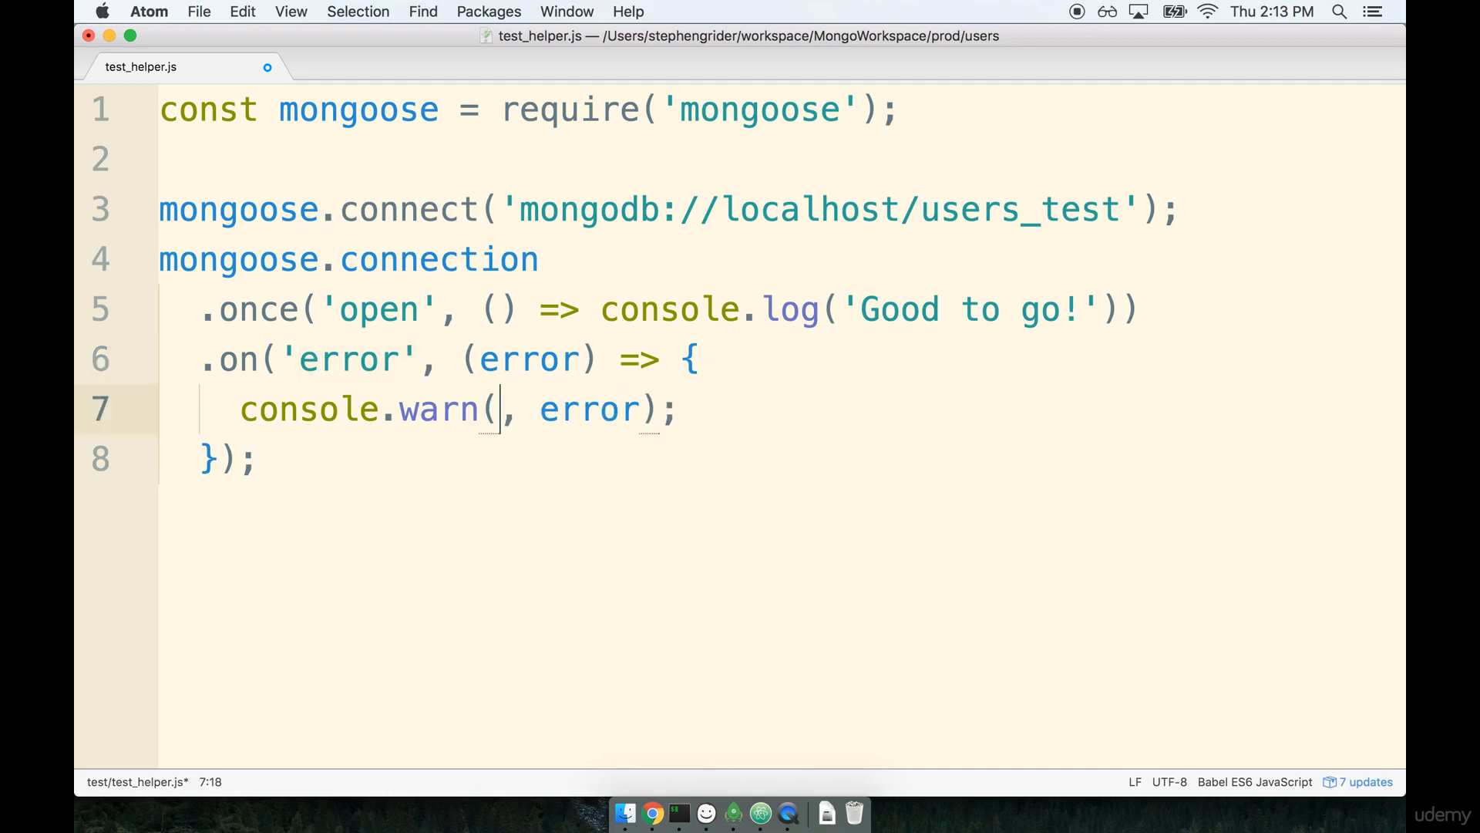
type("'Warning'")
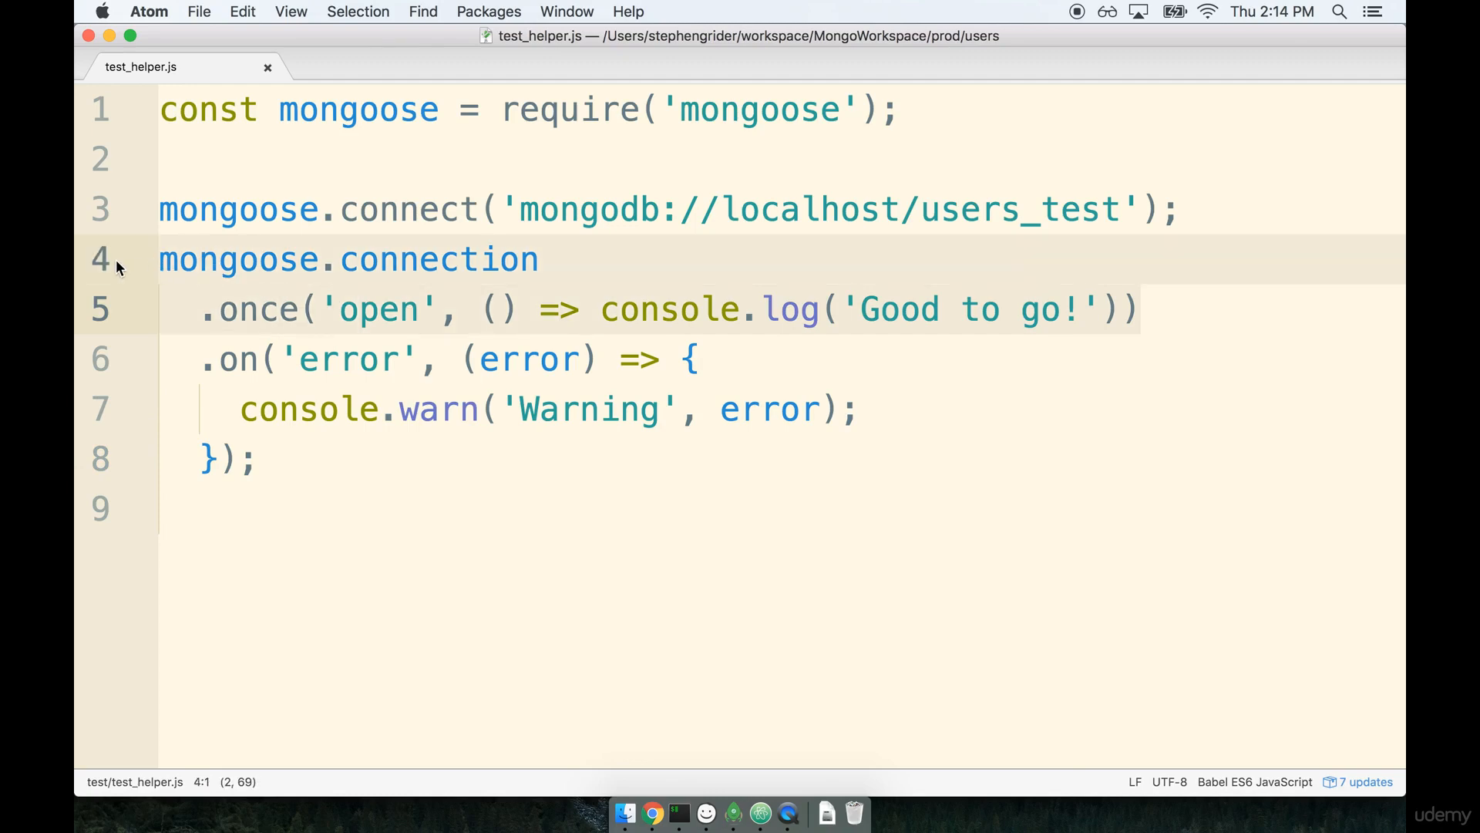
mouse_move(618, 332)
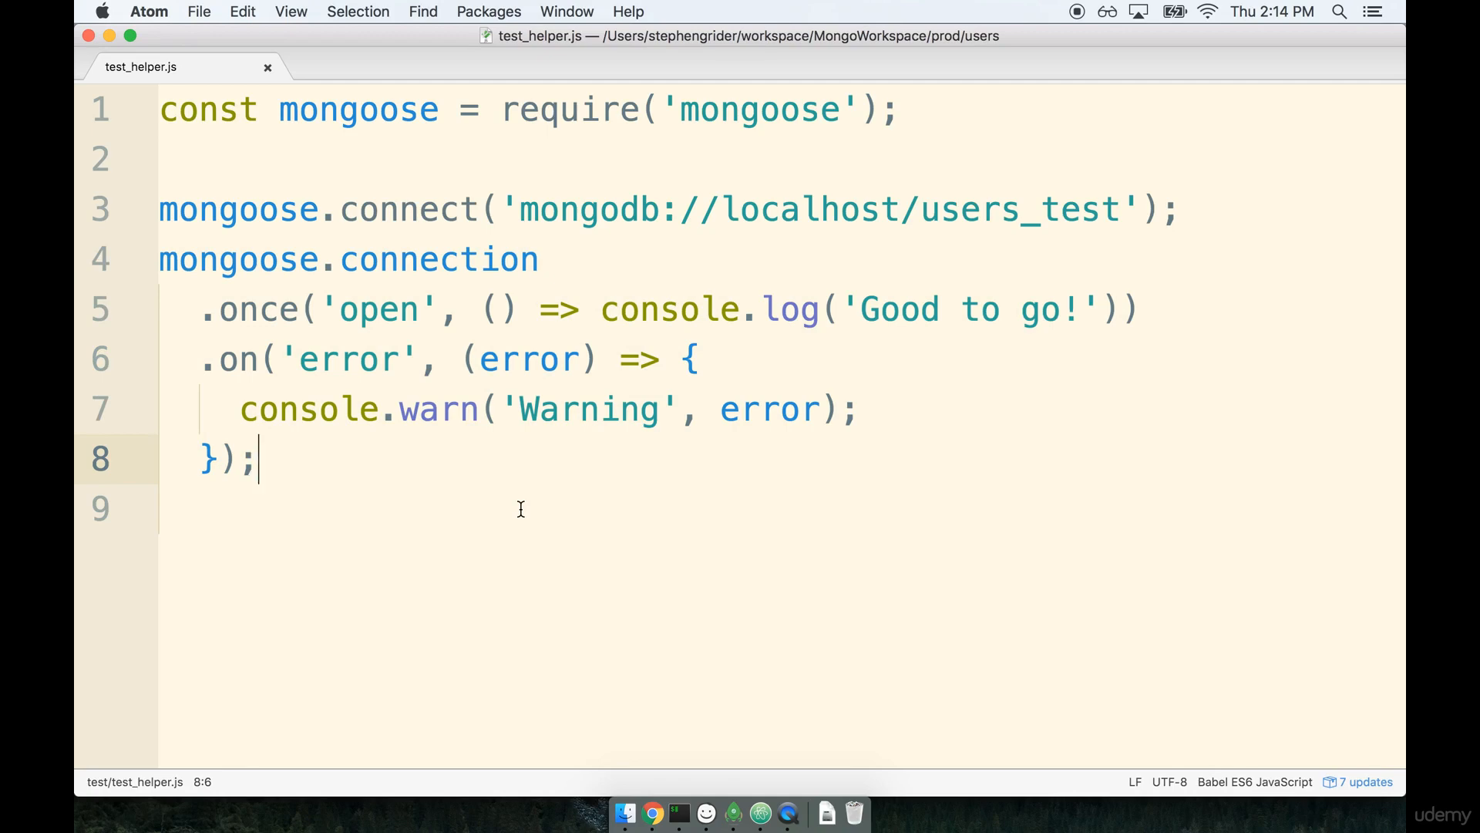
mouse_move(793, 504)
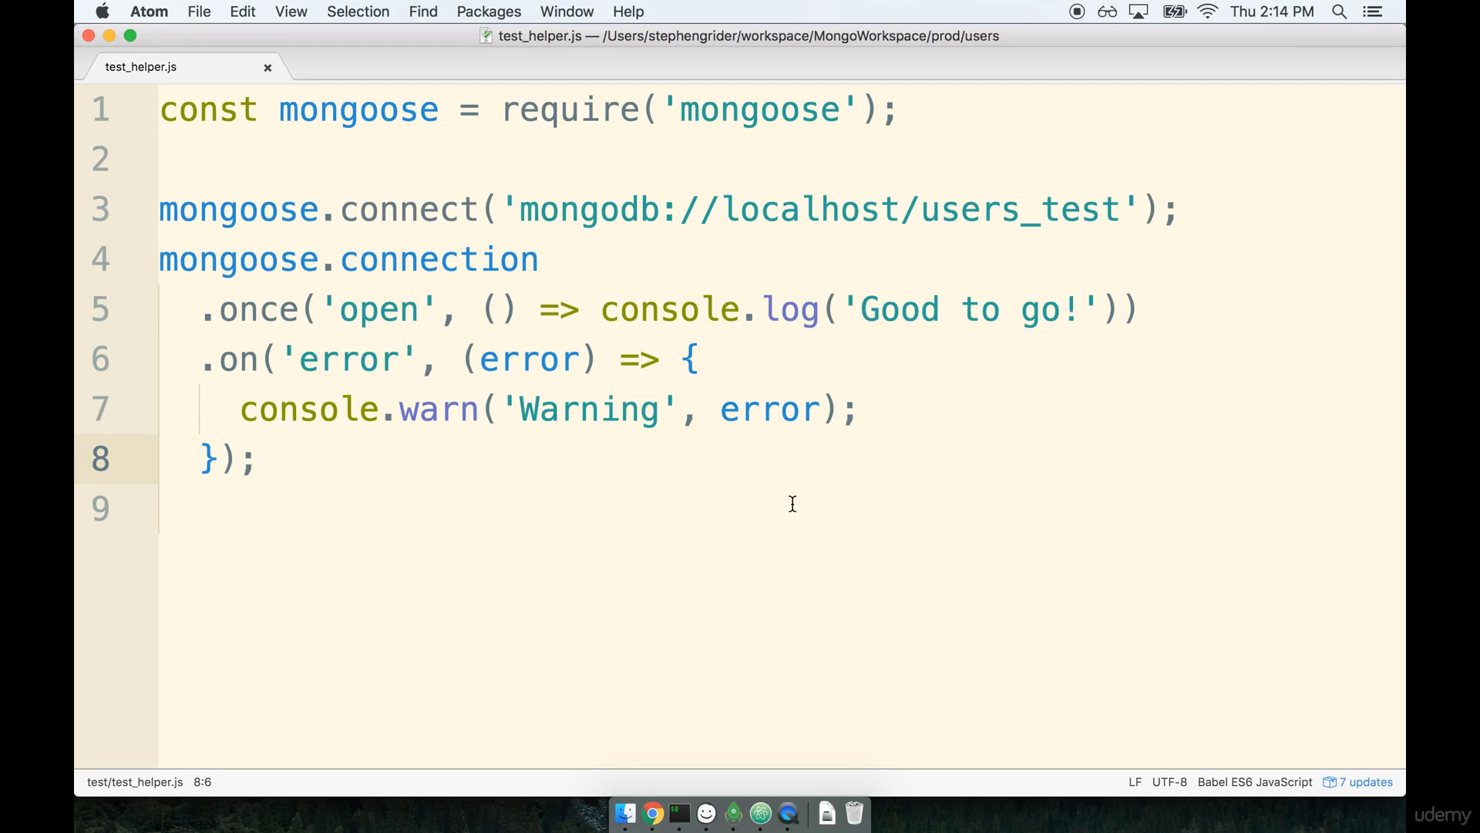